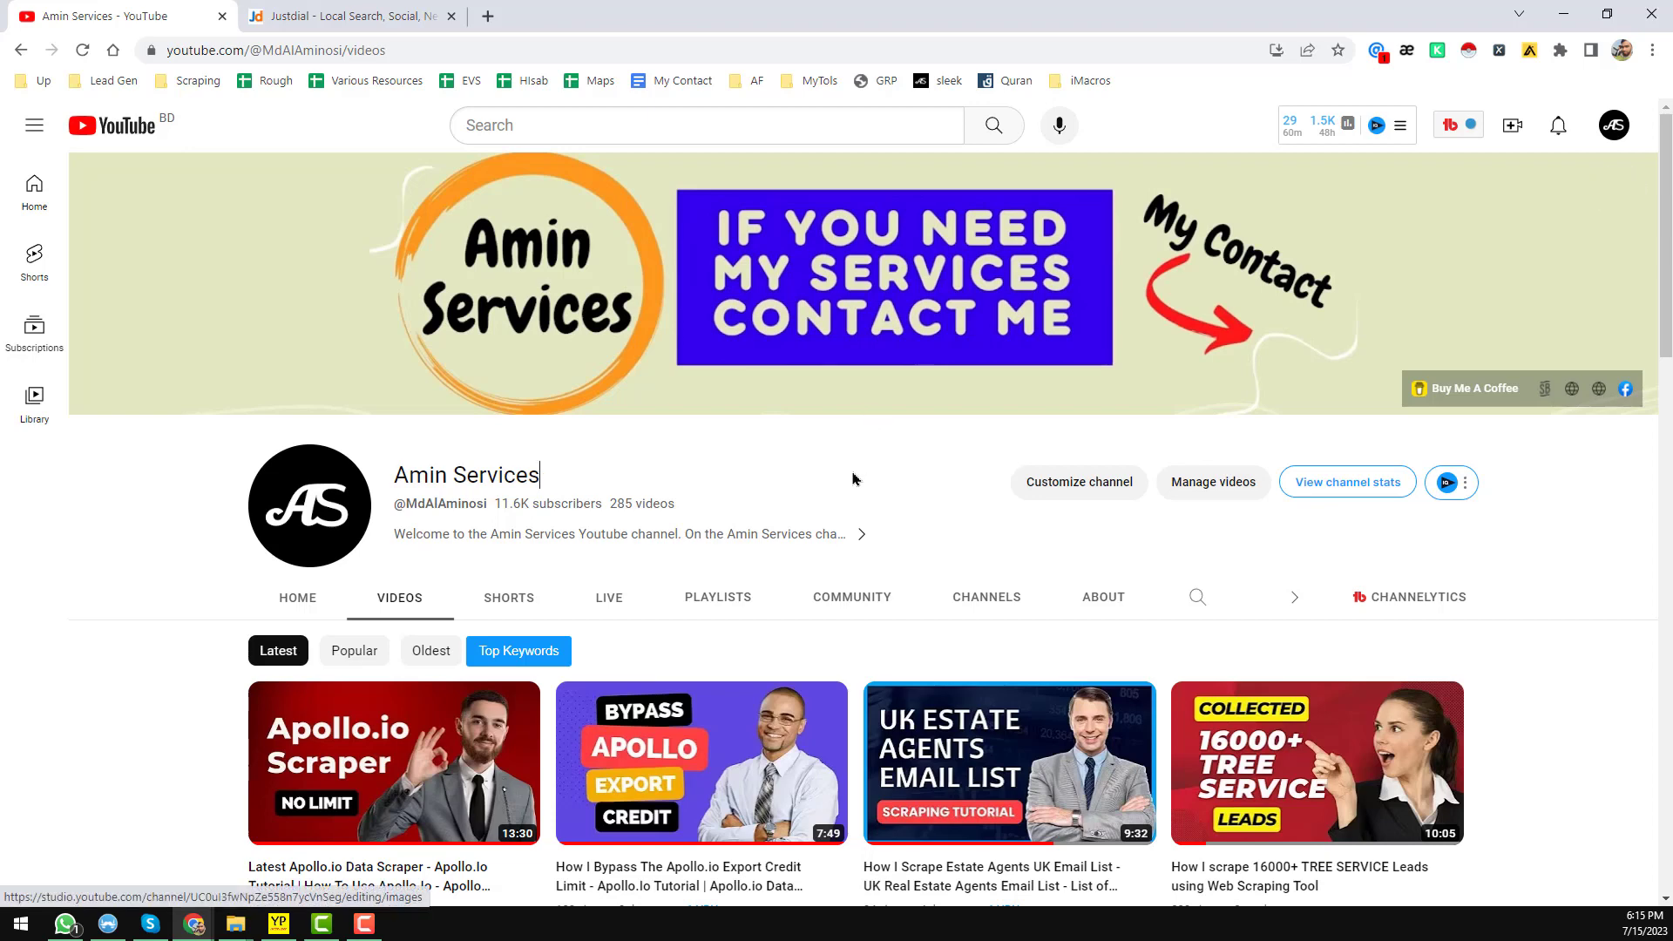
Browse down through the channel's videos page and back toward the top
{"action": "scroll", "scroll_direction": "down", "scroll_amount": 3}
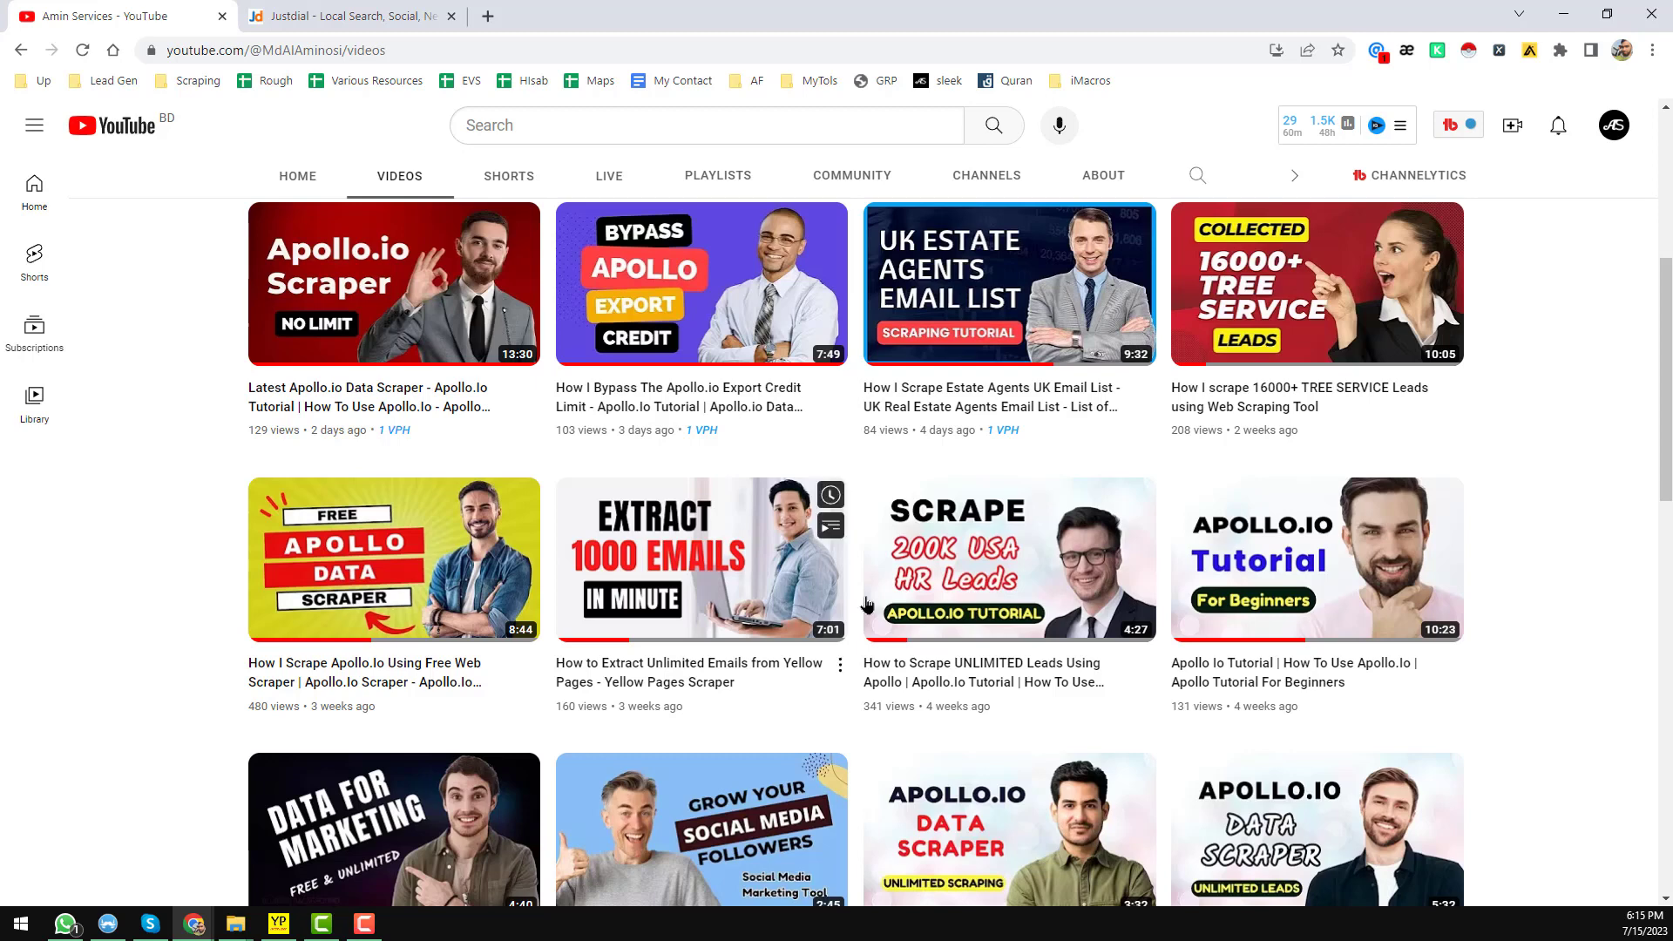
{"action": "left_click", "coordinate": [352, 16]}
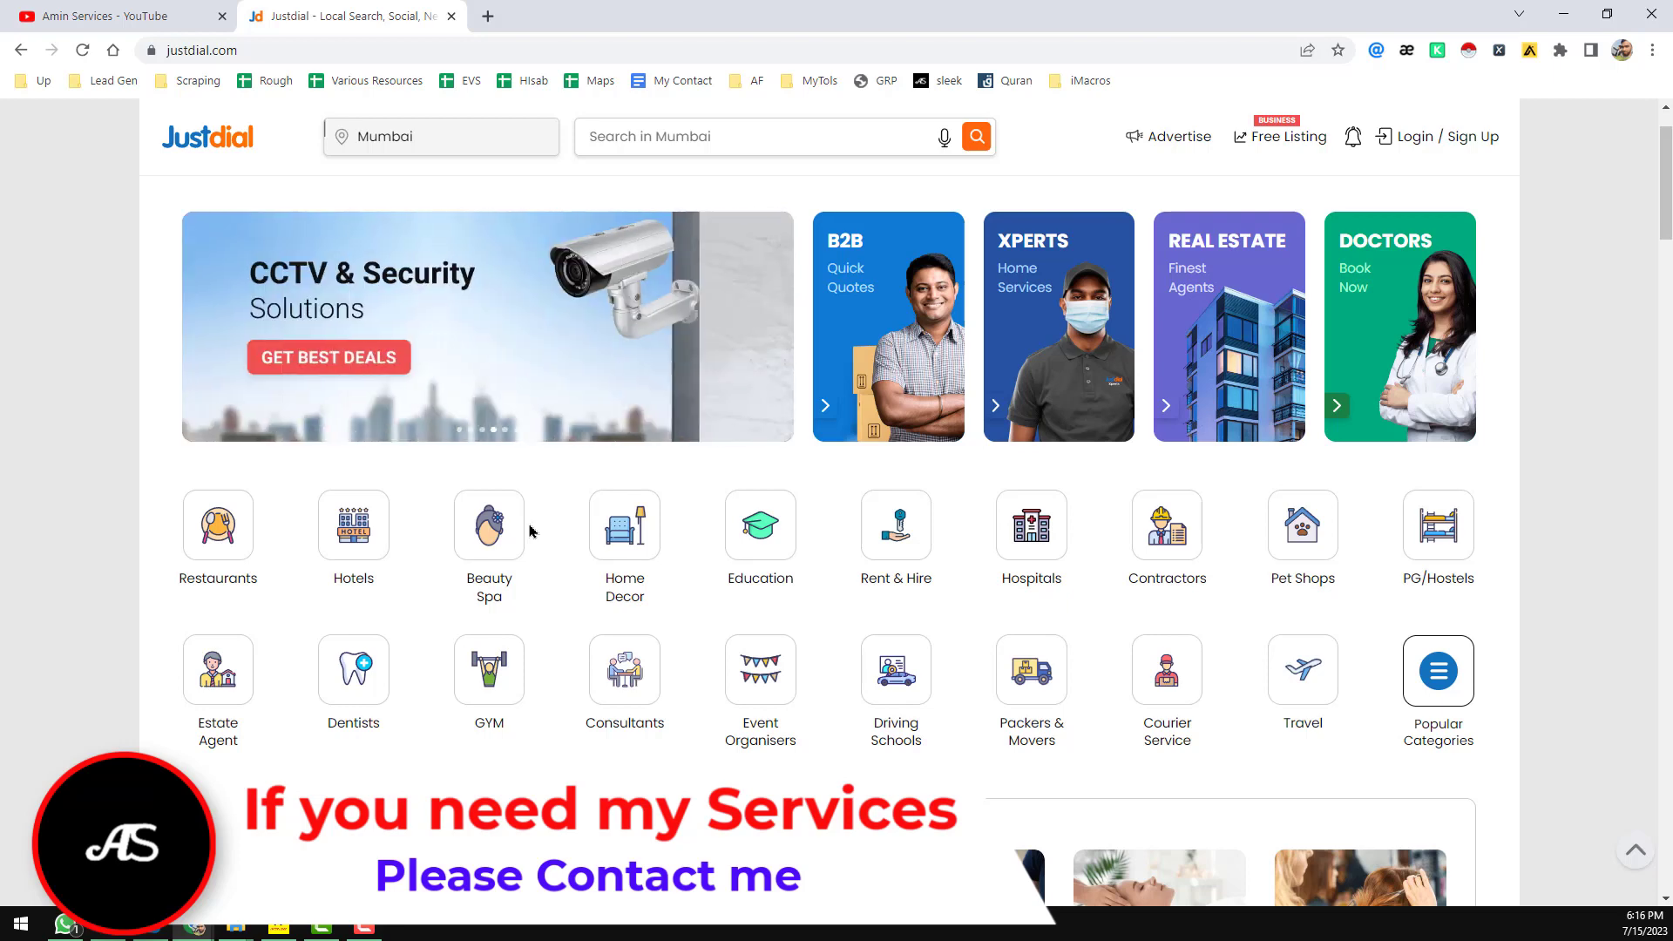
{"action": "scroll", "scroll_direction": "down", "scroll_amount": 3}
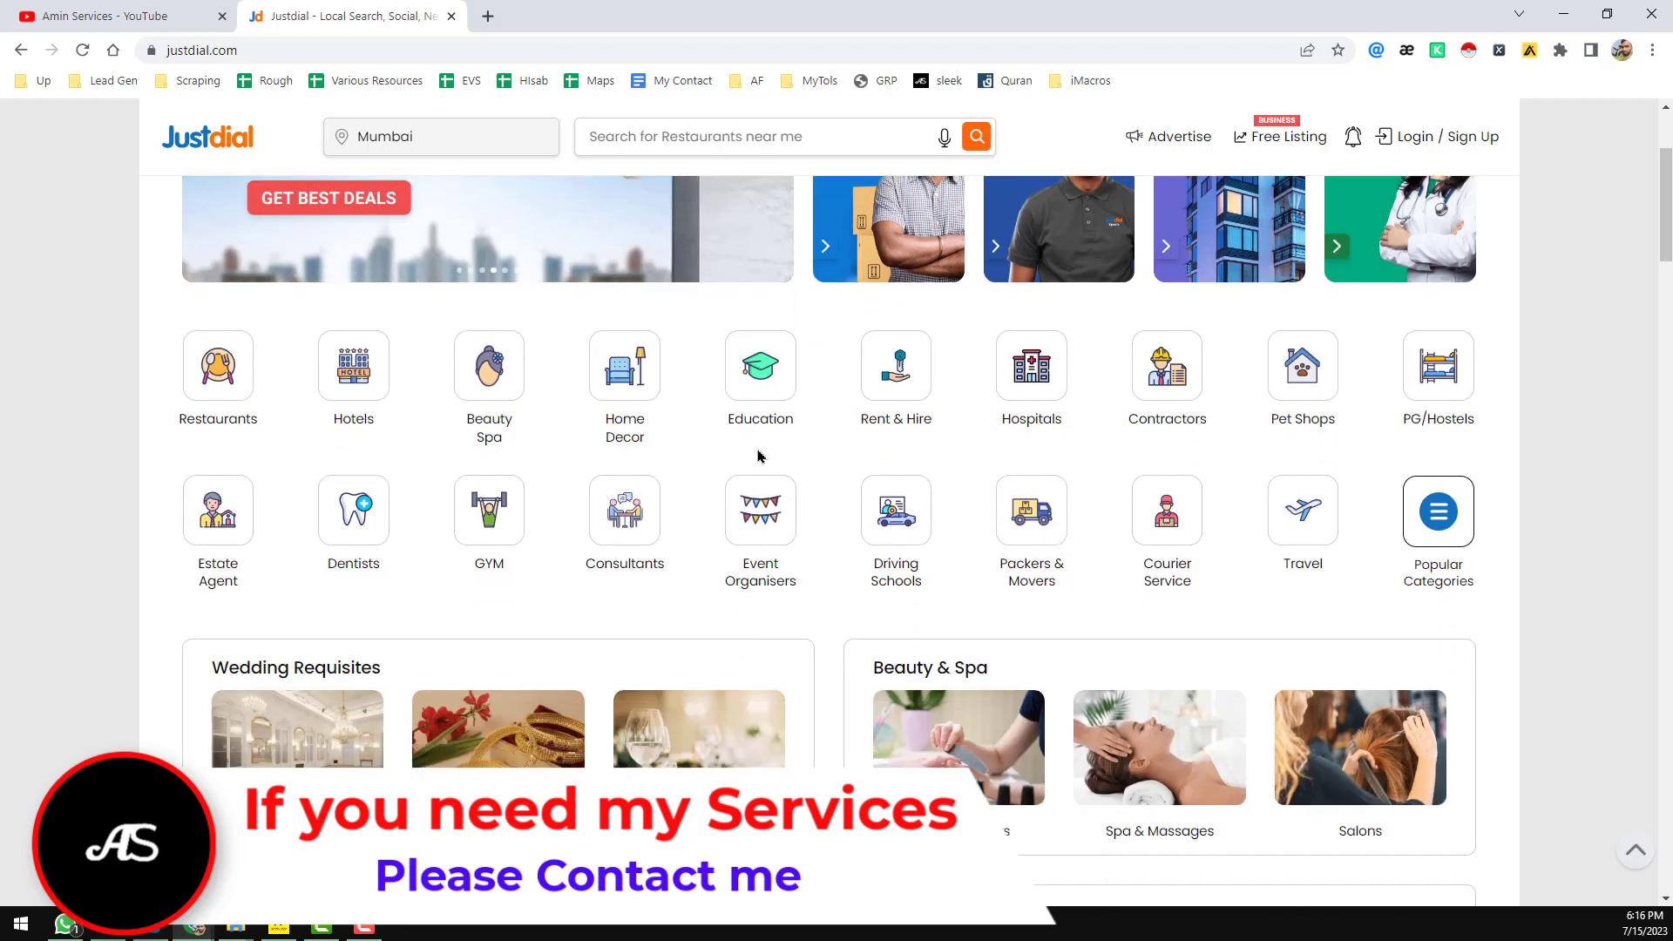
{"action": "left_click", "coordinate": [106, 15]}
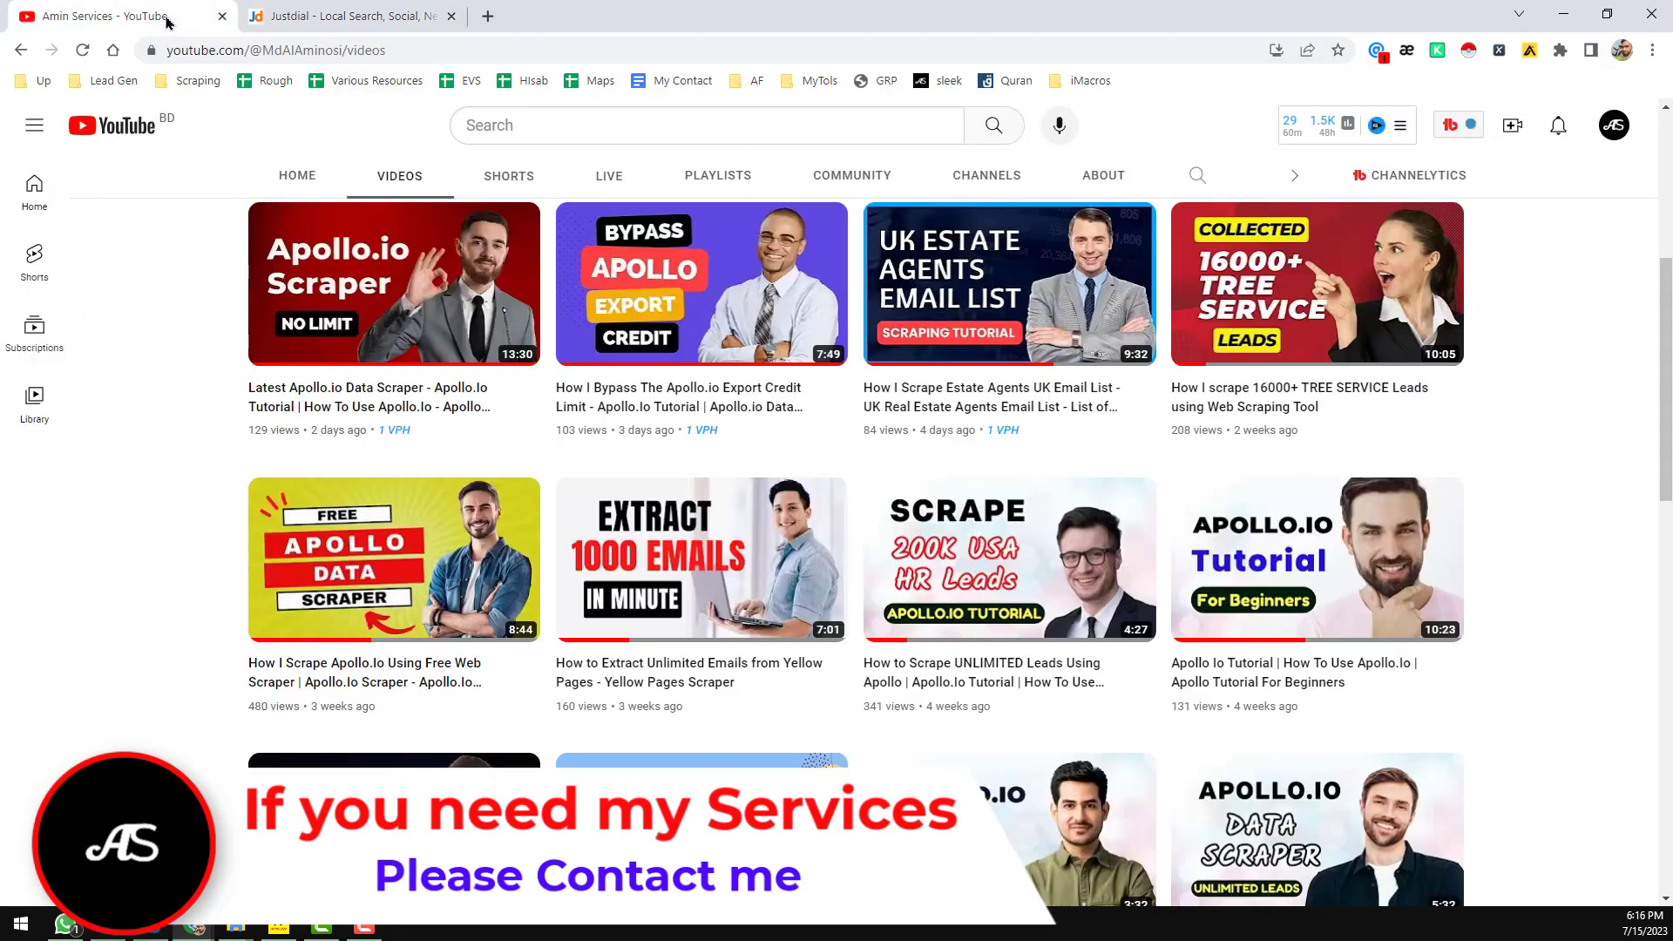
{"action": "scroll", "scroll_direction": "down", "scroll_amount": 3}
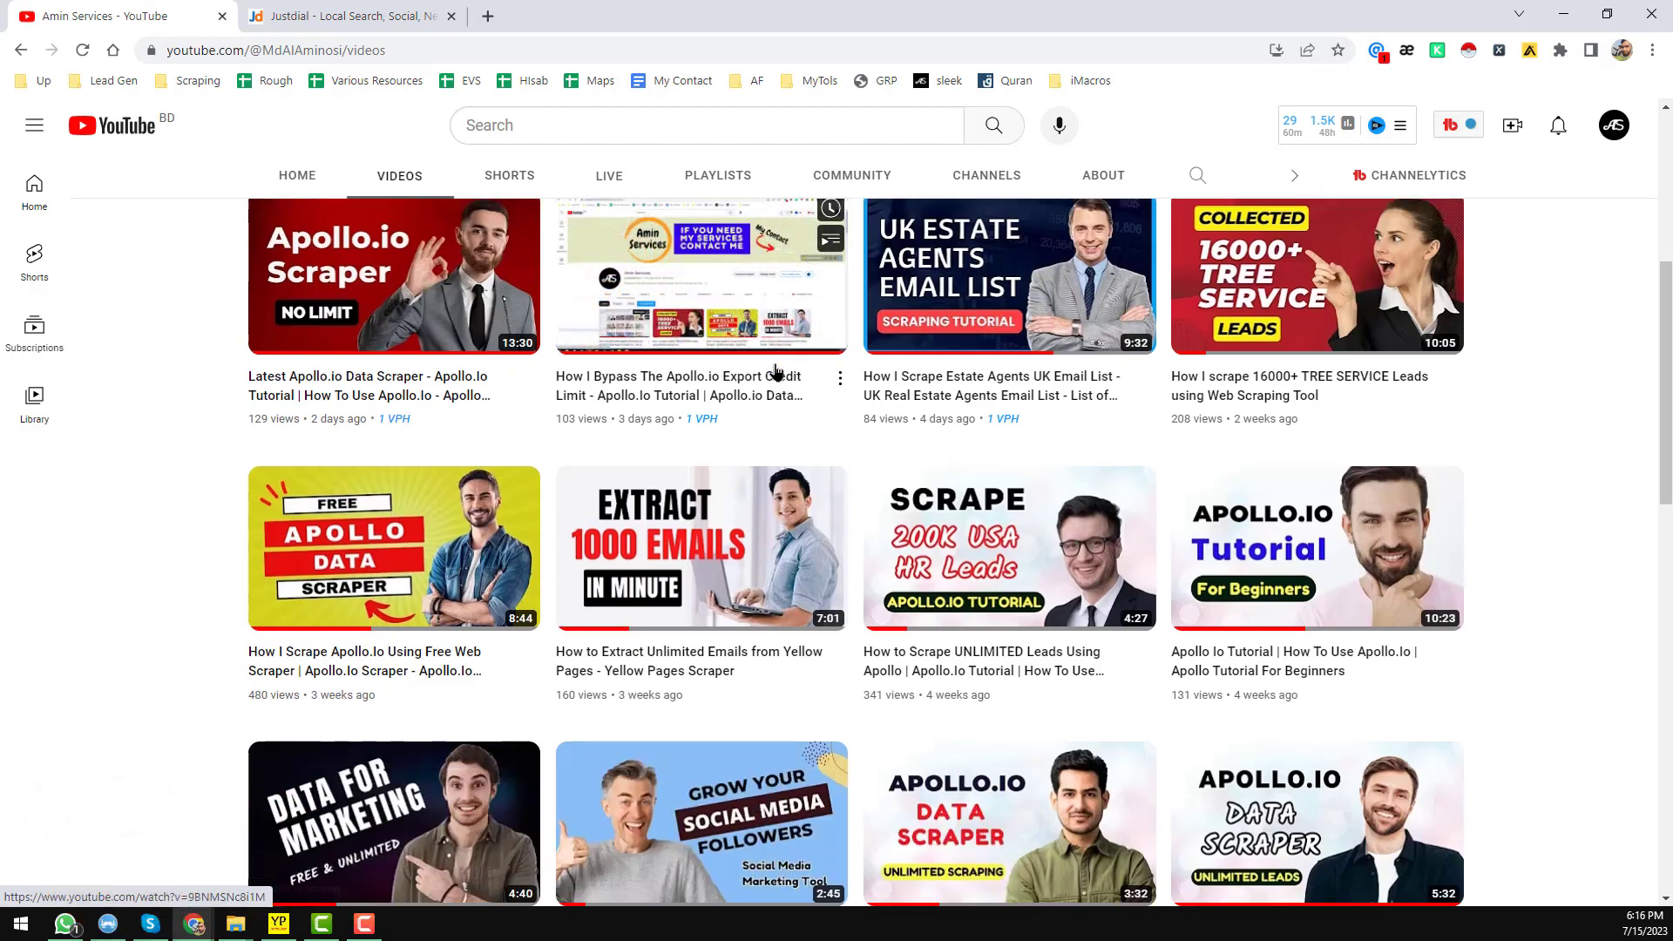
{"action": "scroll", "scroll_direction": "down", "scroll_amount": 3}
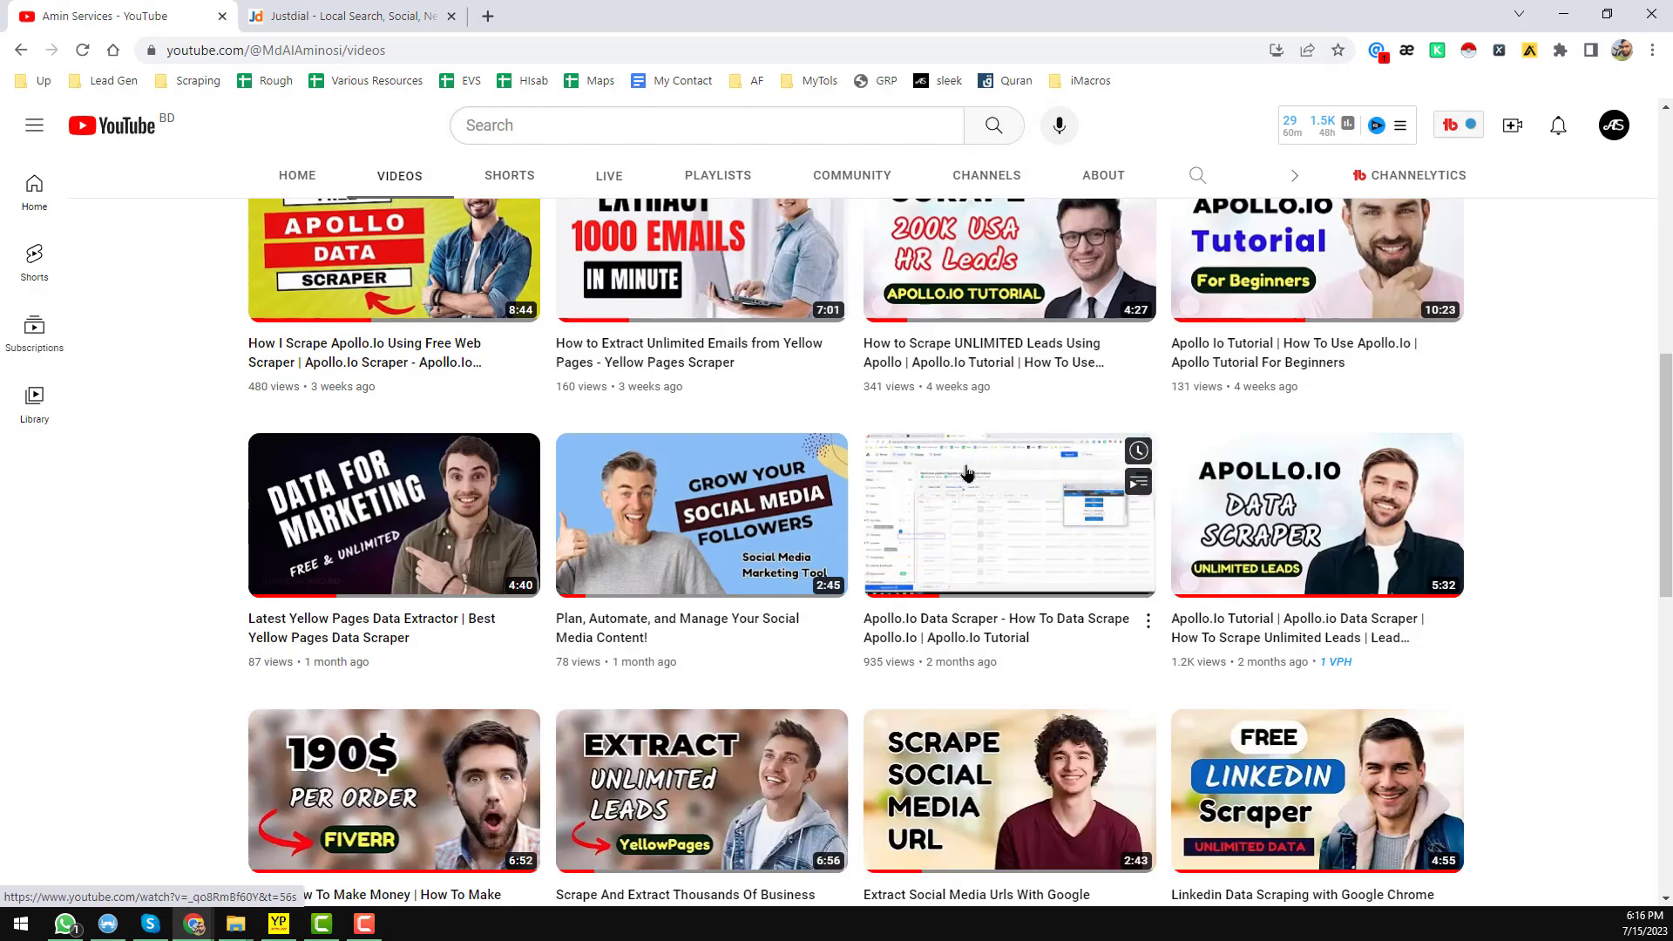
{"action": "scroll", "scroll_direction": "down", "scroll_amount": 3}
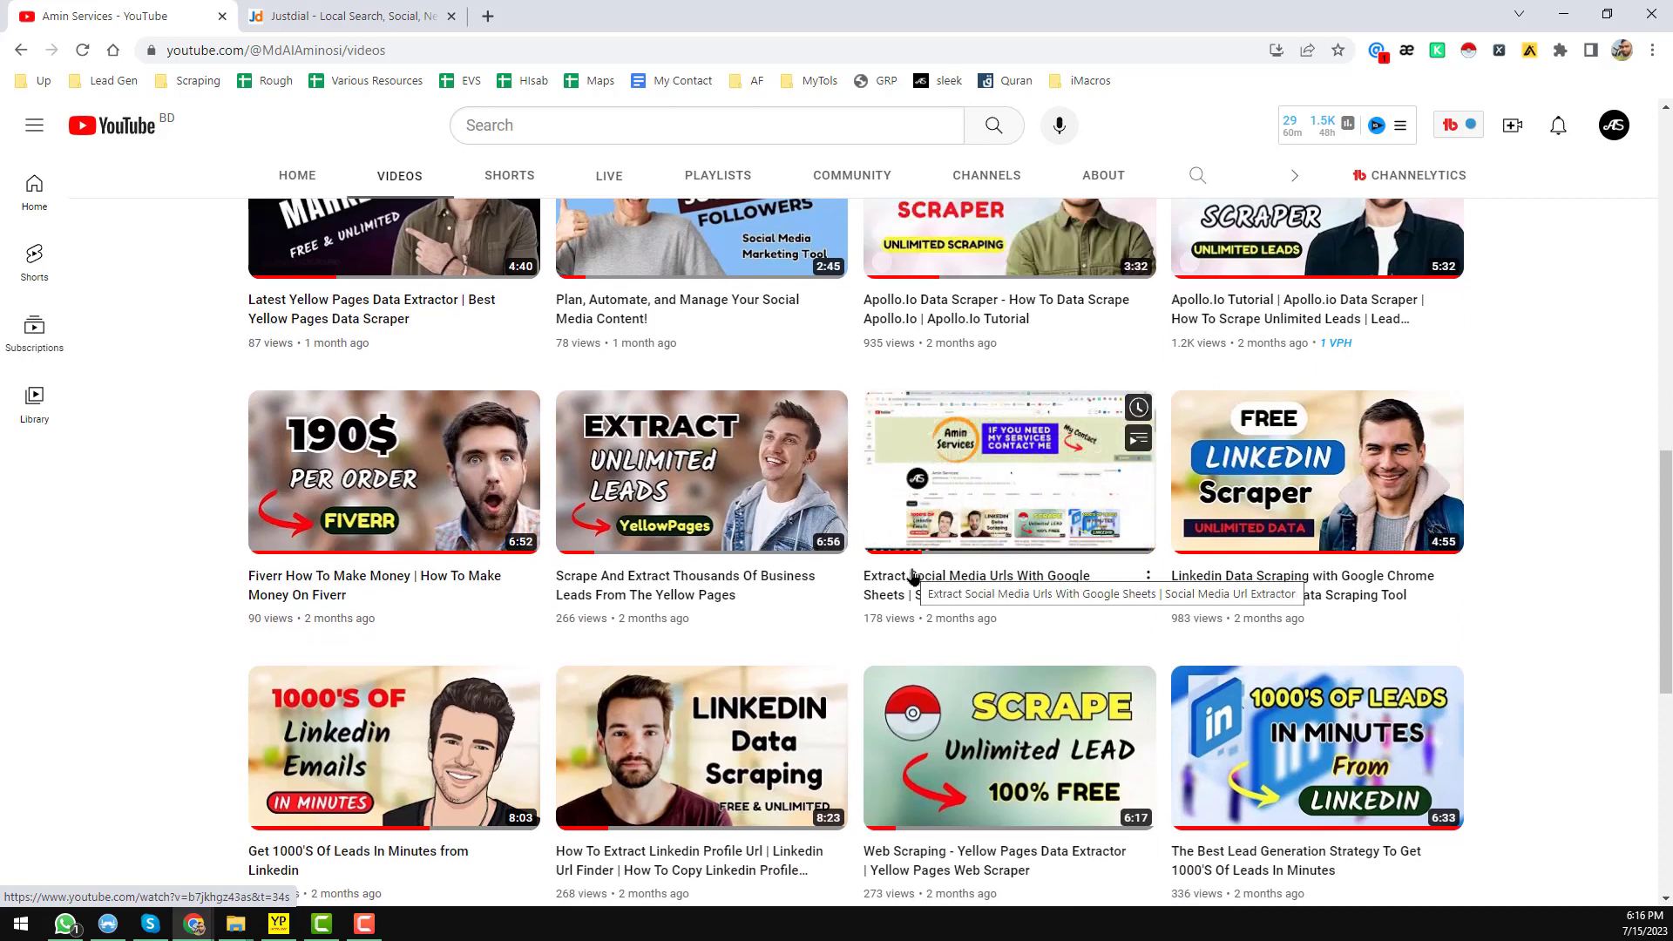
{"action": "scroll", "scroll_direction": "down", "scroll_amount": 3}
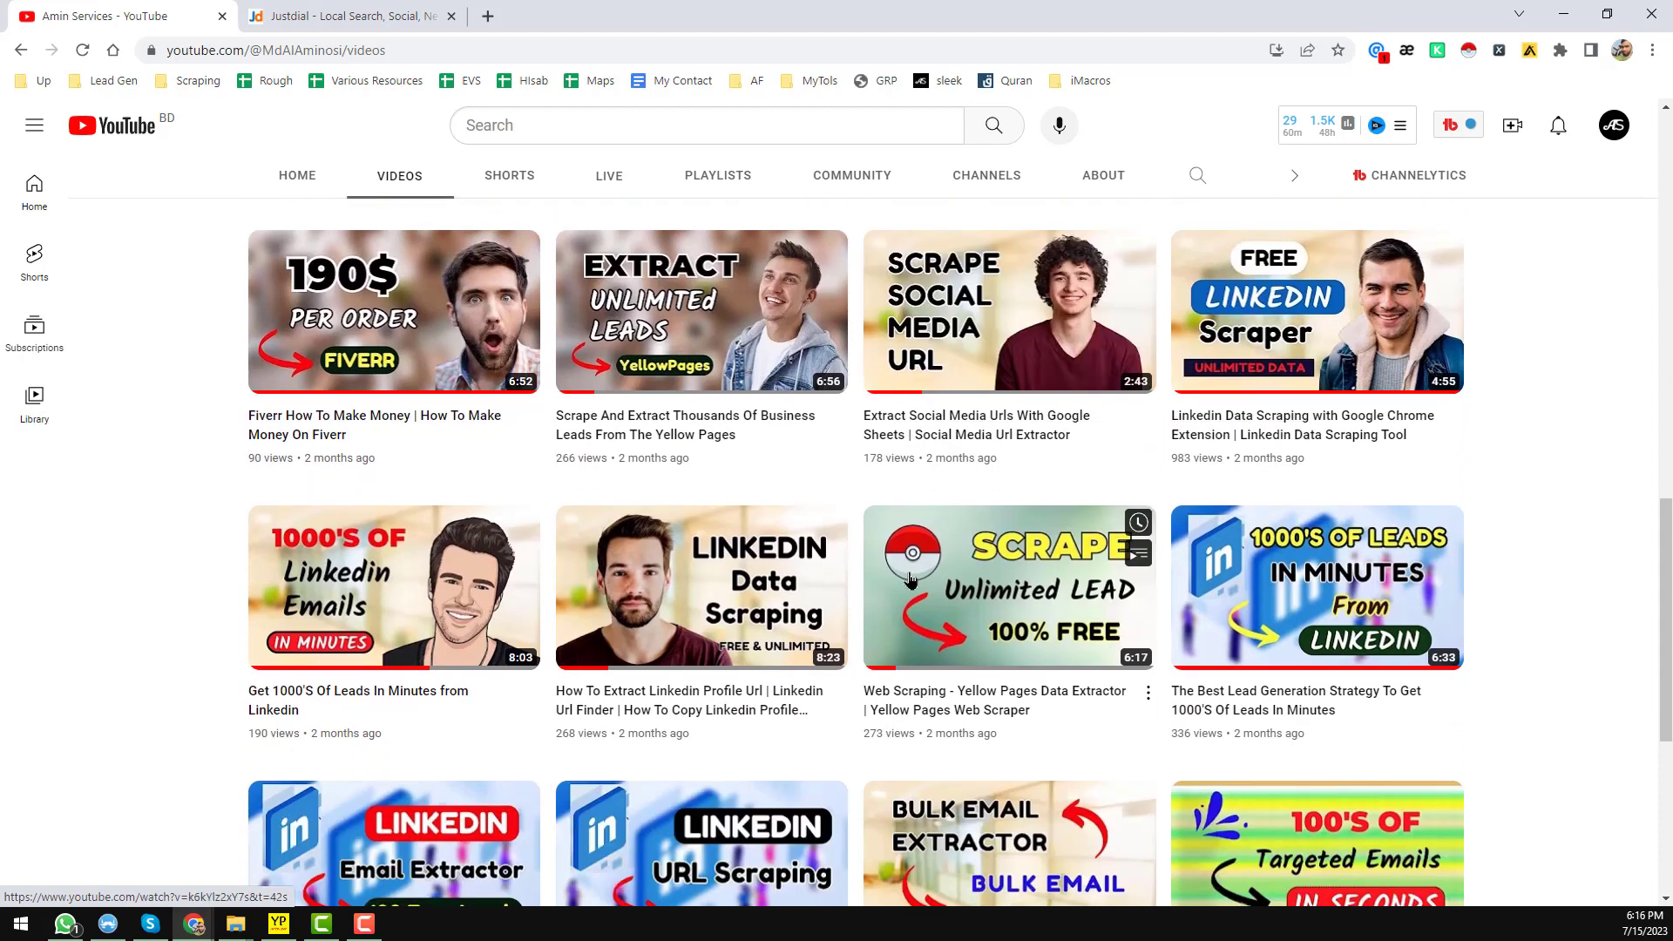
{"action": "scroll", "scroll_direction": "down", "scroll_amount": 3}
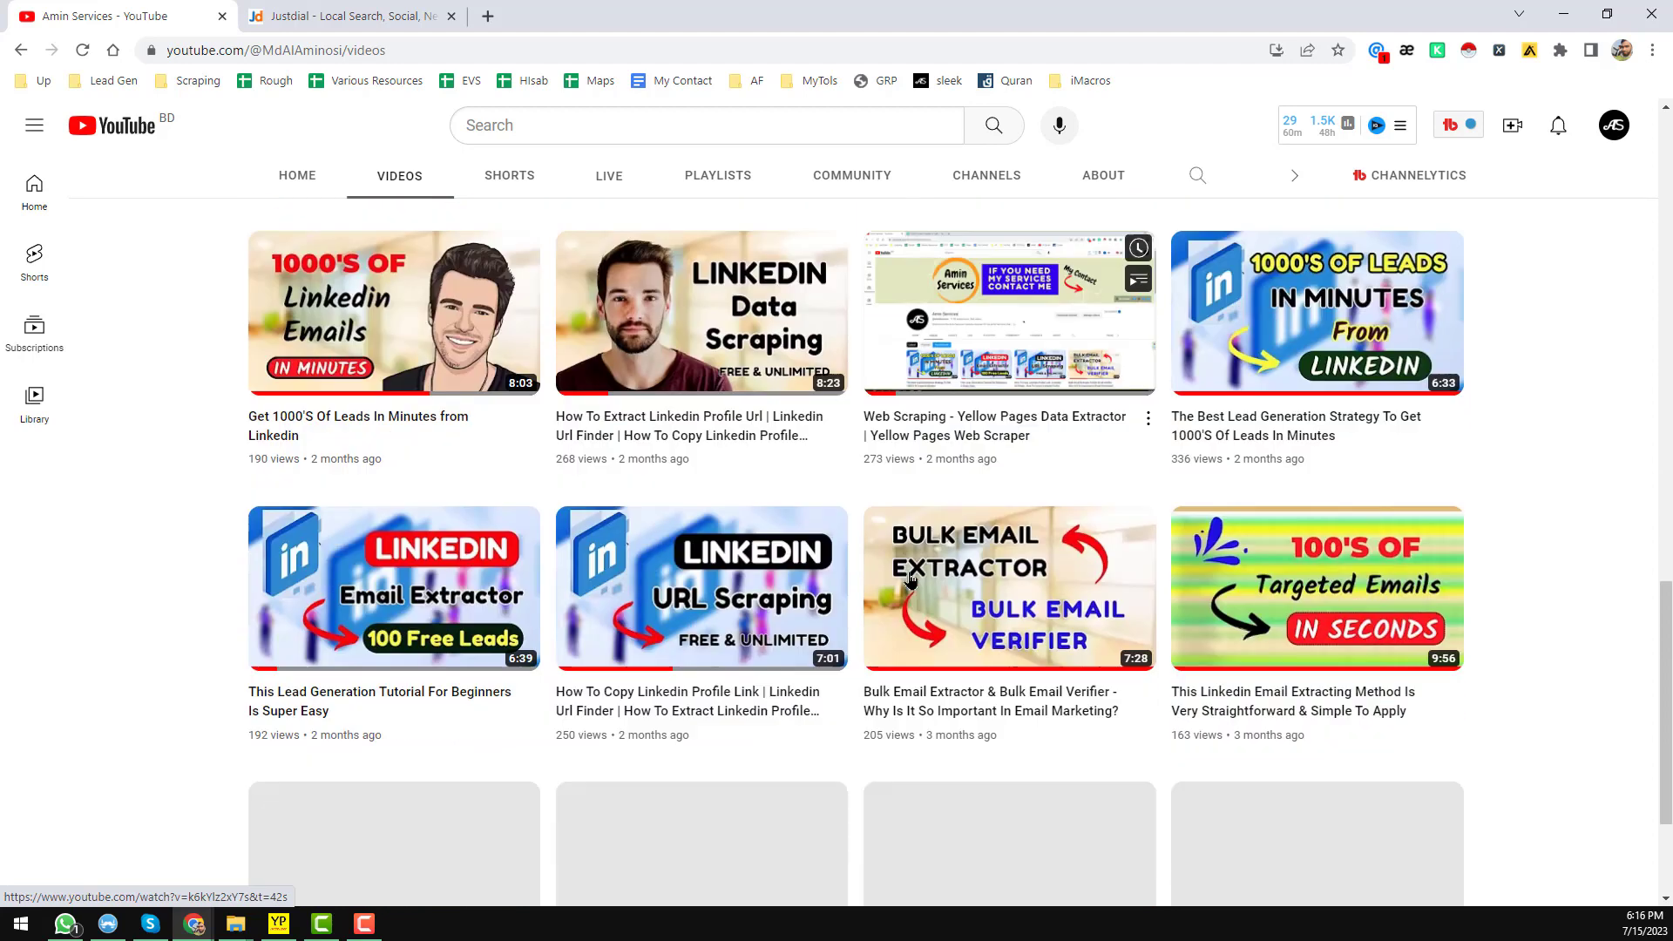
{"action": "scroll", "scroll_direction": "down", "scroll_amount": 3}
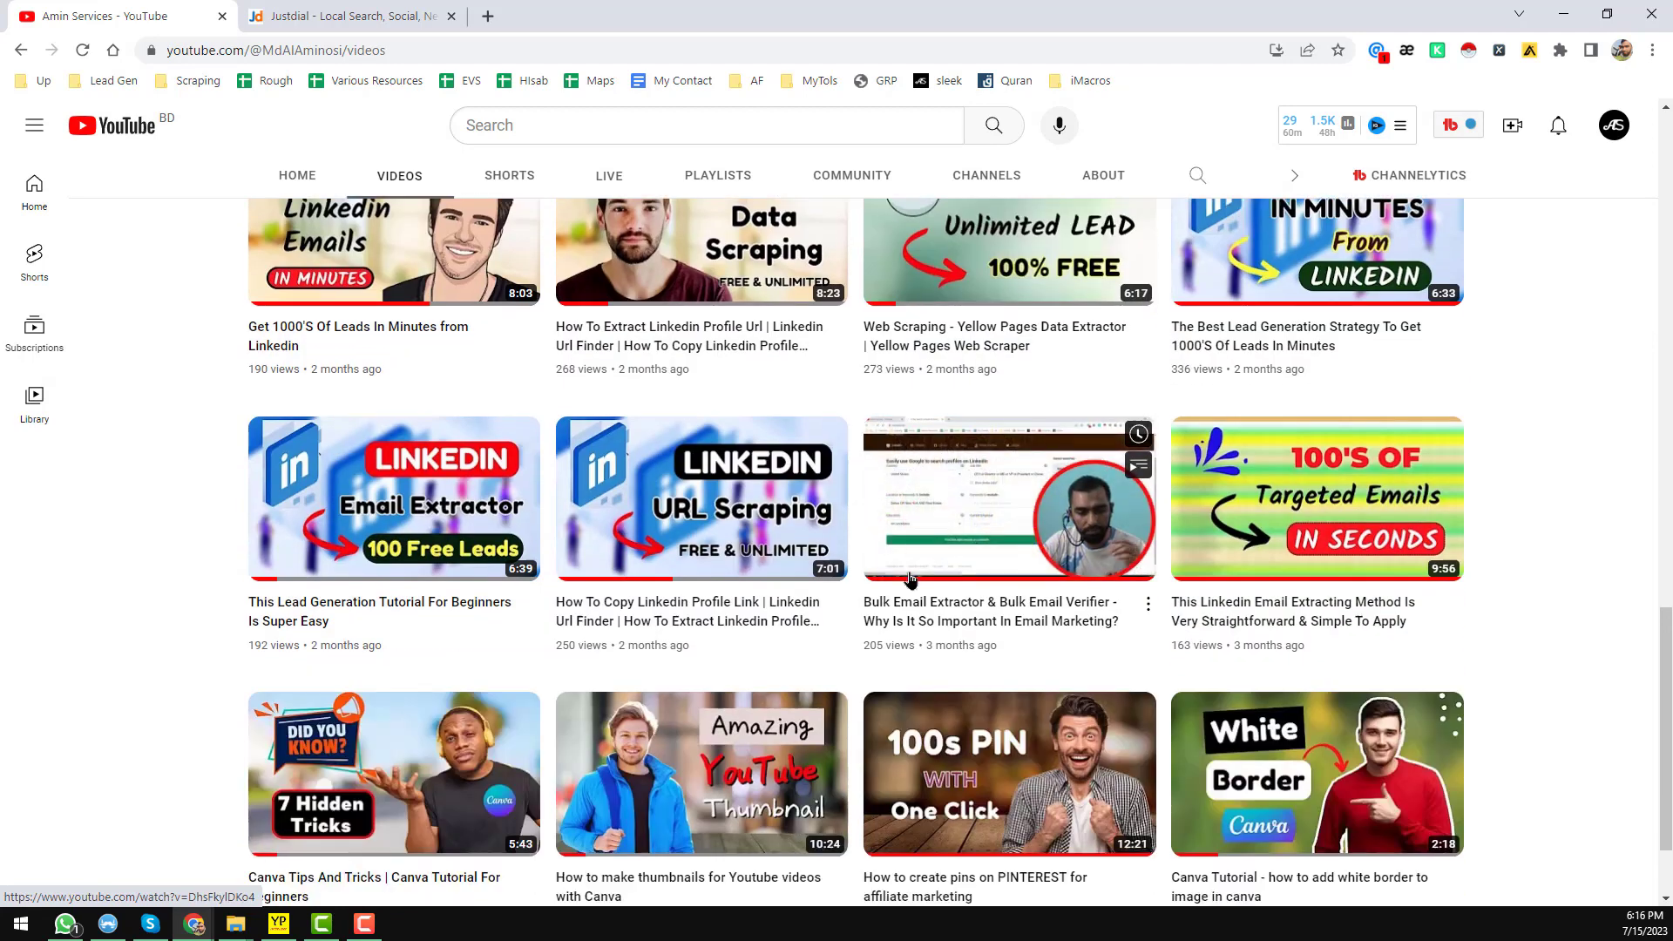
{"action": "scroll", "scroll_direction": "down", "scroll_amount": 3}
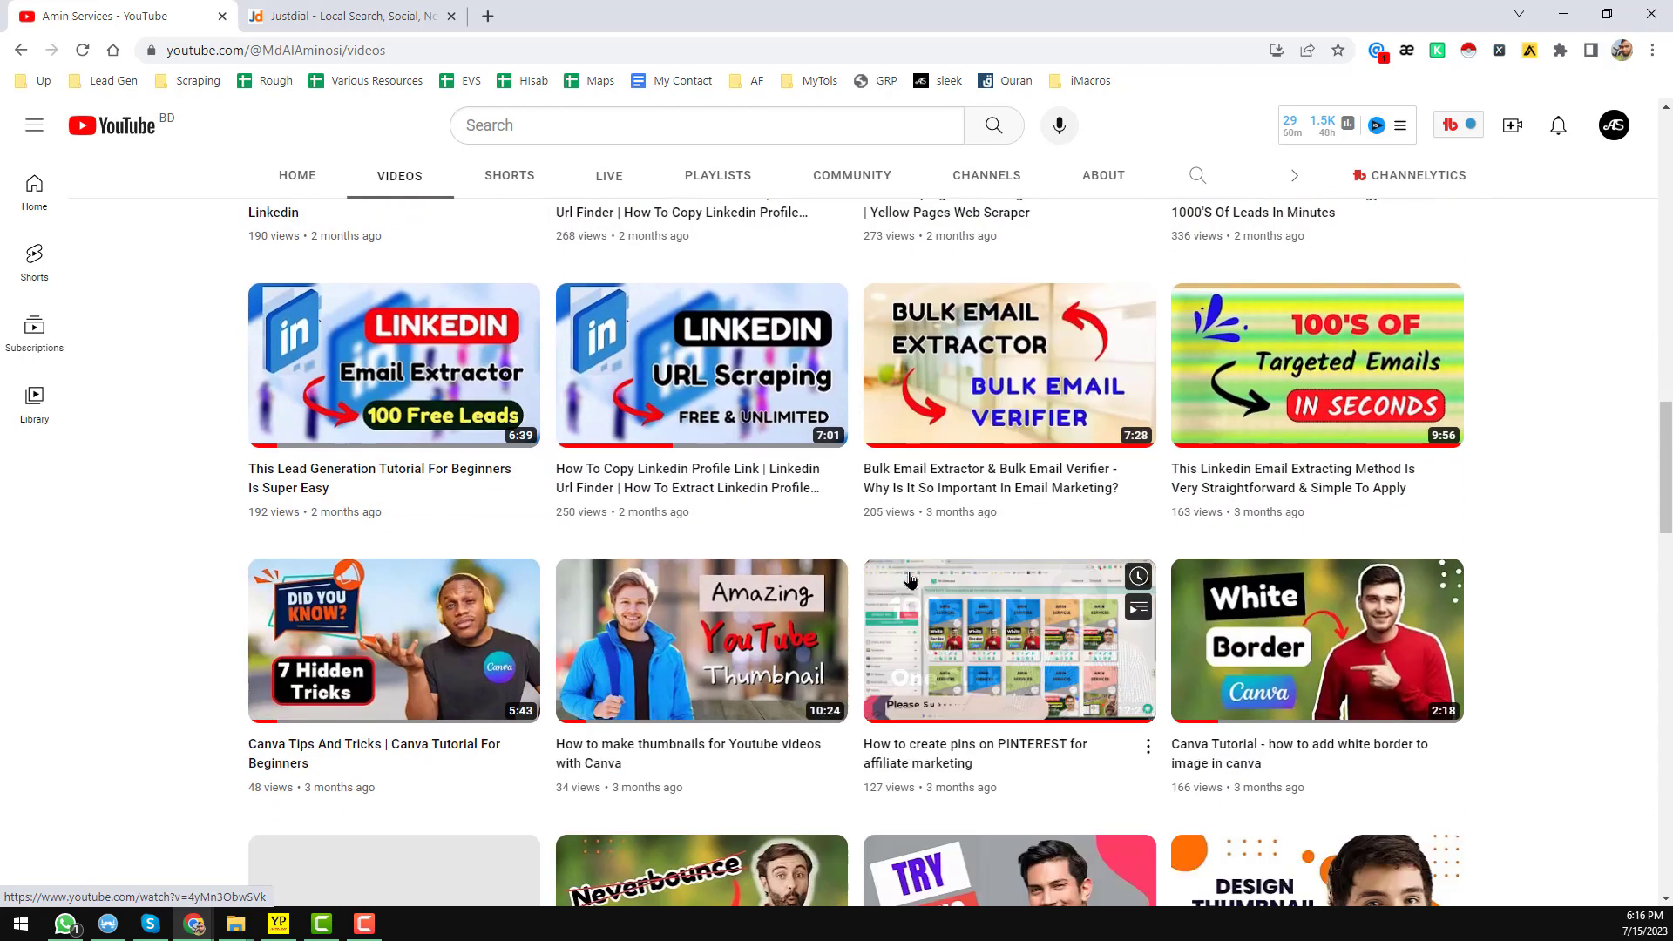
{"action": "scroll", "scroll_direction": "down", "scroll_amount": 3}
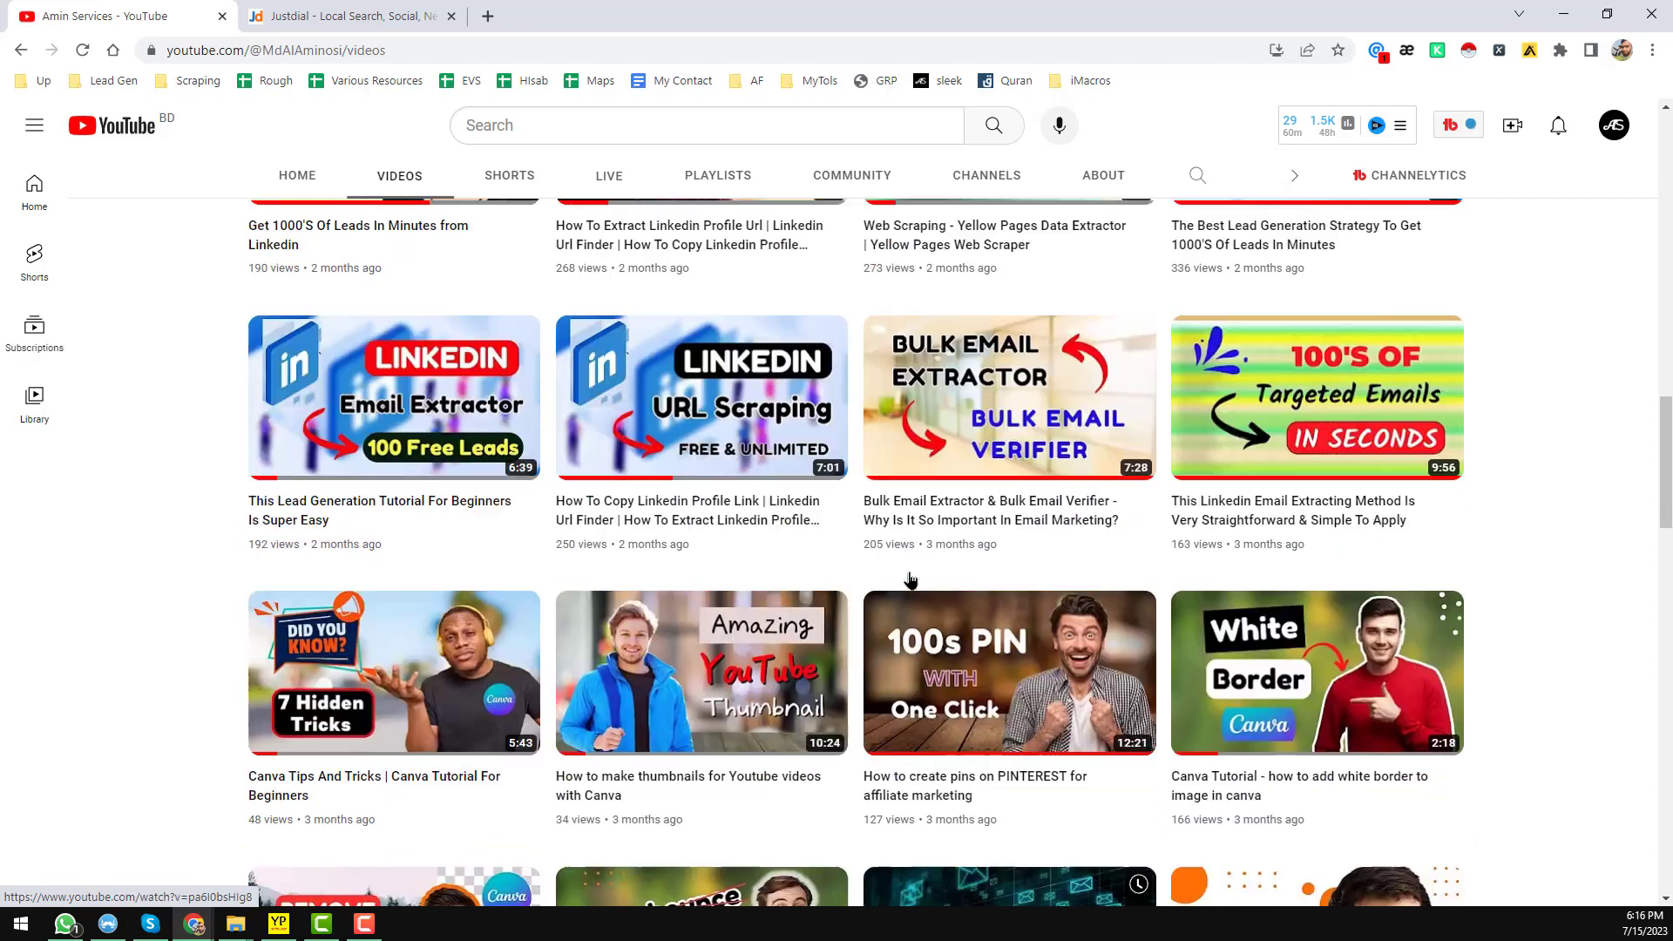
{"action": "scroll", "scroll_direction": "down", "scroll_amount": 3}
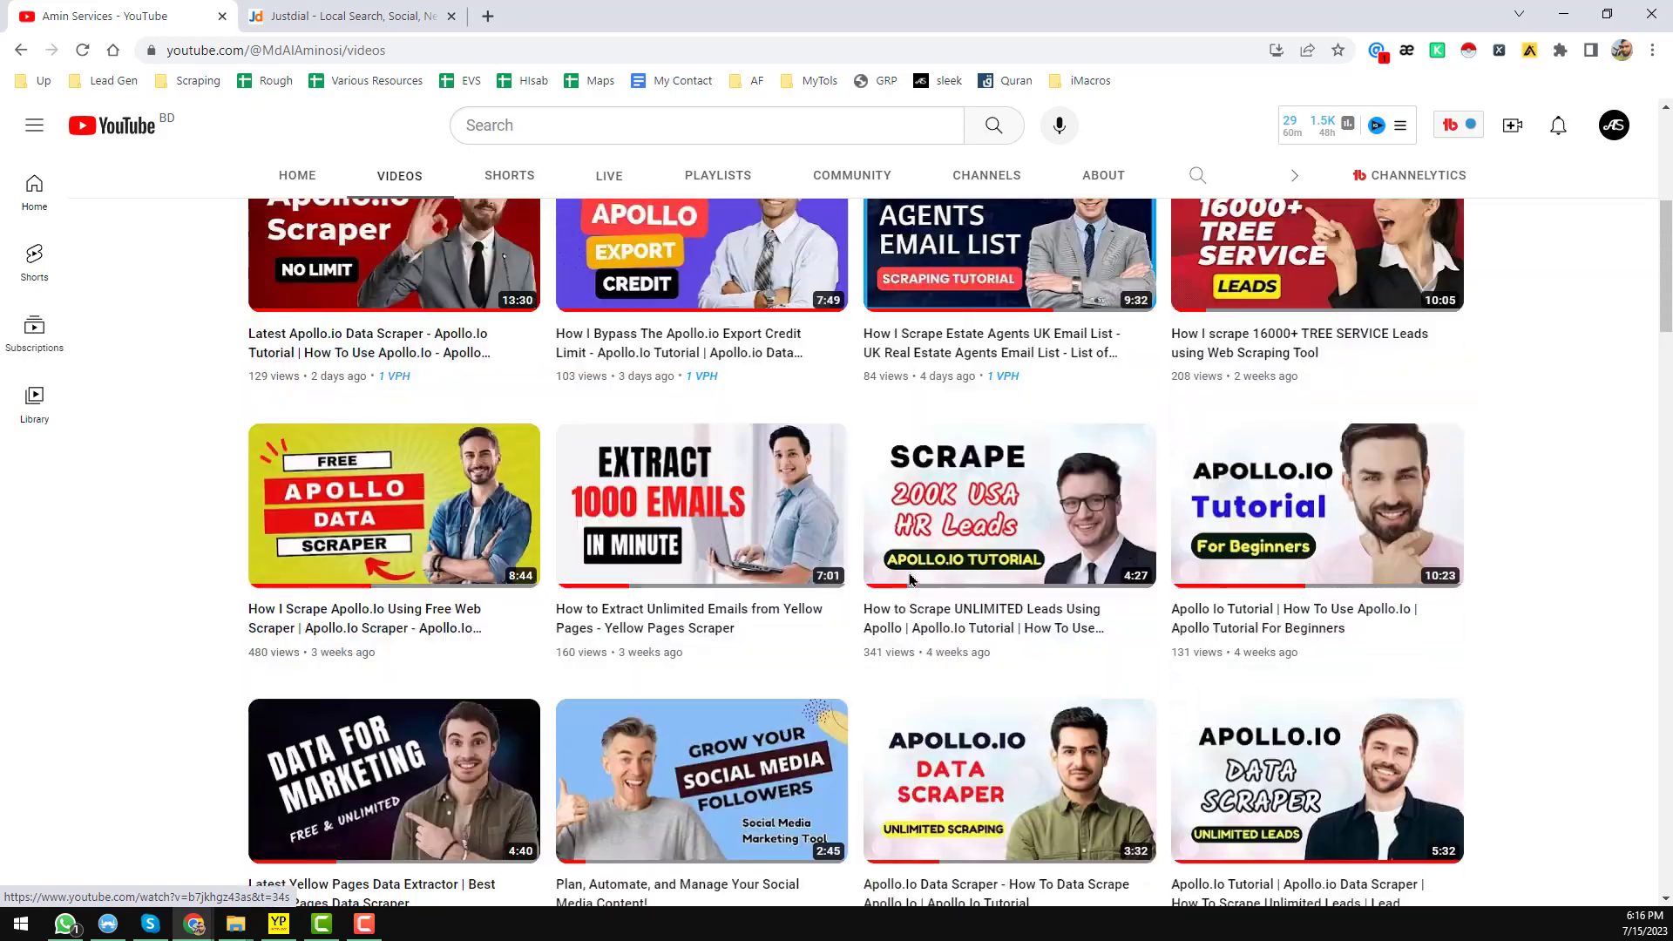
{"action": "scroll", "scroll_direction": "up", "scroll_amount": 3}
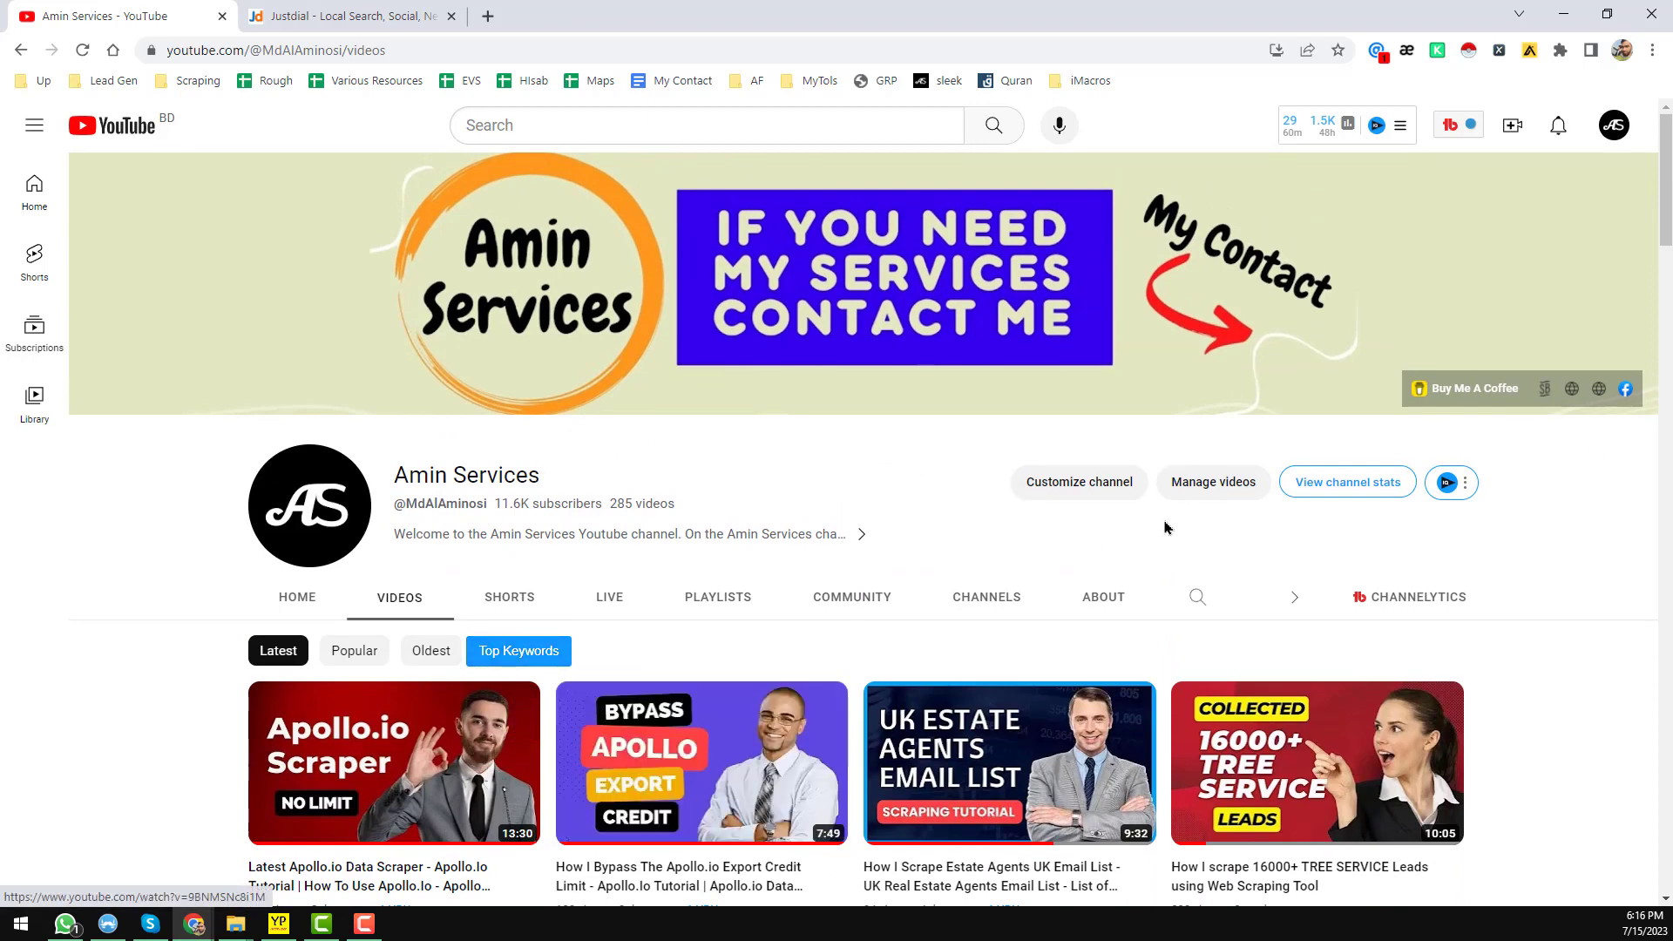
{"action": "mouse_move", "coordinate": [1478, 387]}
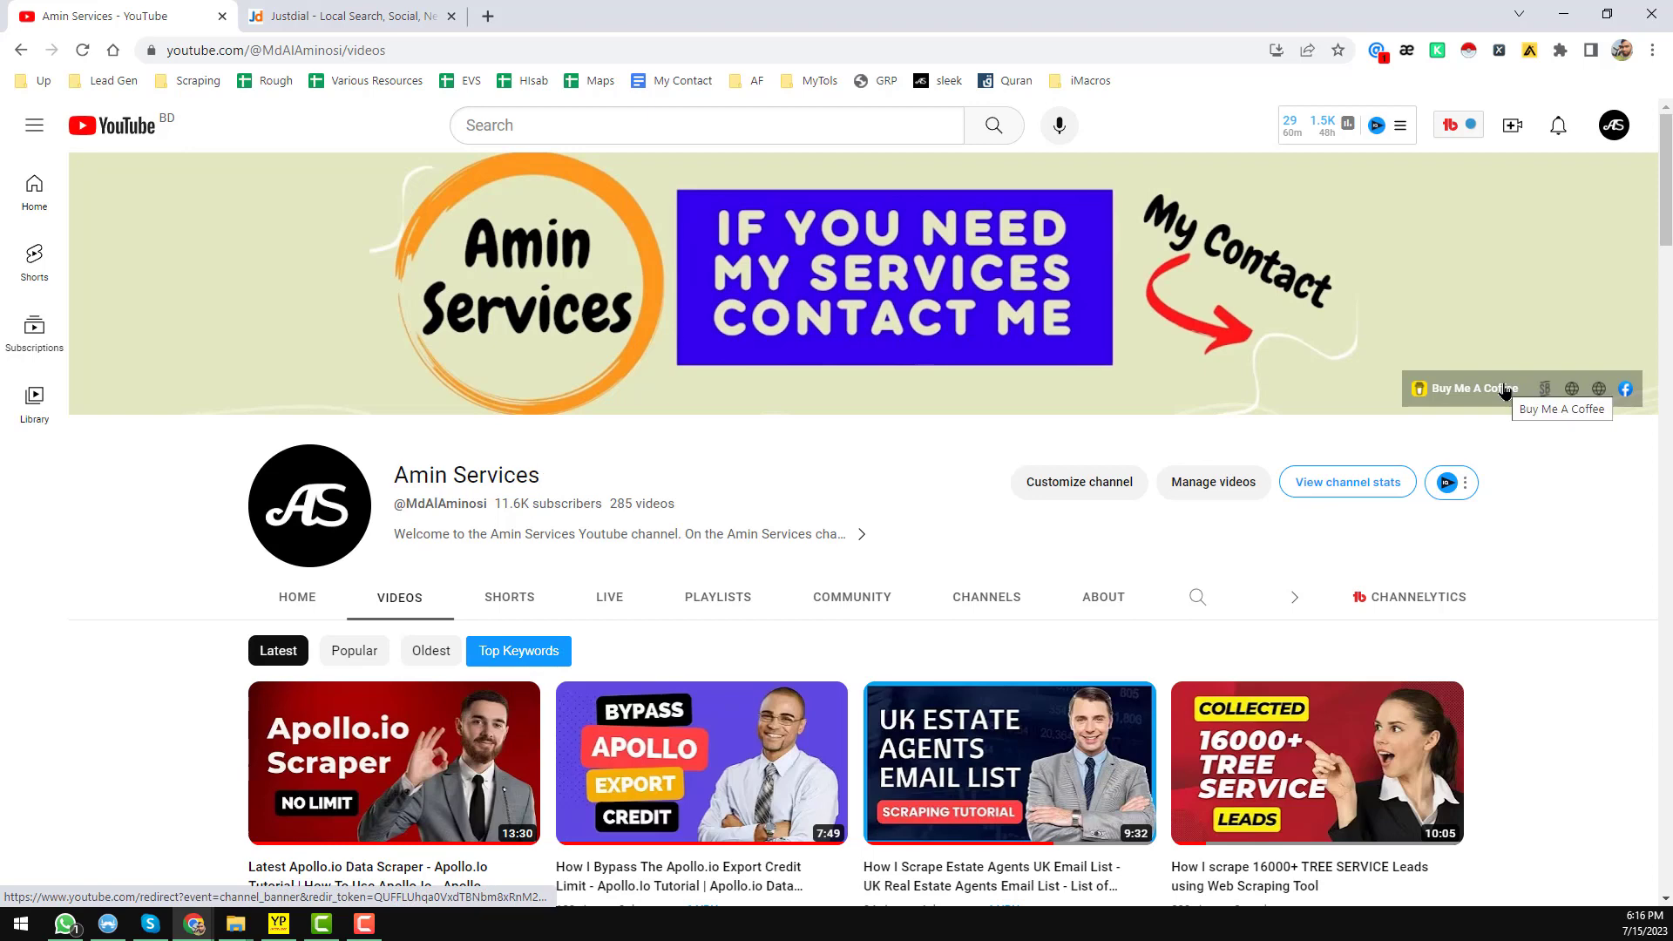
{"action": "mouse_move", "coordinate": [1017, 530]}
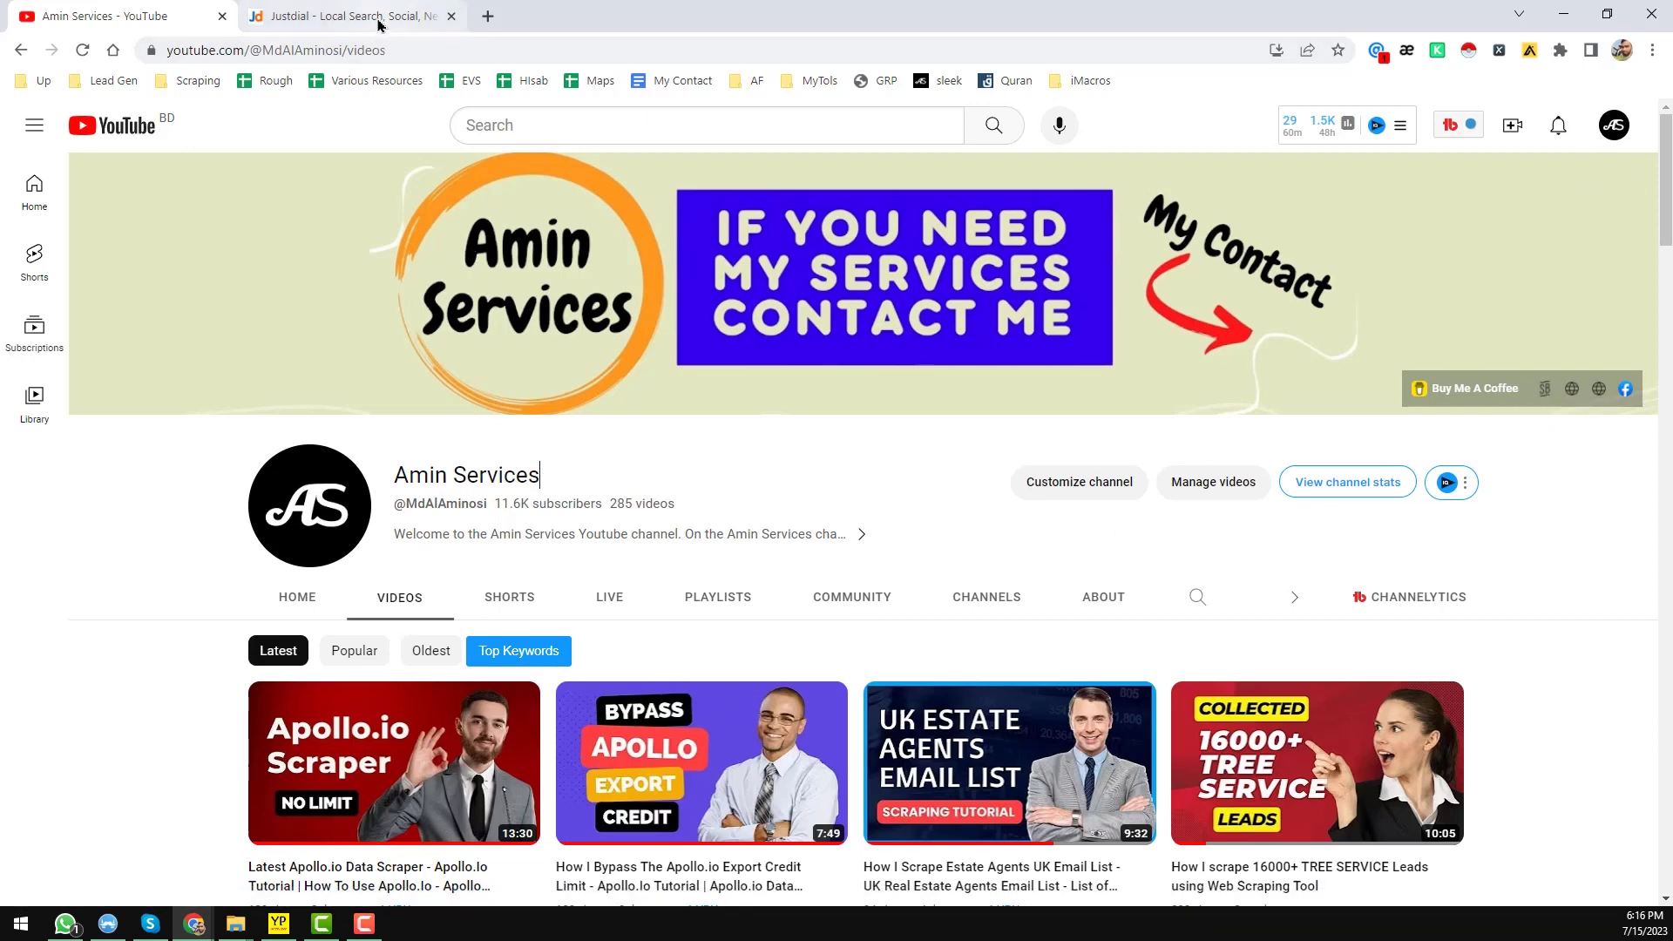
Switch to the Justdial Mumbai home page and scroll through its categories
{"action": "left_click", "coordinate": [347, 16]}
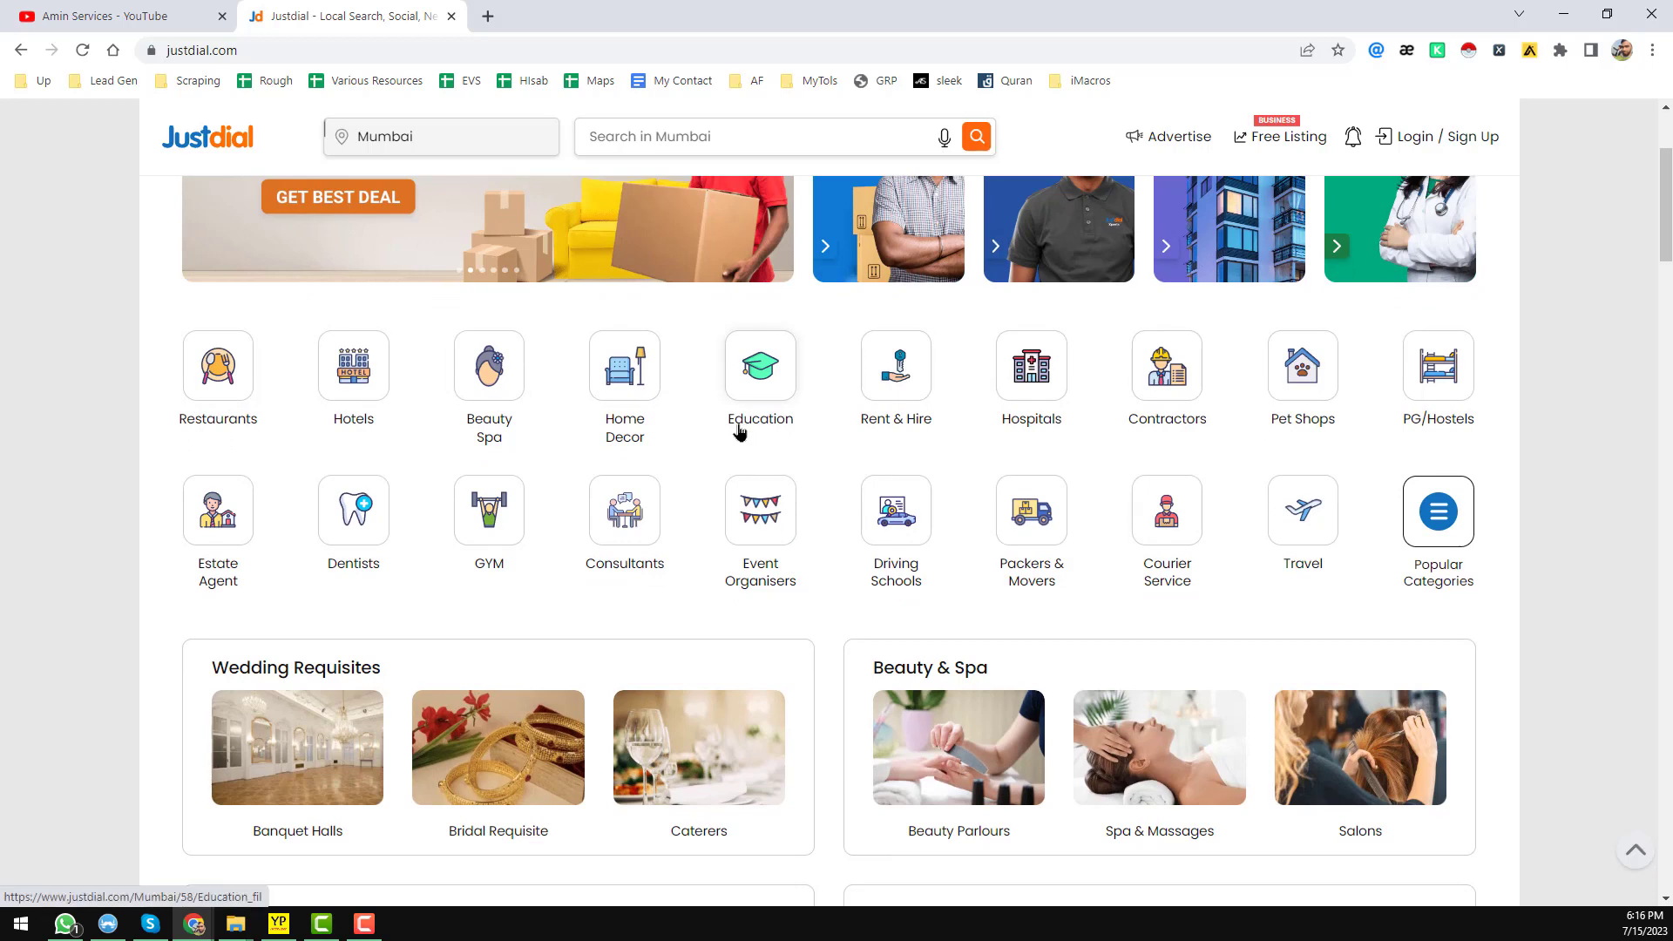
{"action": "scroll", "scroll_direction": "down", "scroll_amount": 3}
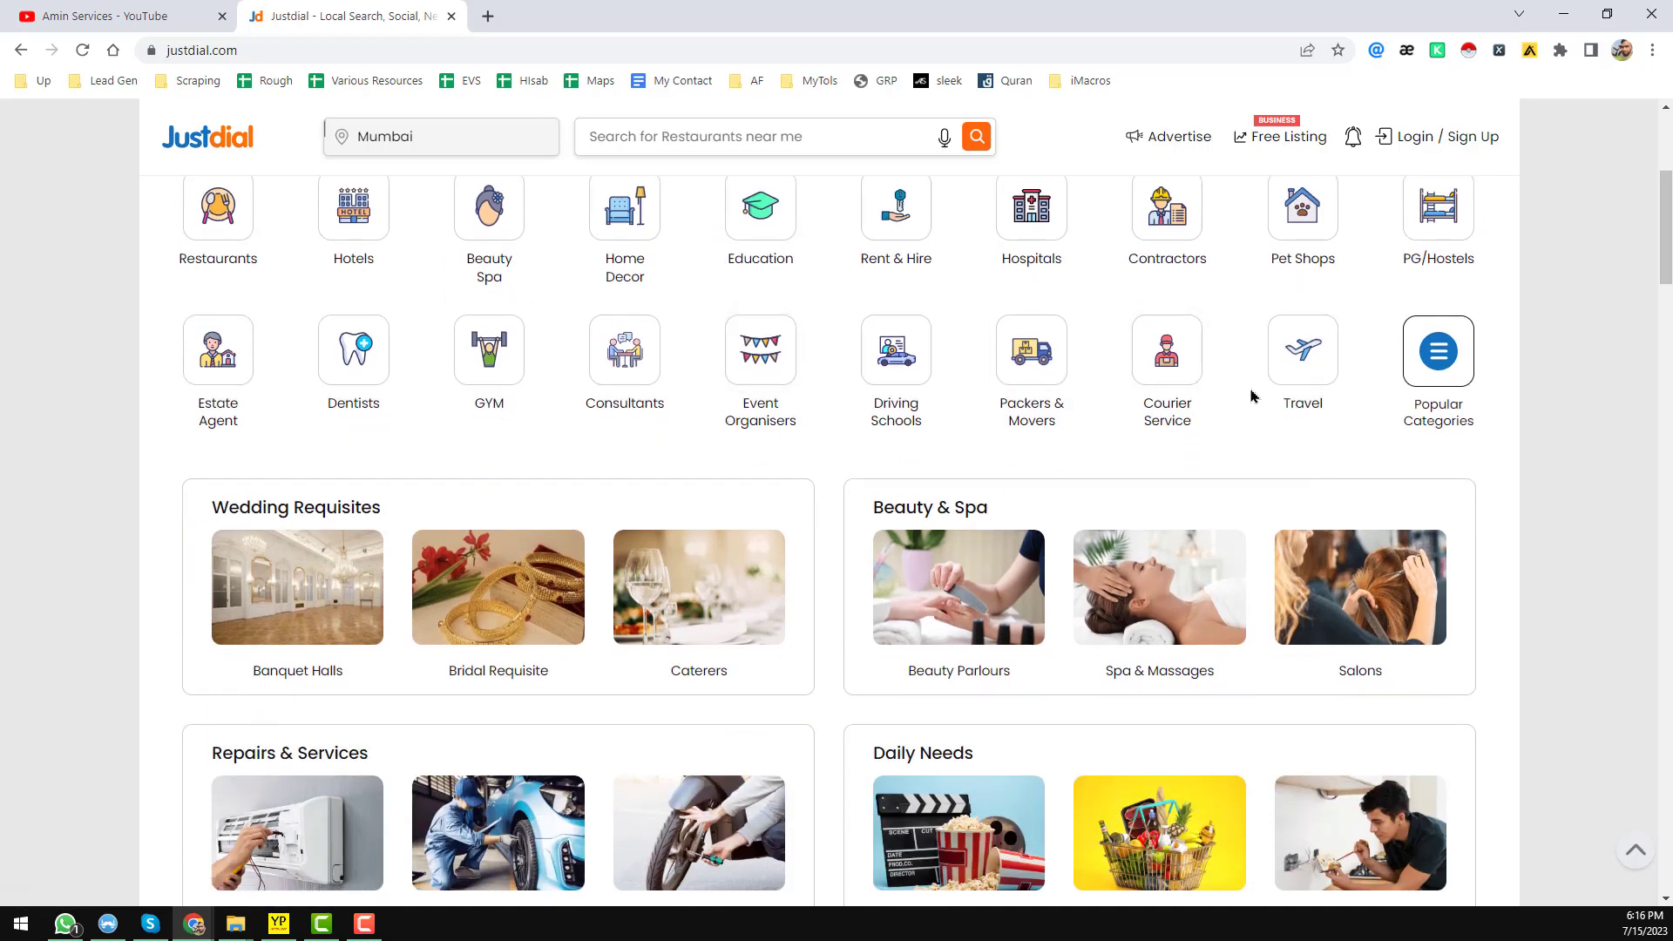
{"action": "scroll", "scroll_direction": "down", "scroll_amount": 3}
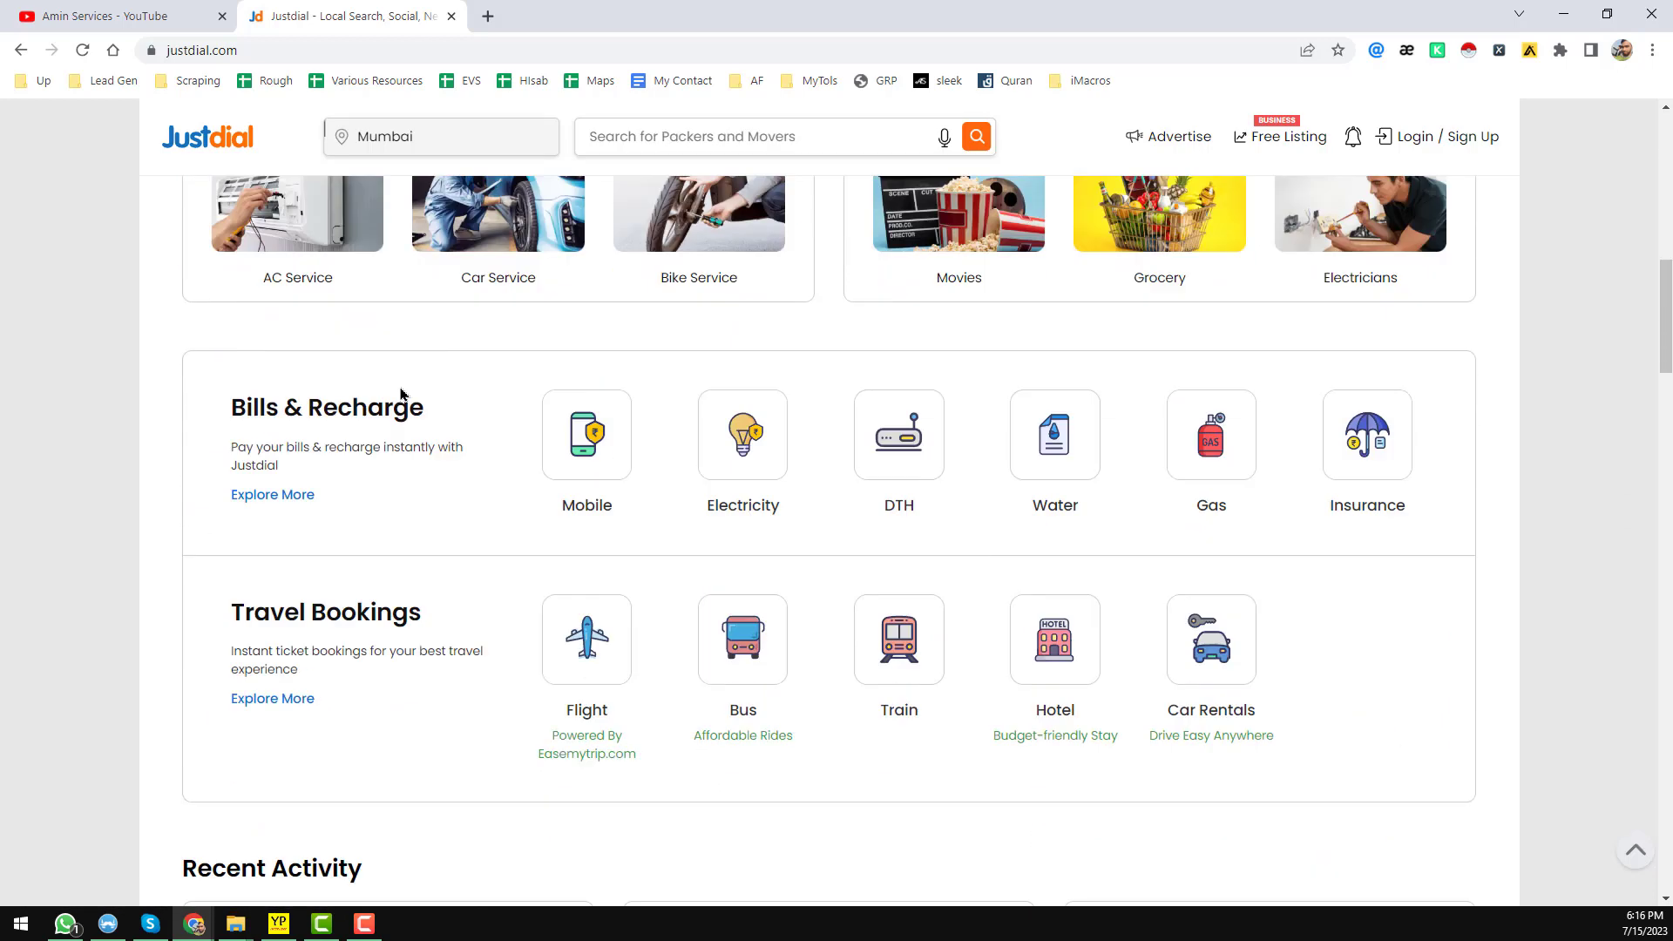
{"action": "scroll", "scroll_direction": "down", "scroll_amount": 3}
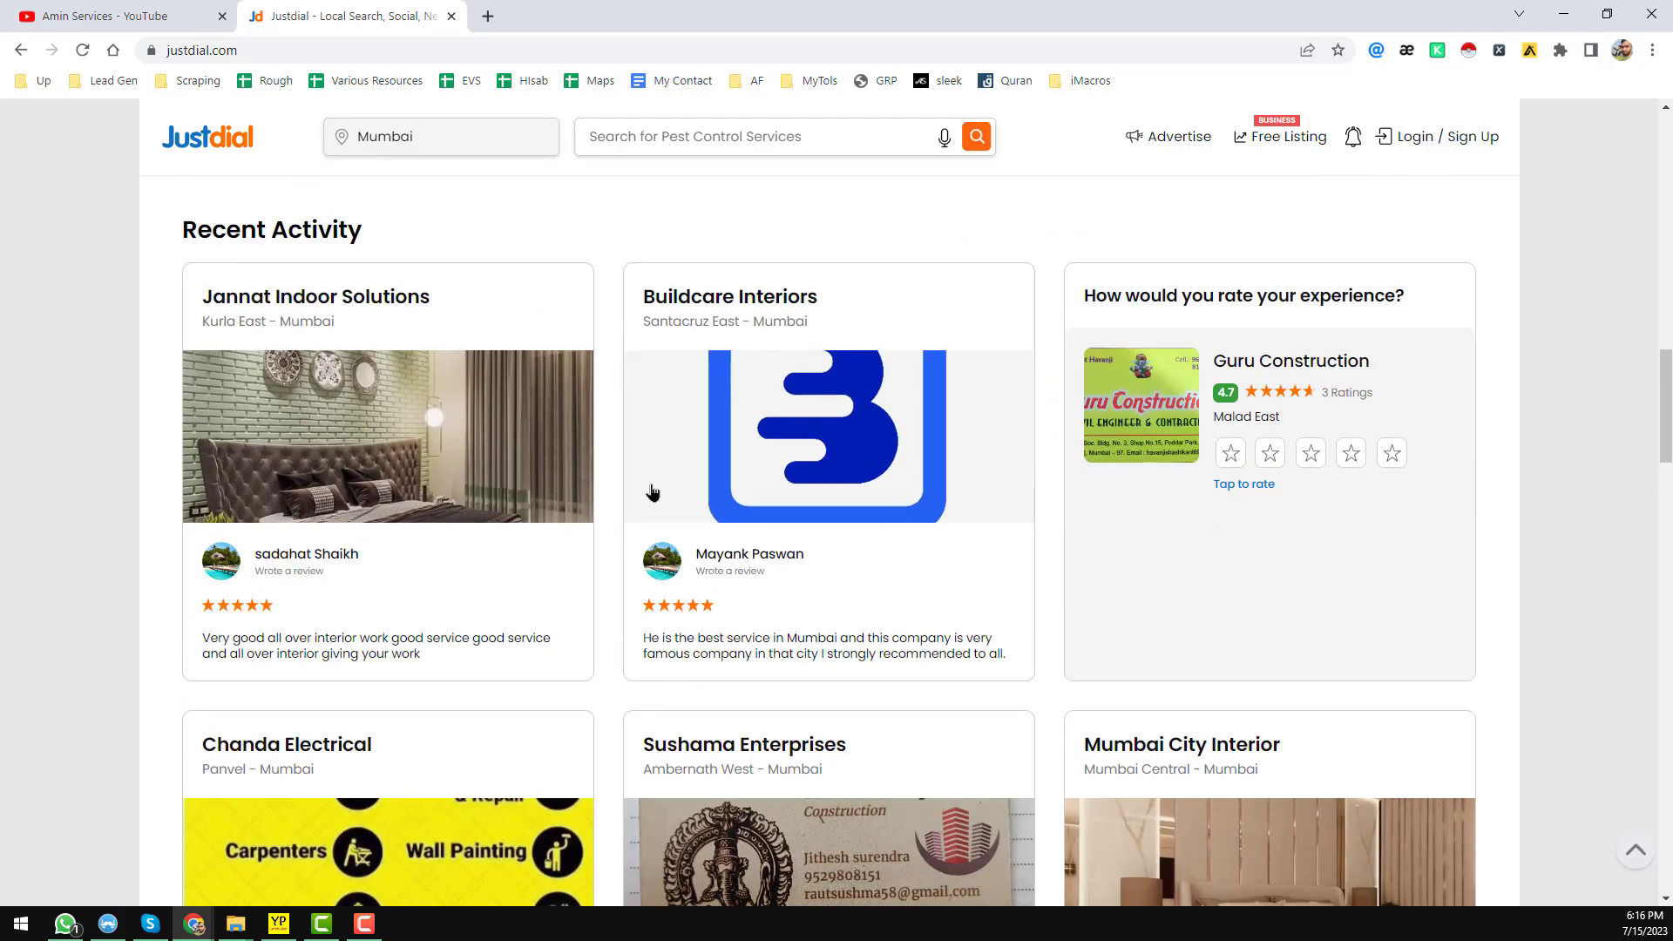
{"action": "scroll", "scroll_direction": "down", "scroll_amount": 3}
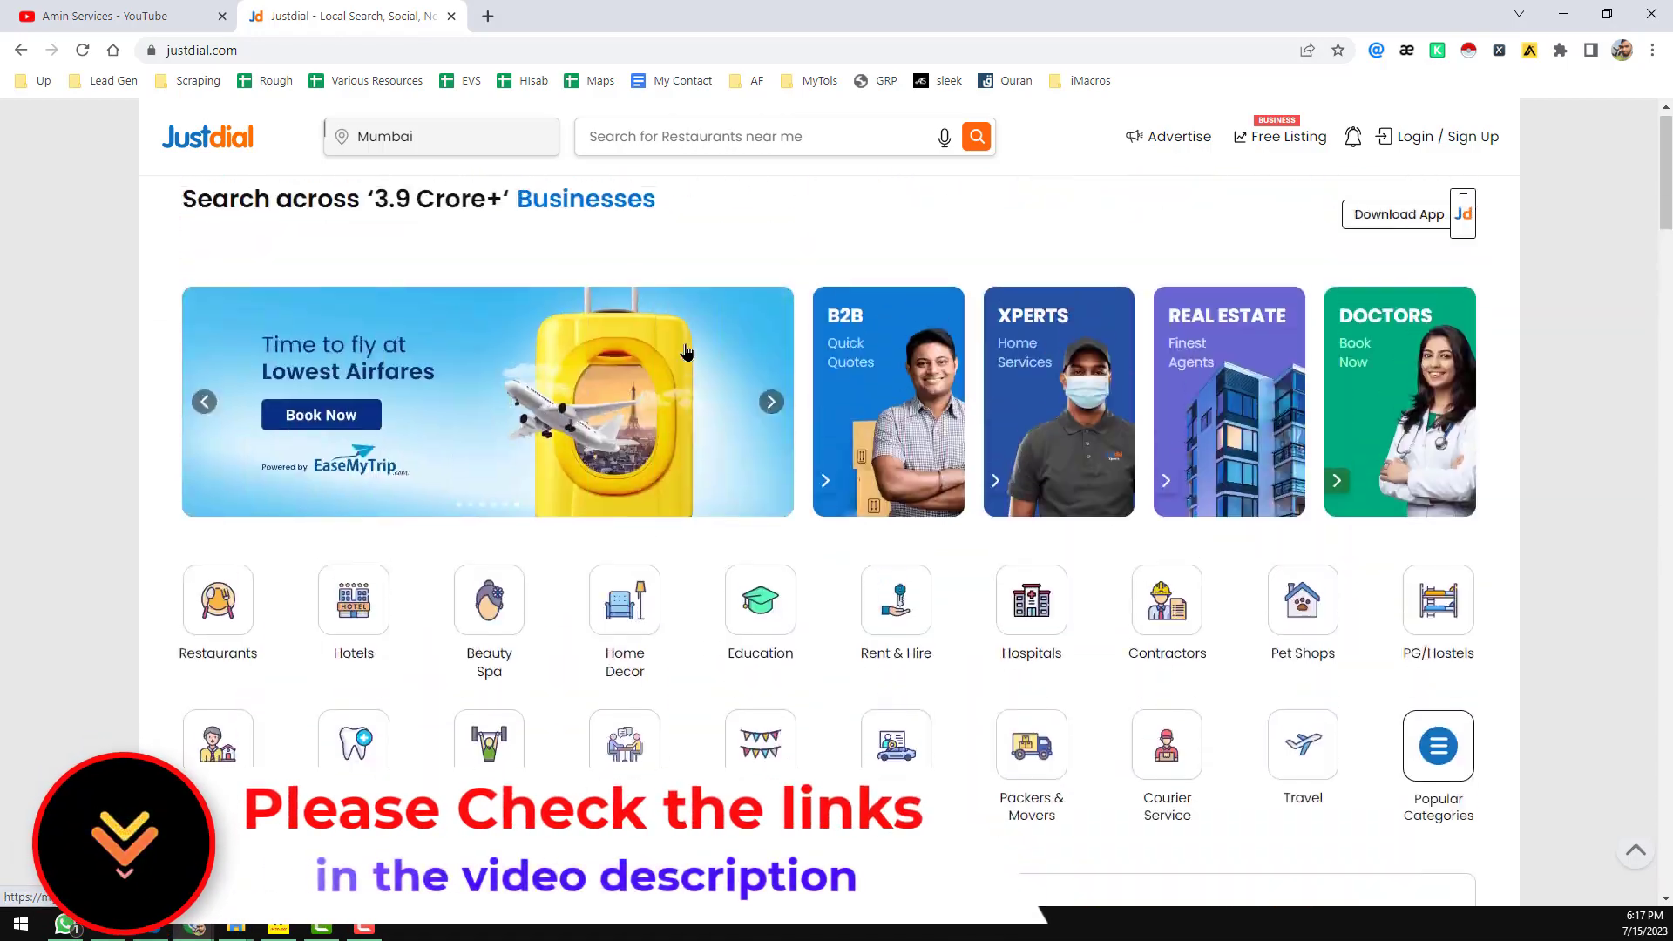
{"action": "scroll", "scroll_direction": "down", "scroll_amount": 3}
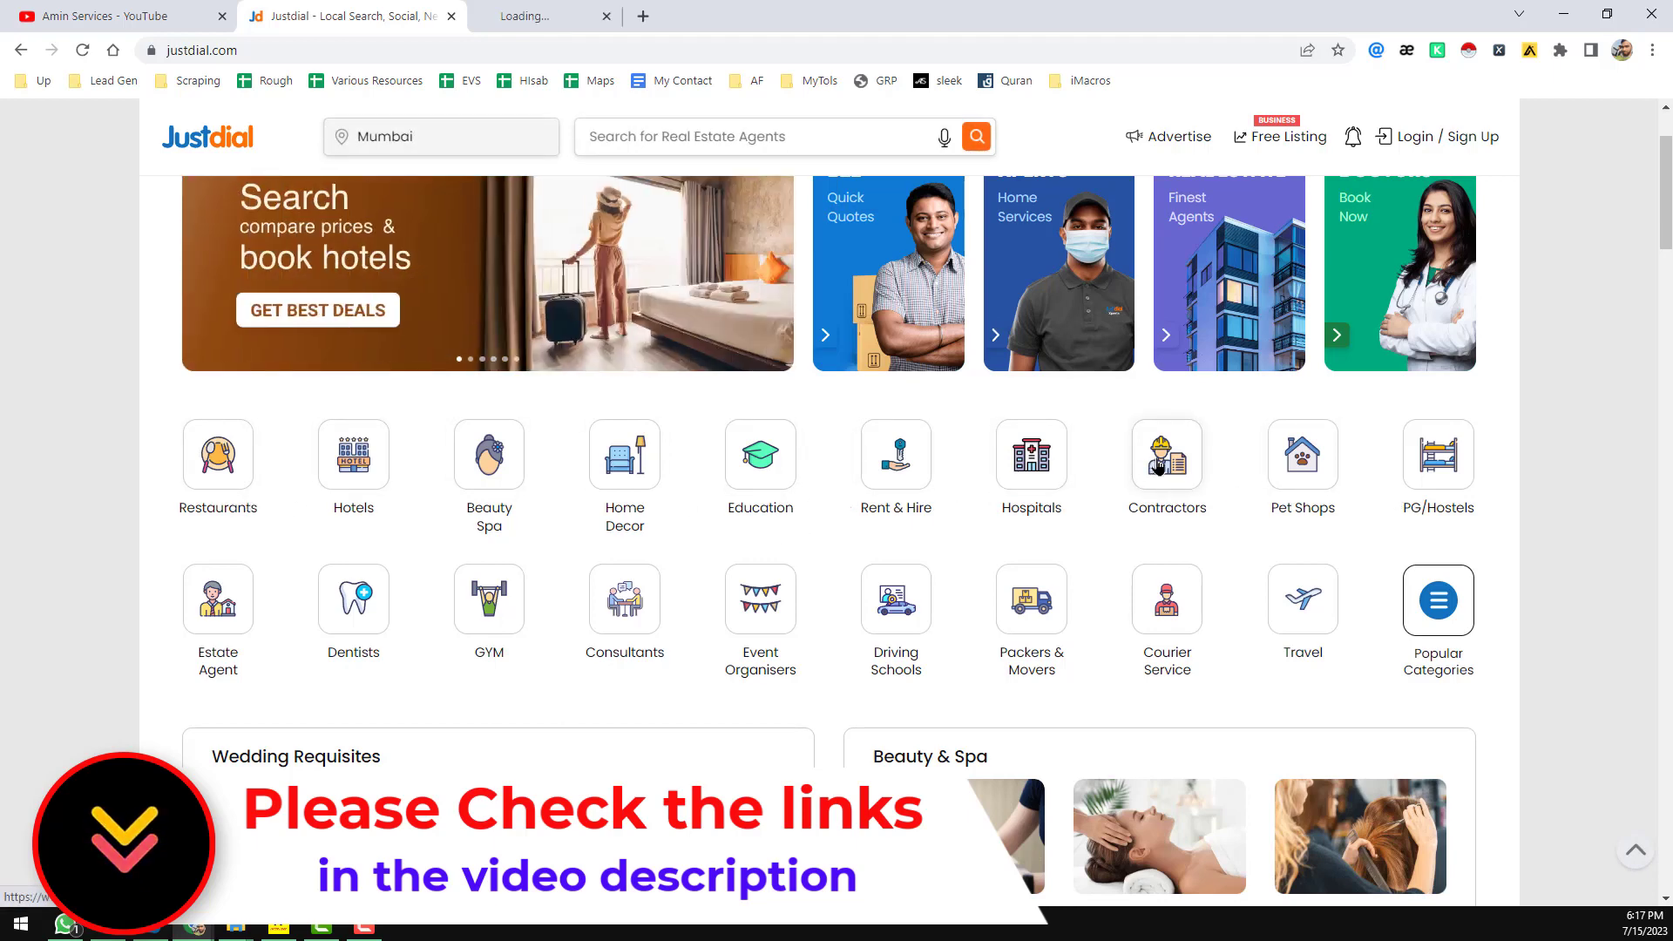
Open the Contractors category for Mumbai and look over its subcategories and A–Z list
{"action": "left_click", "coordinate": [1166, 453]}
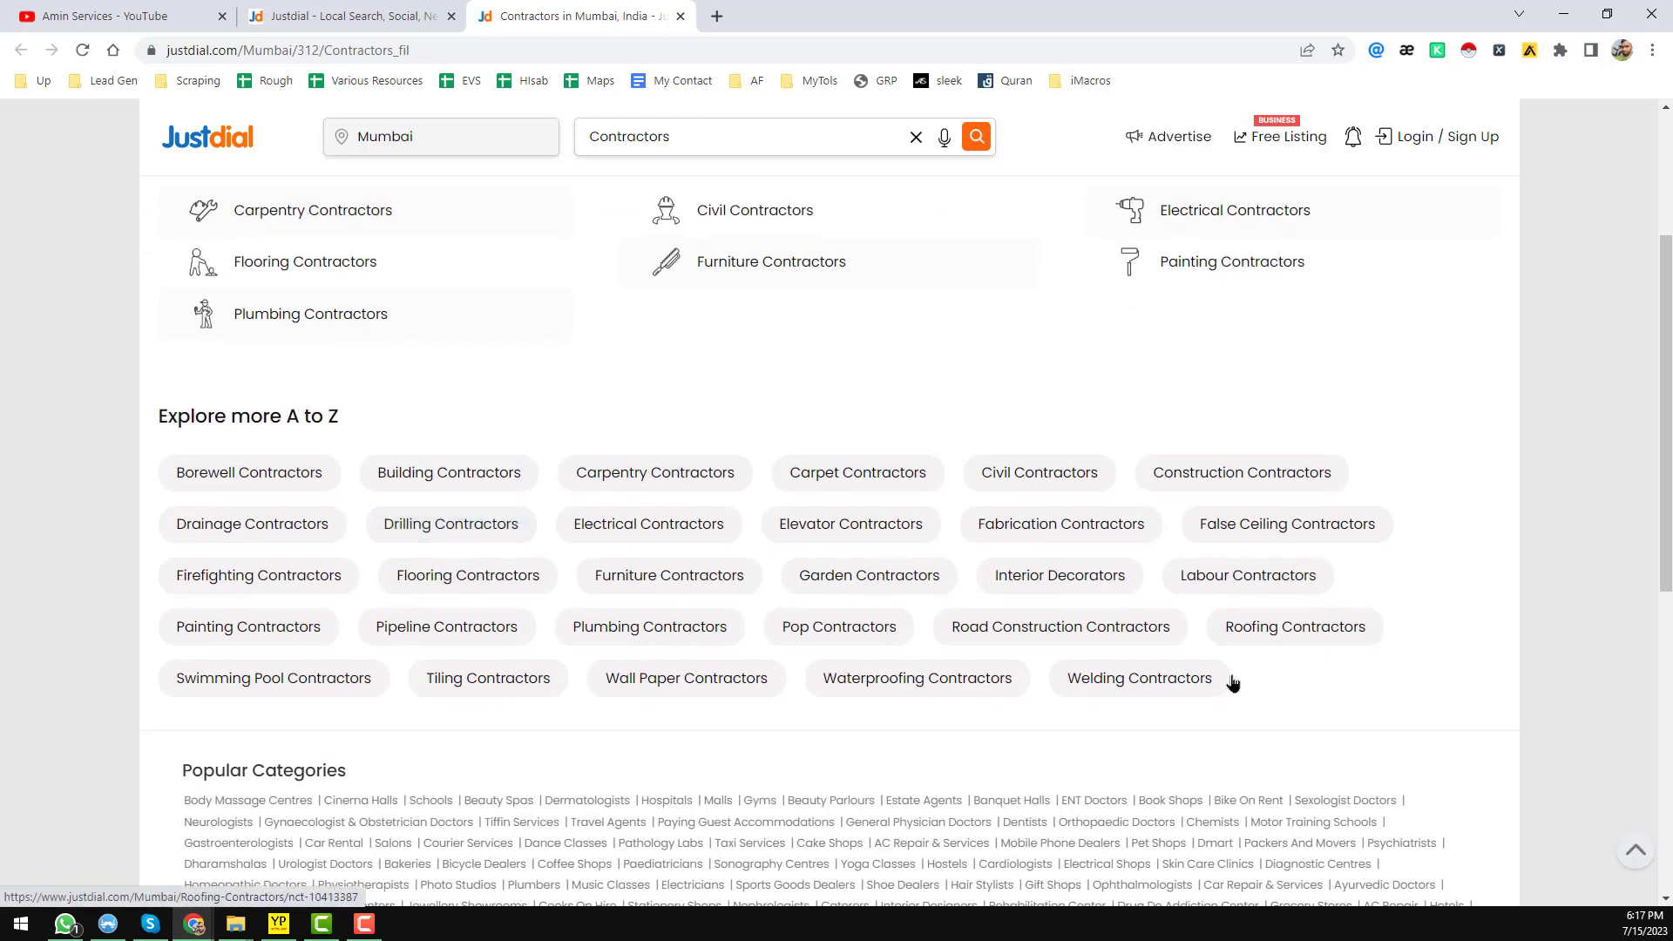
{"action": "scroll", "scroll_direction": "up", "scroll_amount": 3}
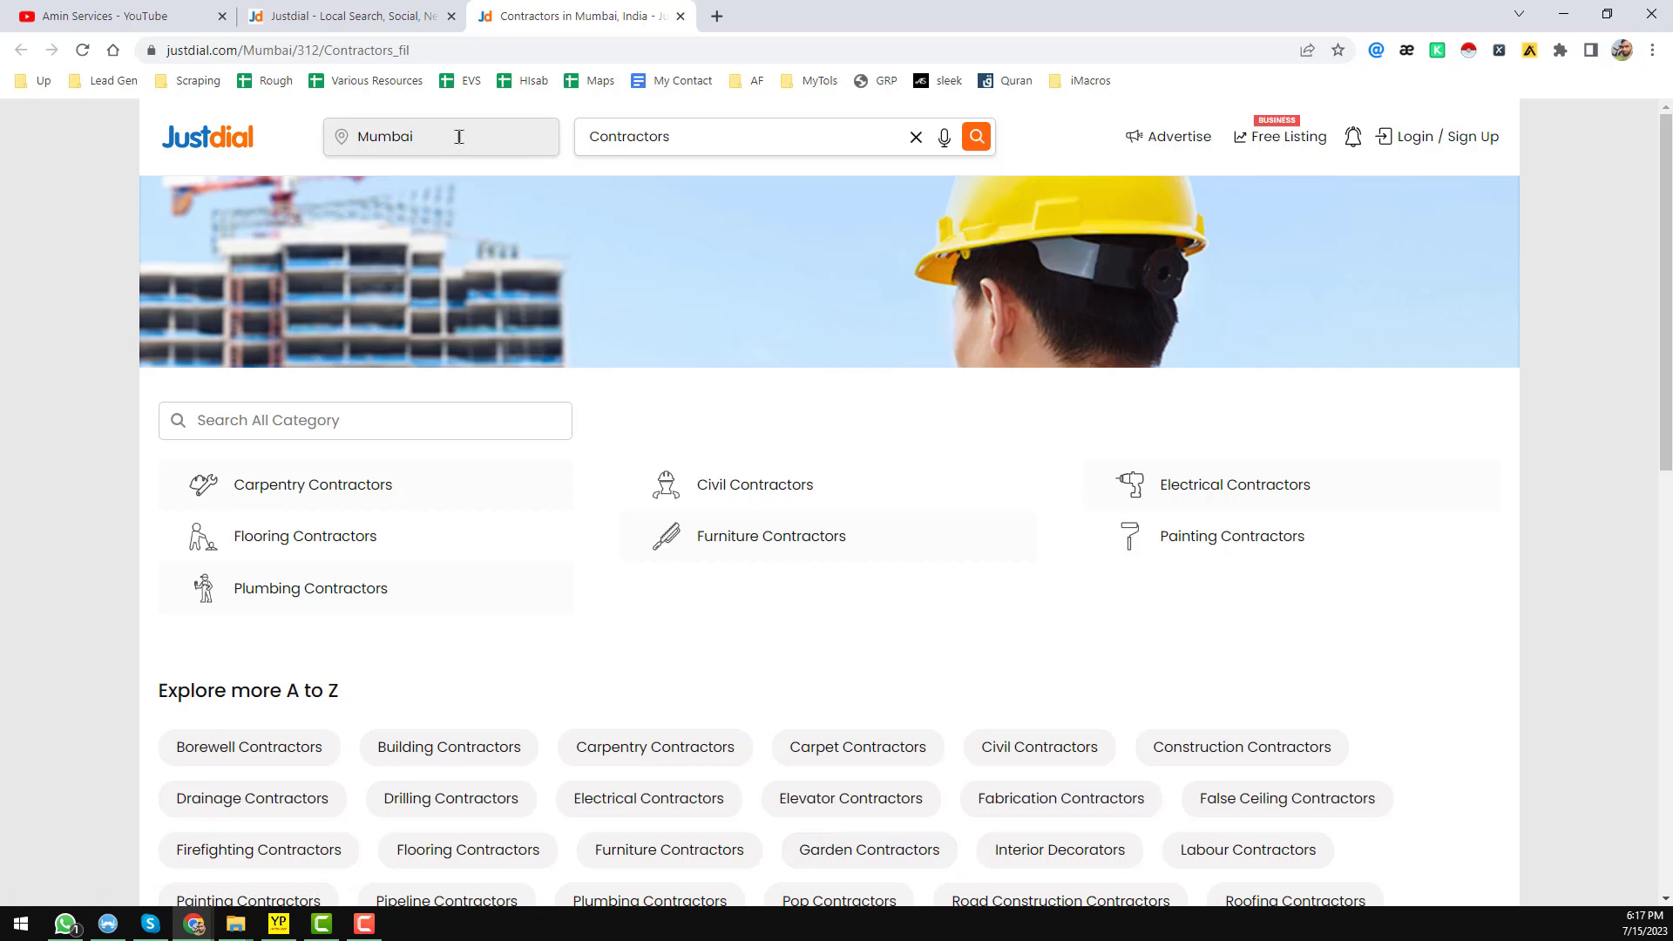
{"action": "mouse_move", "coordinate": [458, 136]}
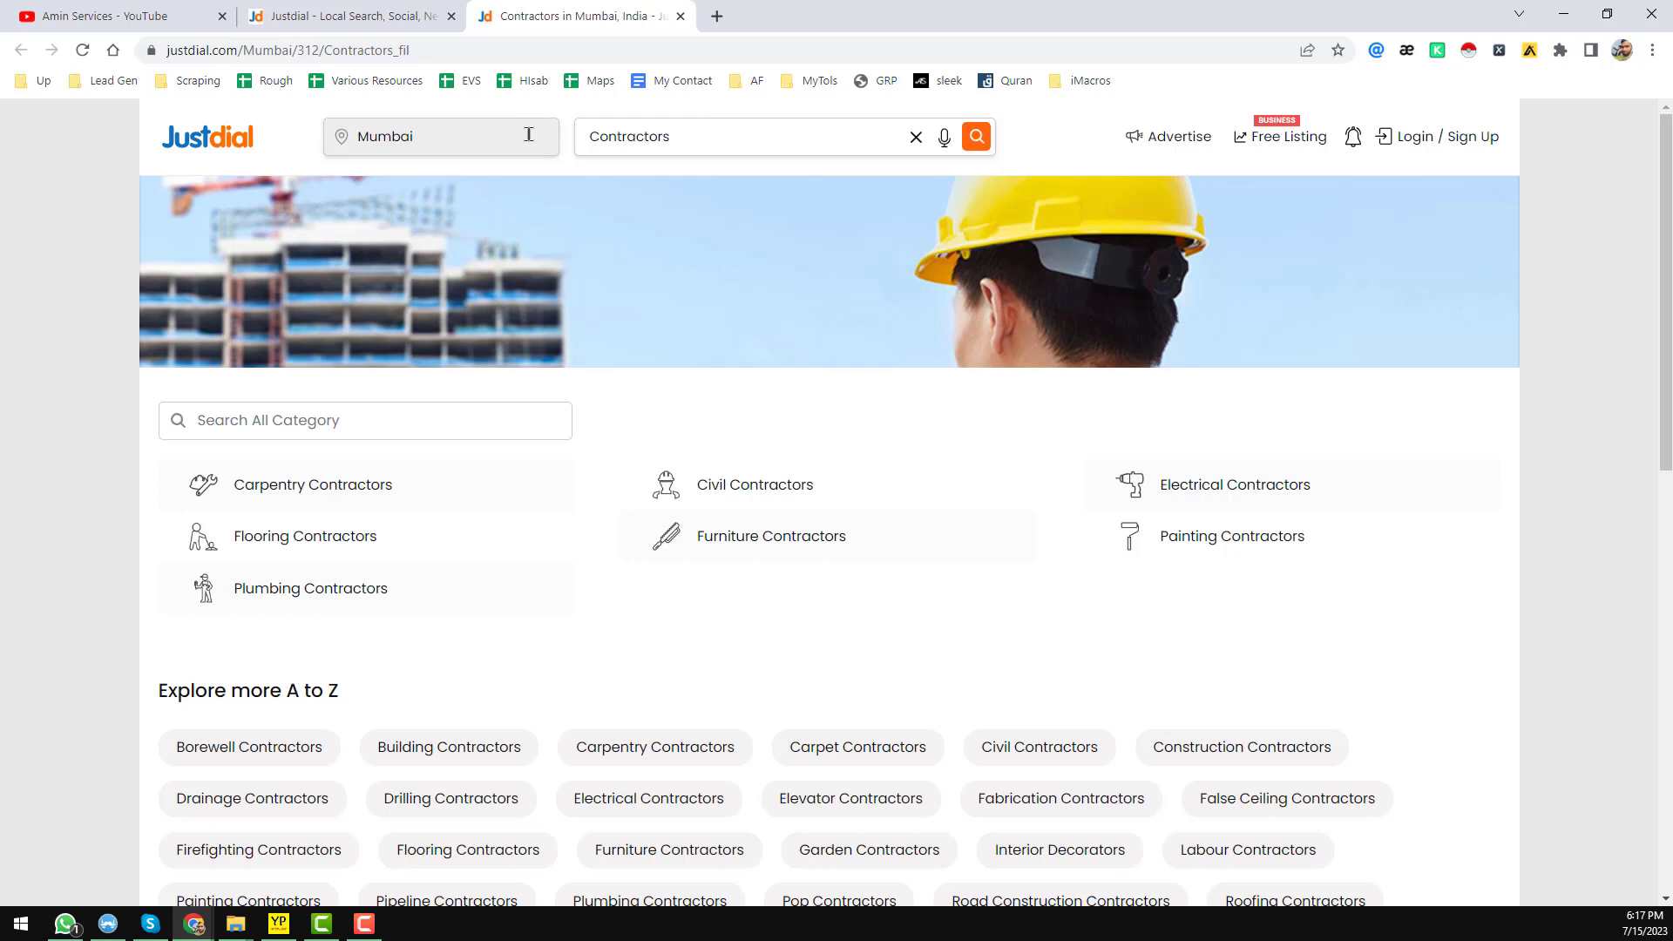
{"action": "mouse_move", "coordinate": [586, 274]}
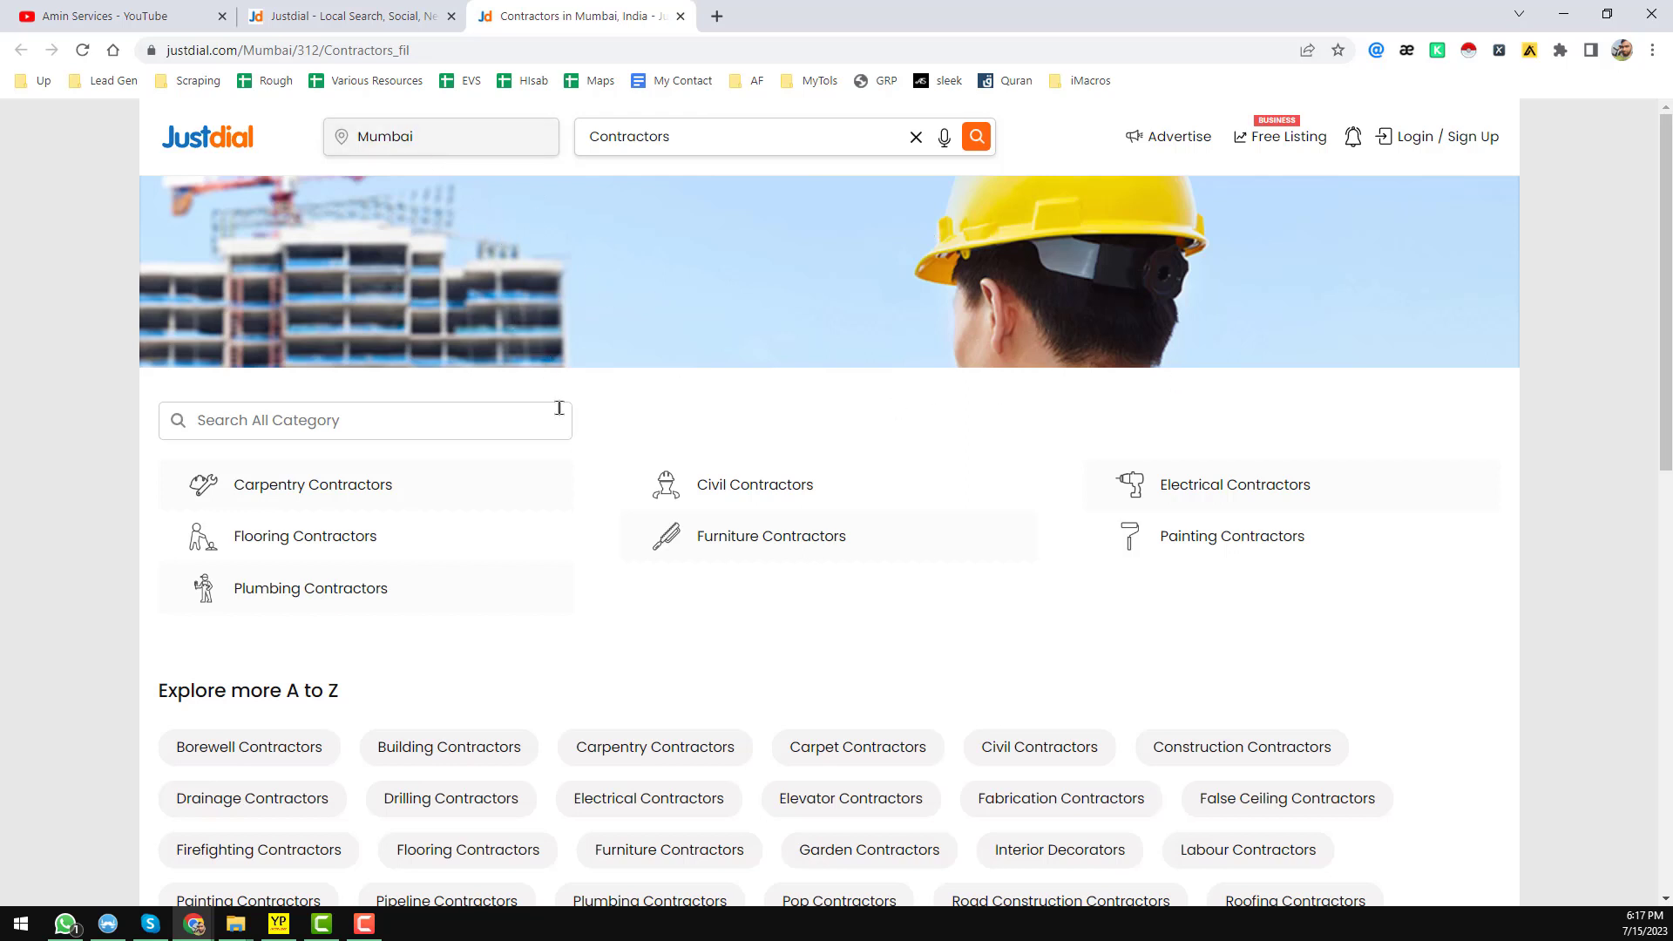
{"action": "scroll", "scroll_direction": "down", "scroll_amount": 3}
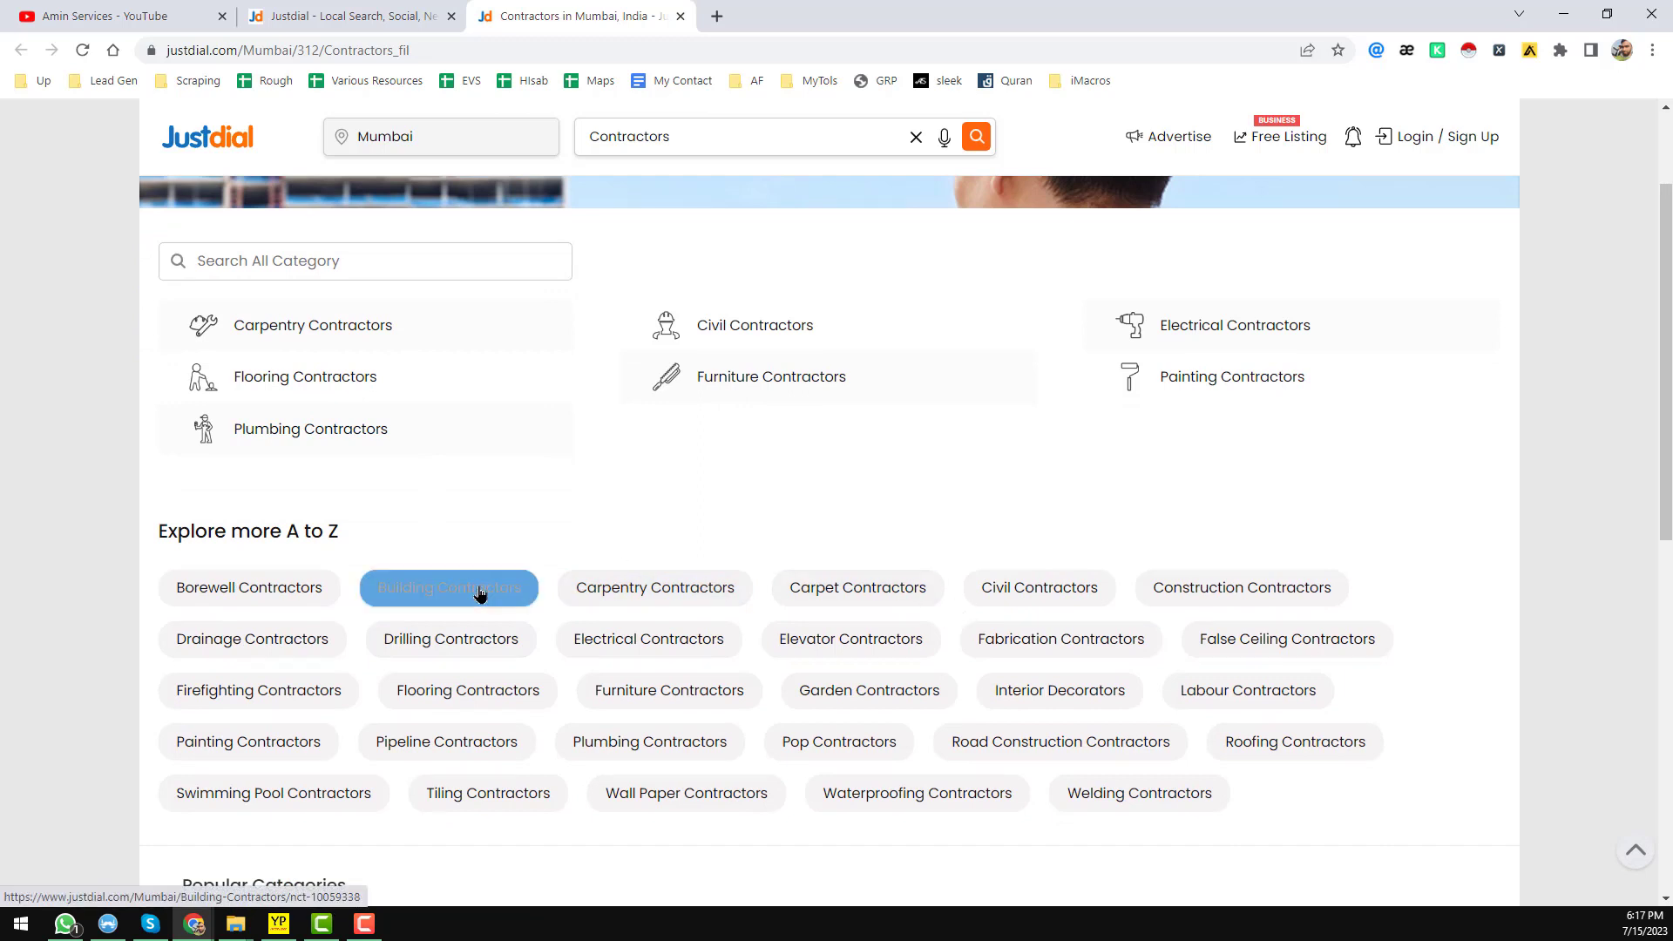
Load the Building Contractors in Mumbai listings from the A to Z list
{"action": "left_click", "coordinate": [448, 587]}
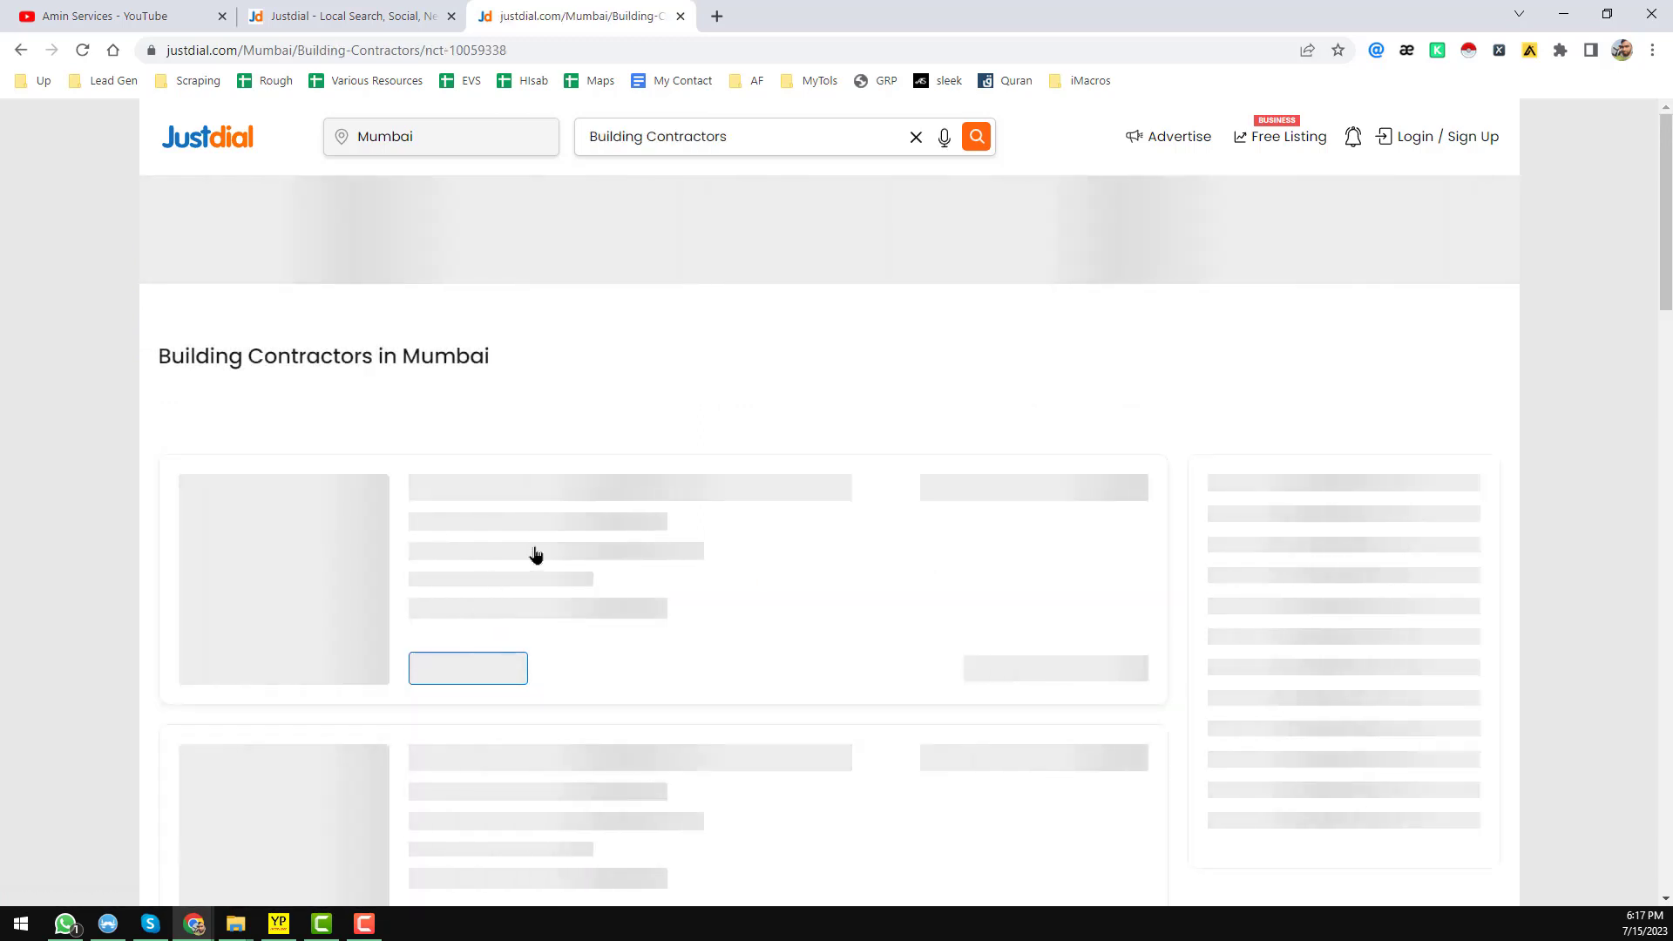
{"action": "mouse_move", "coordinate": [658, 409]}
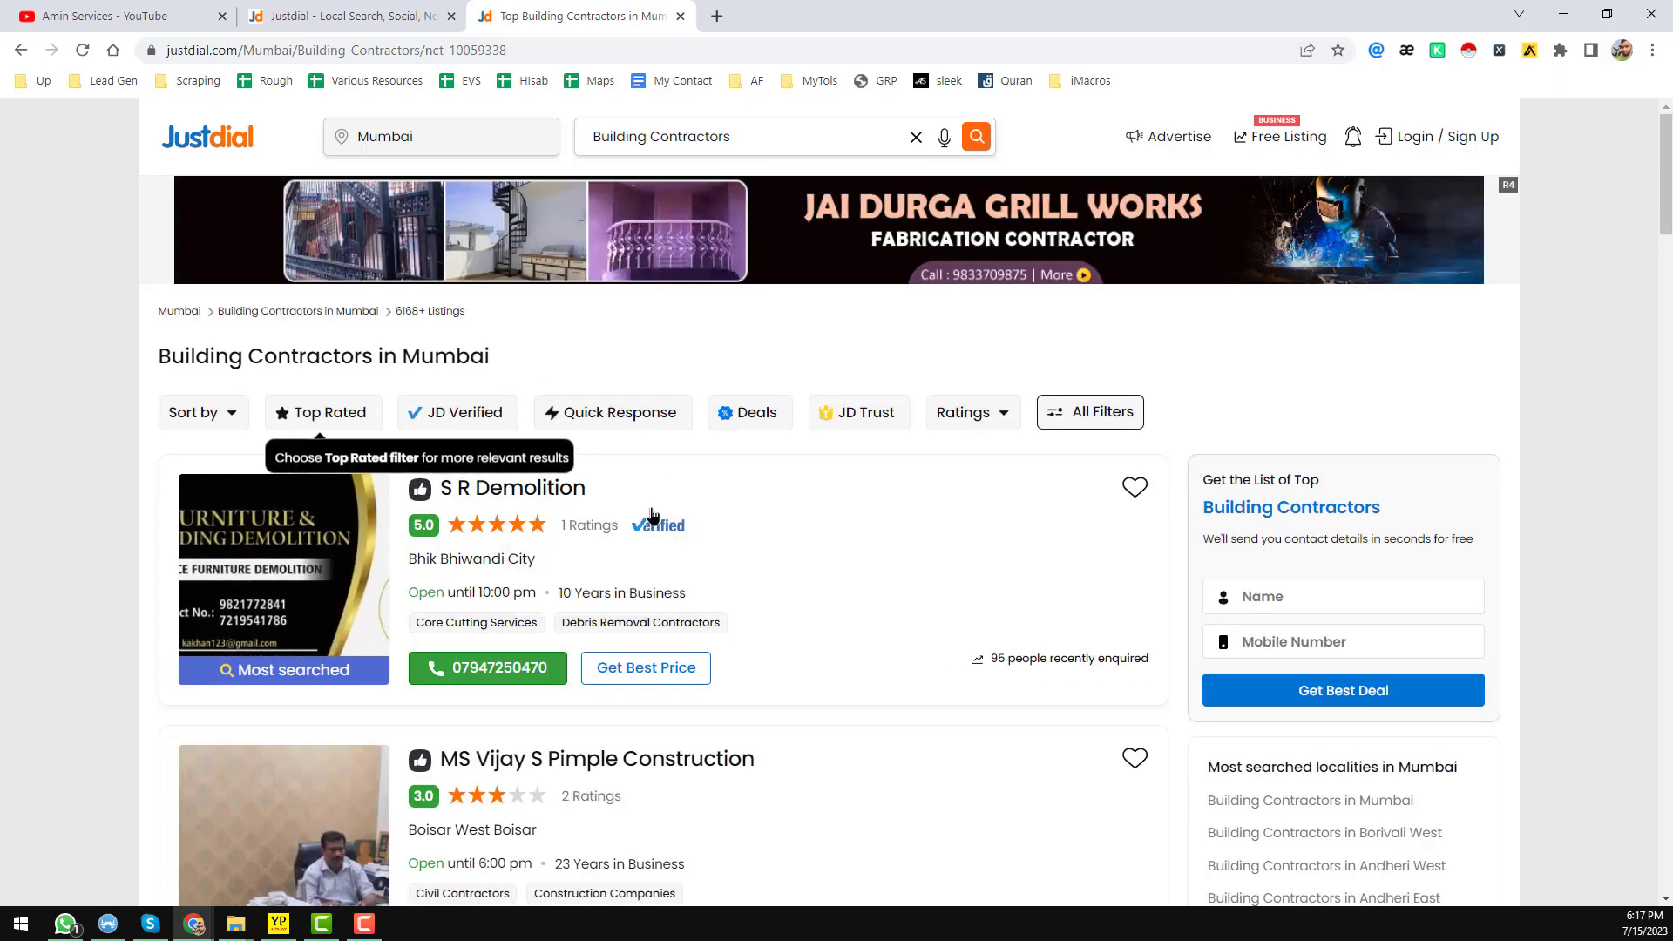
{"action": "mouse_move", "coordinate": [402, 540]}
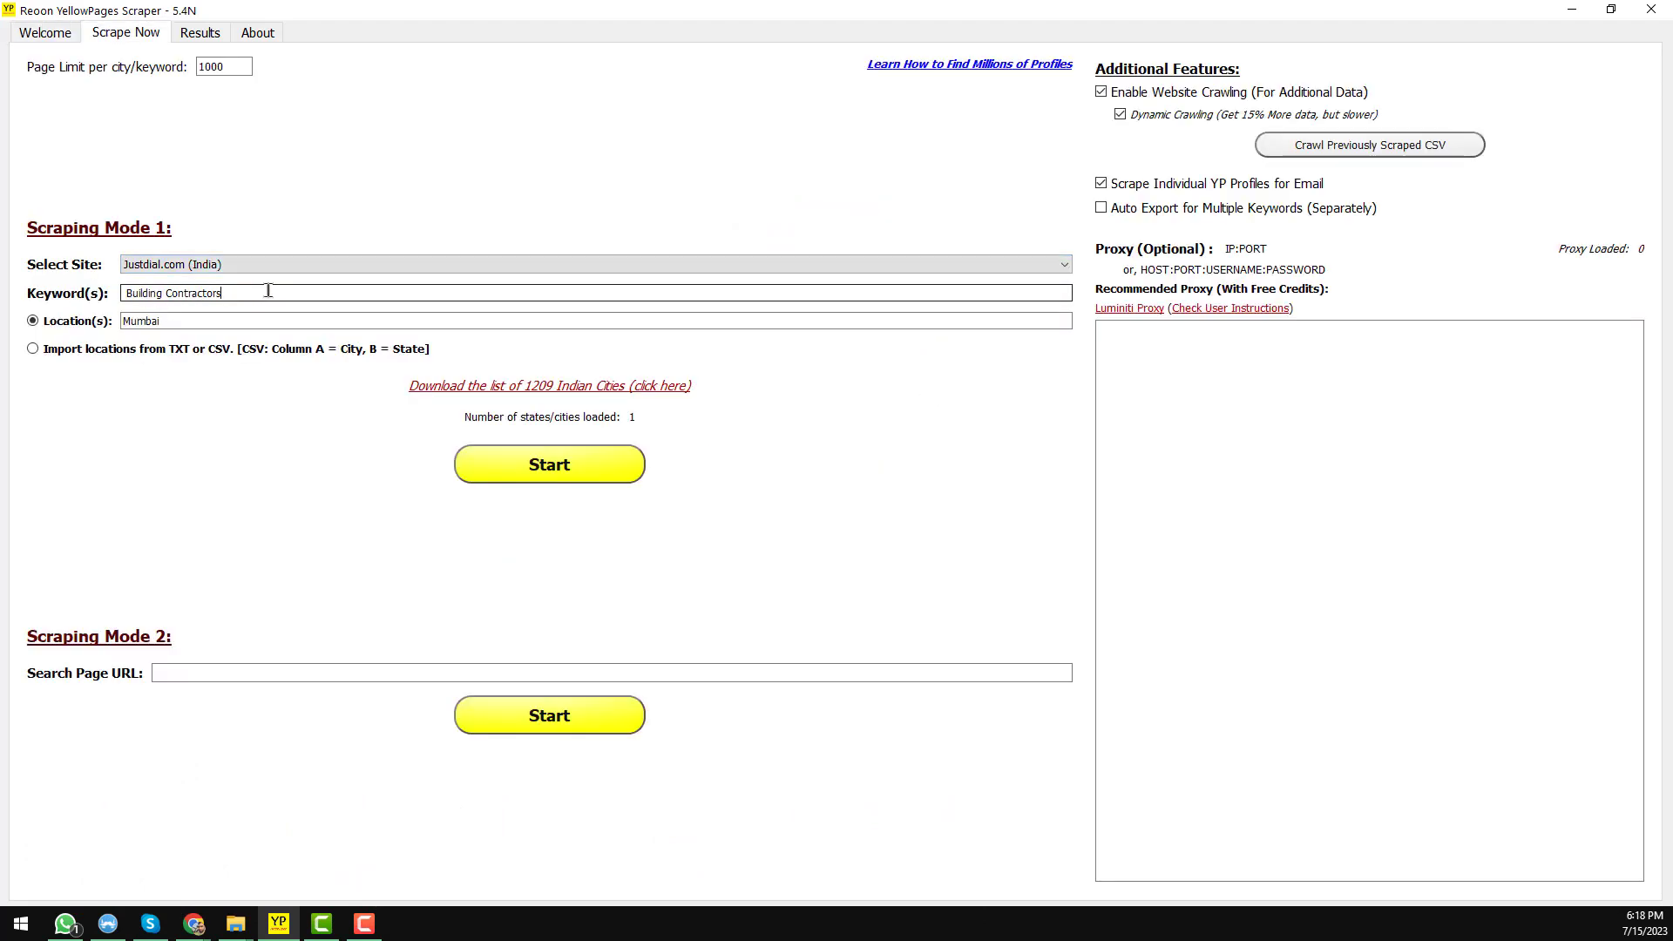
Select Justdial.com (India) as the site with keyword Building Contractors and location Mumbai
{"action": "left_click", "coordinate": [592, 263]}
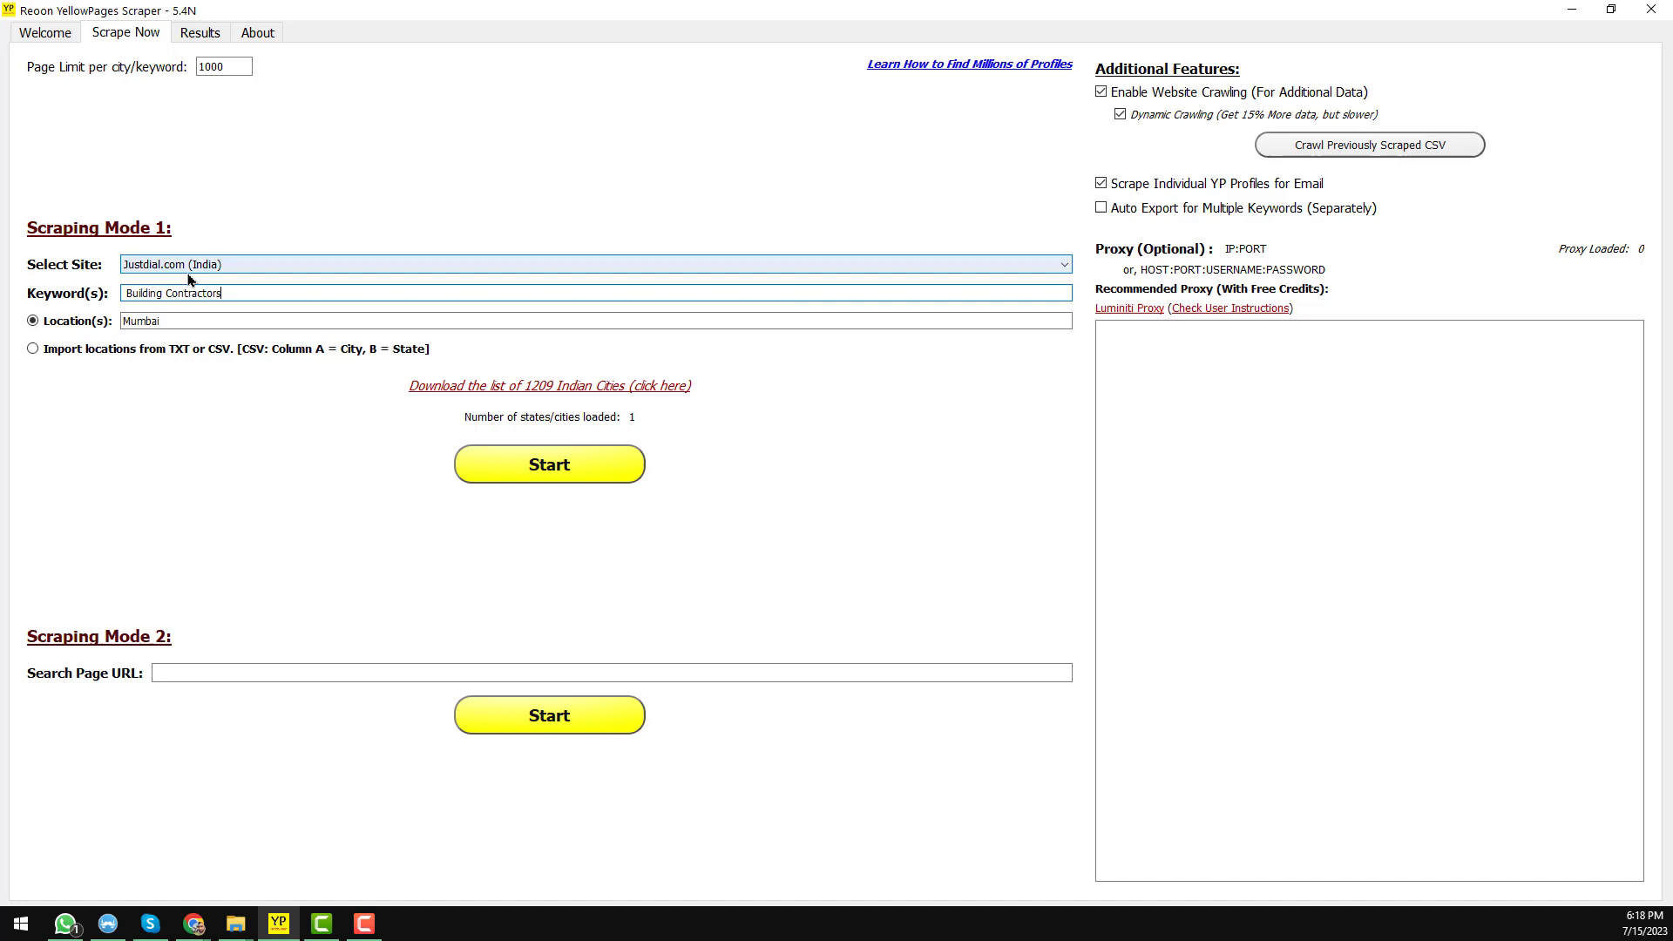
{"action": "left_click", "coordinate": [594, 293]}
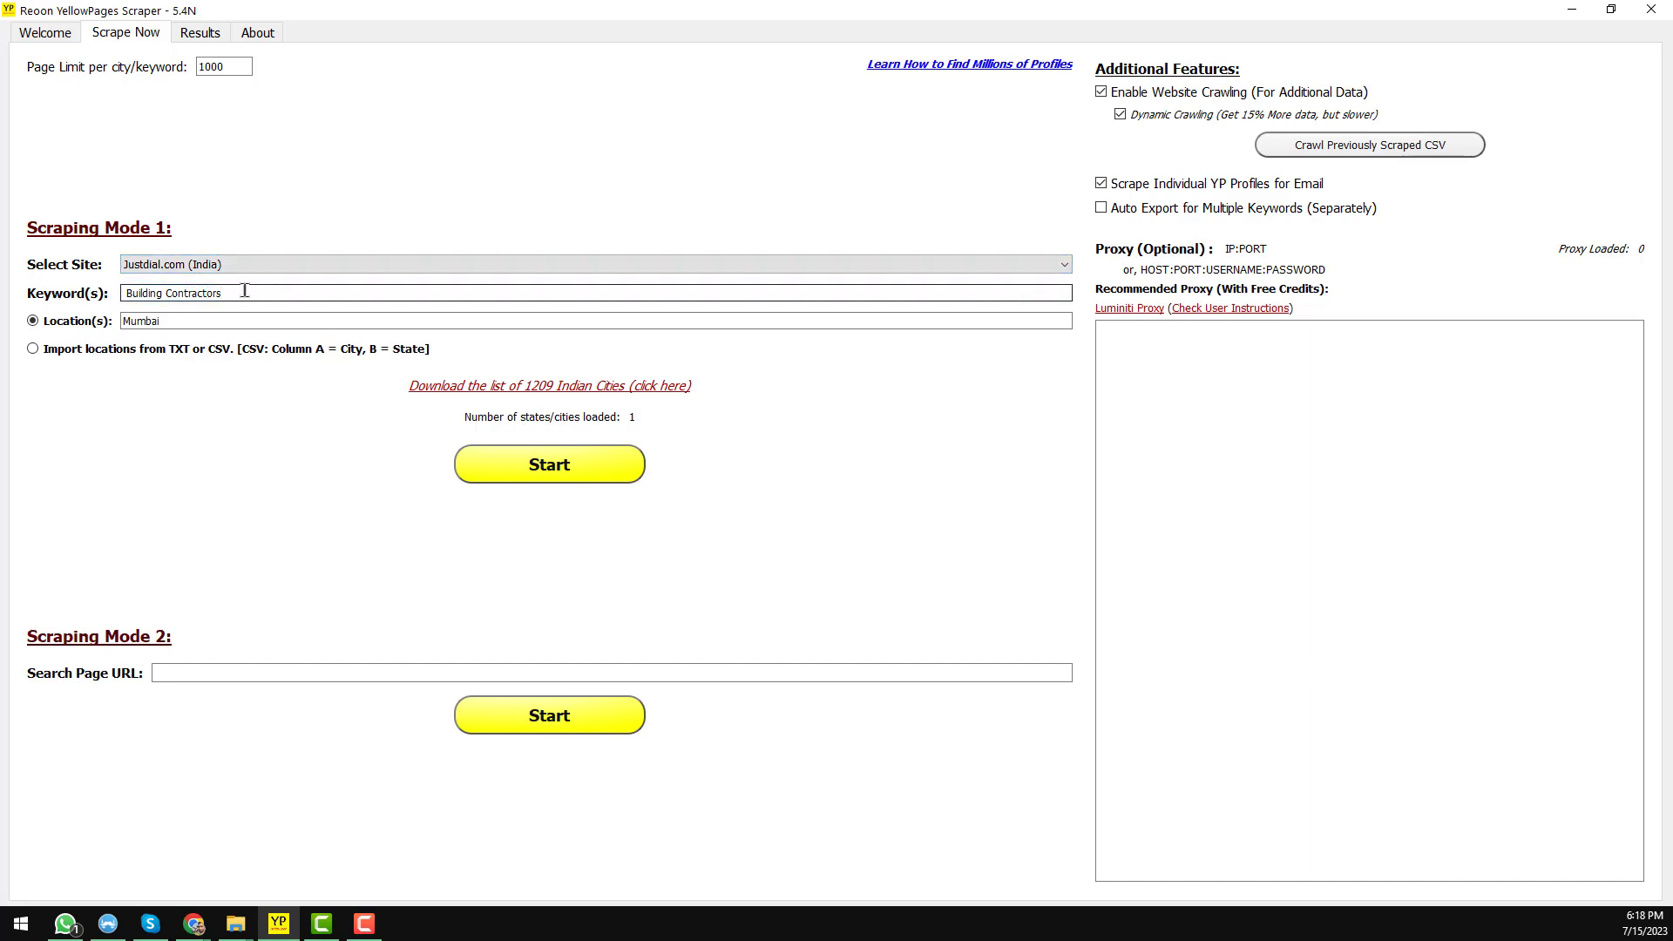
{"action": "left_click", "coordinate": [191, 321]}
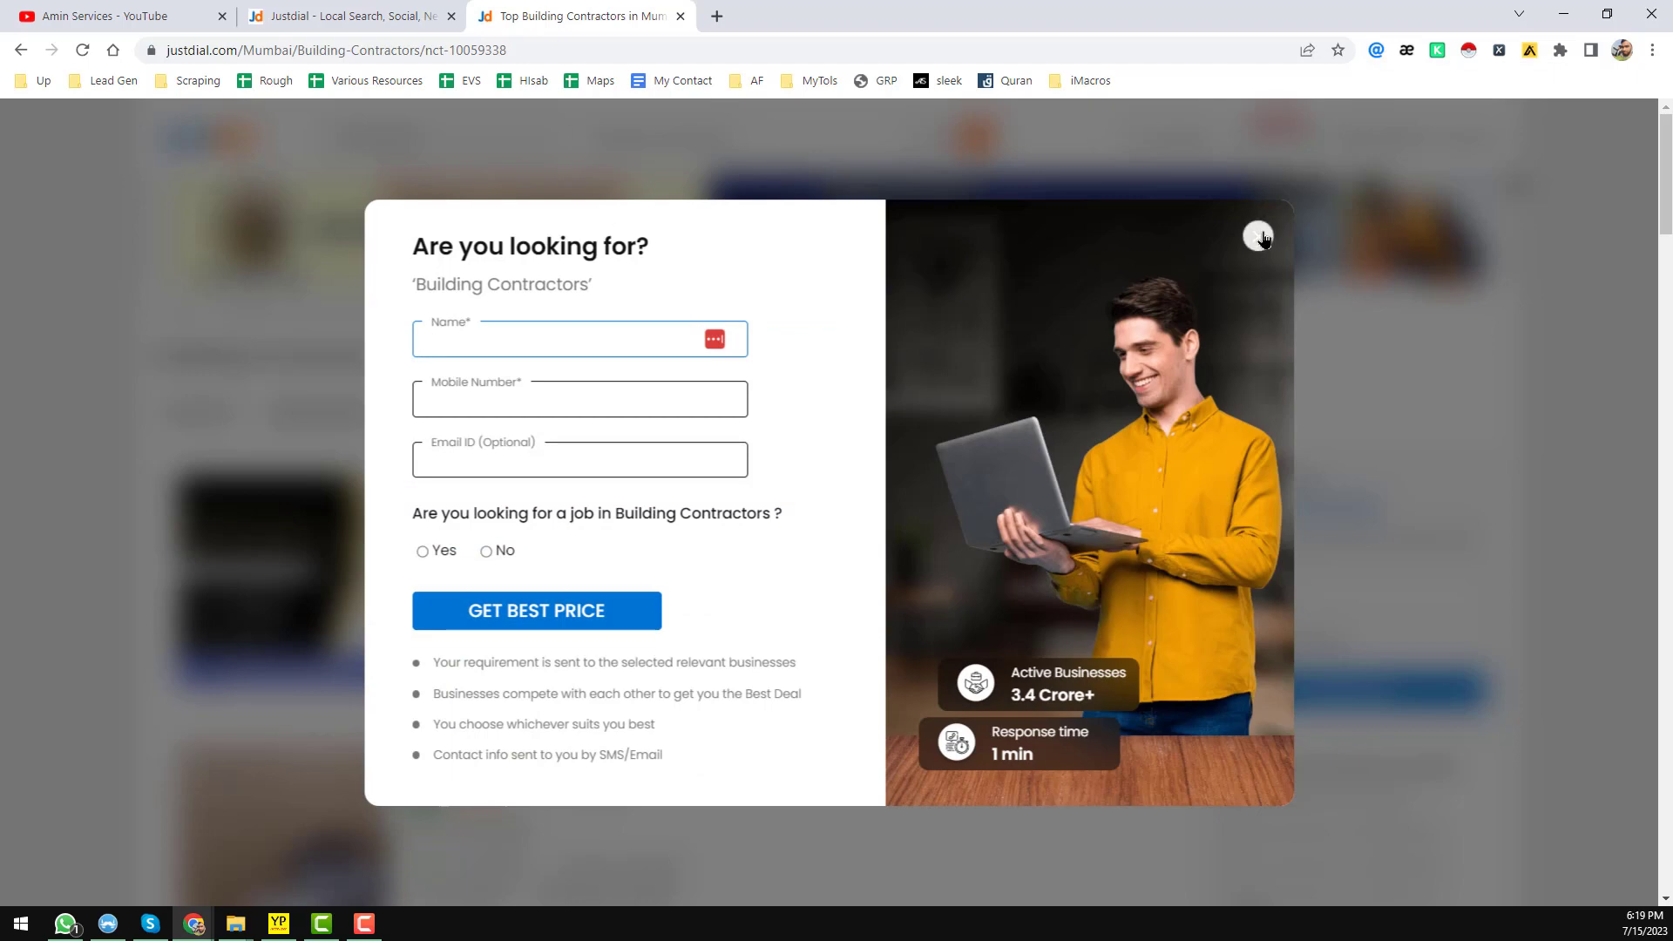
Dismiss the 'Are you looking for?' enquiry popup and return to the scraper settings
{"action": "left_click", "coordinate": [1260, 235]}
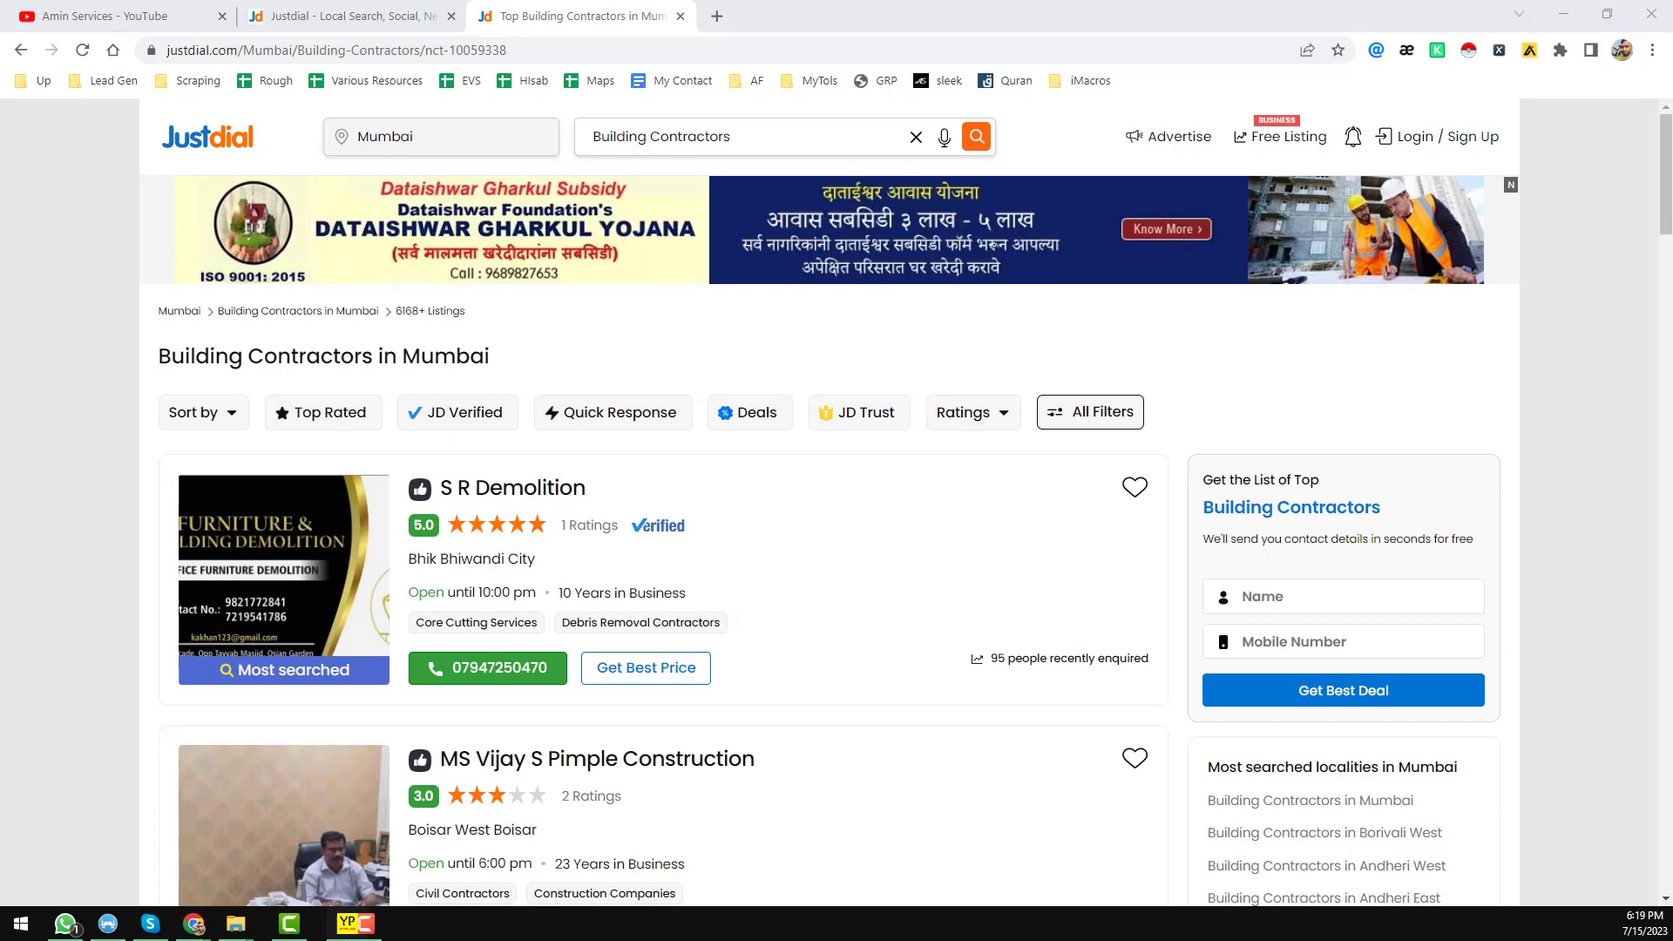
{"action": "left_click", "coordinate": [363, 924]}
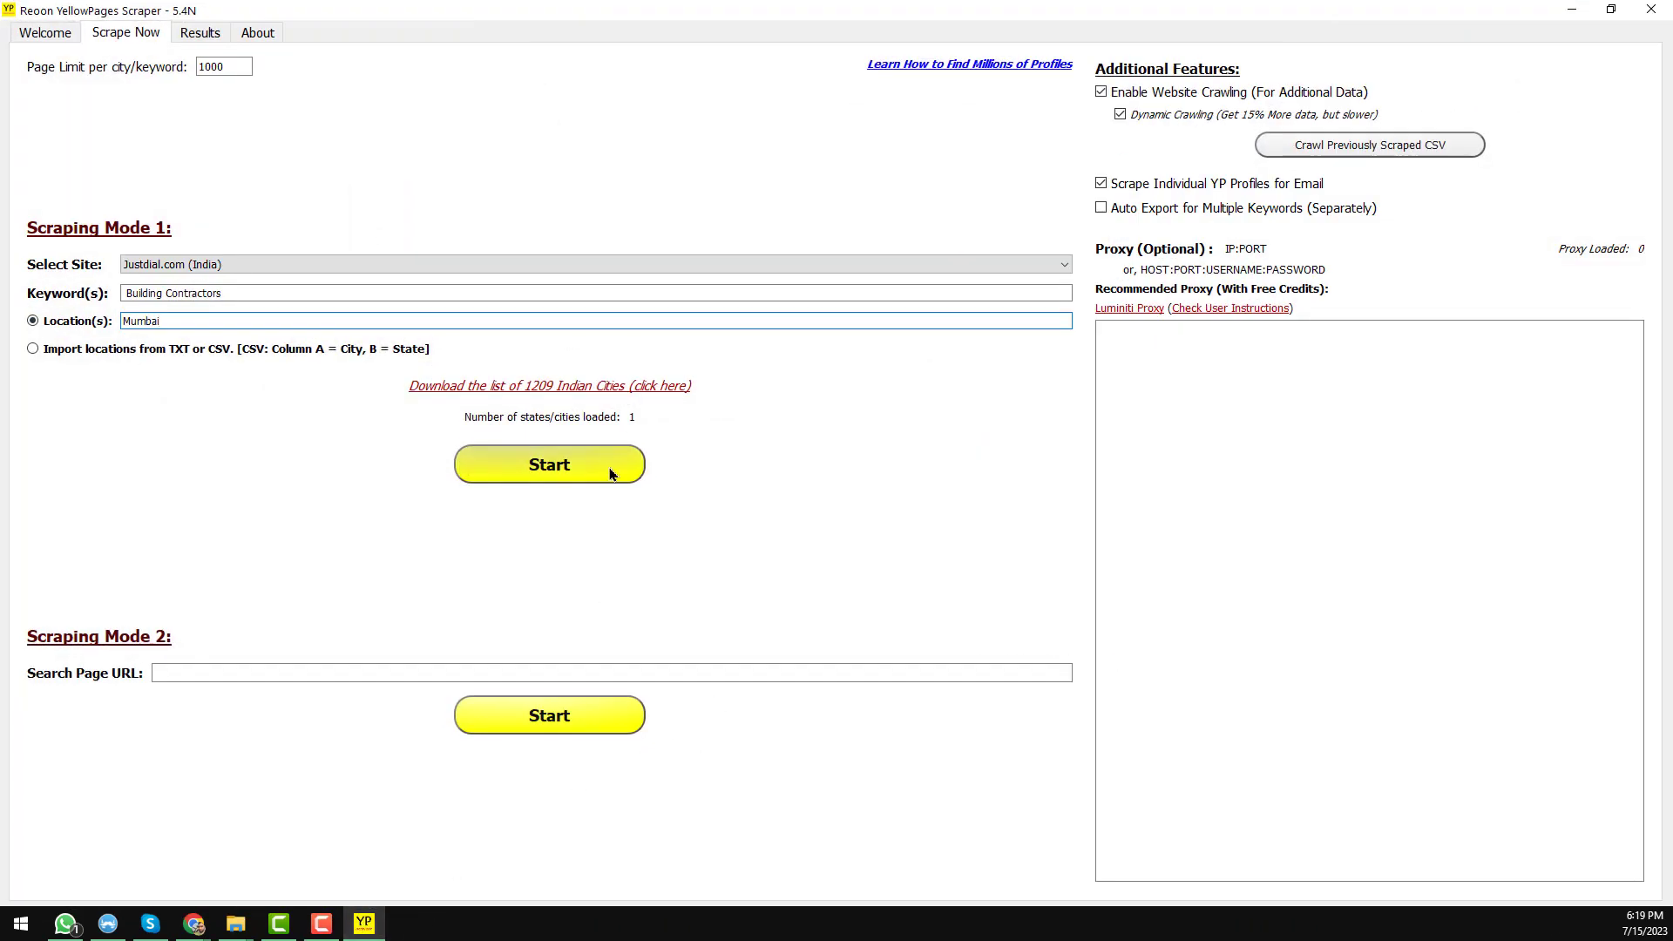
Start the Justdial scrape under Scraping Mode 1
{"action": "left_click", "coordinate": [549, 463]}
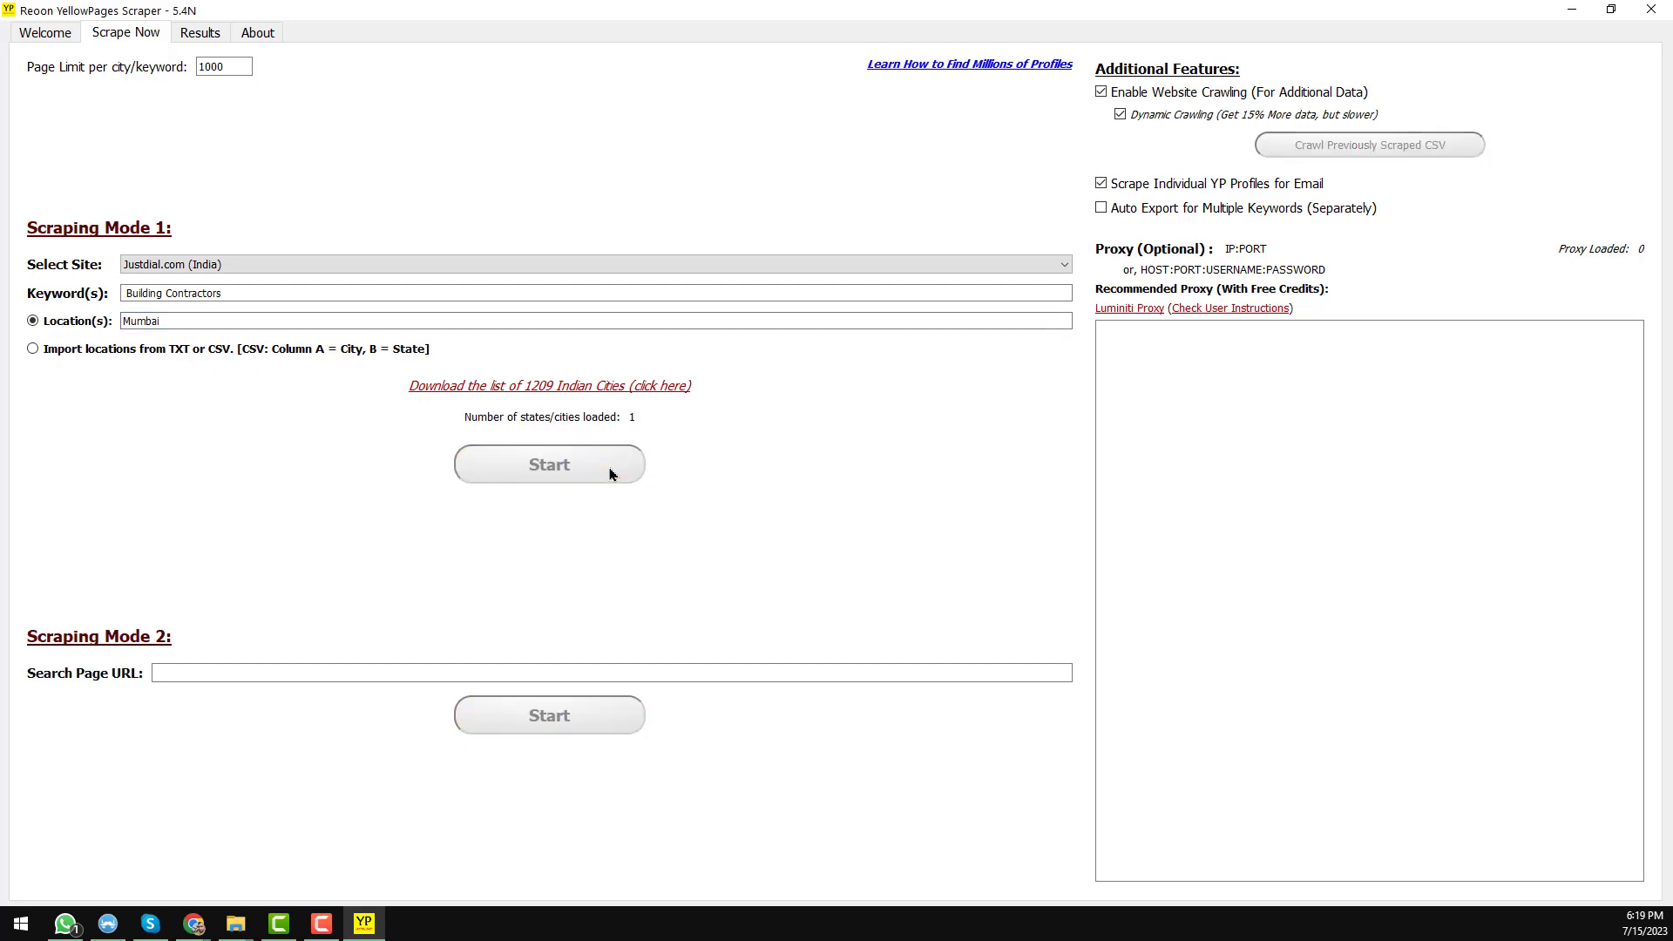
{"action": "left_click", "coordinate": [549, 464]}
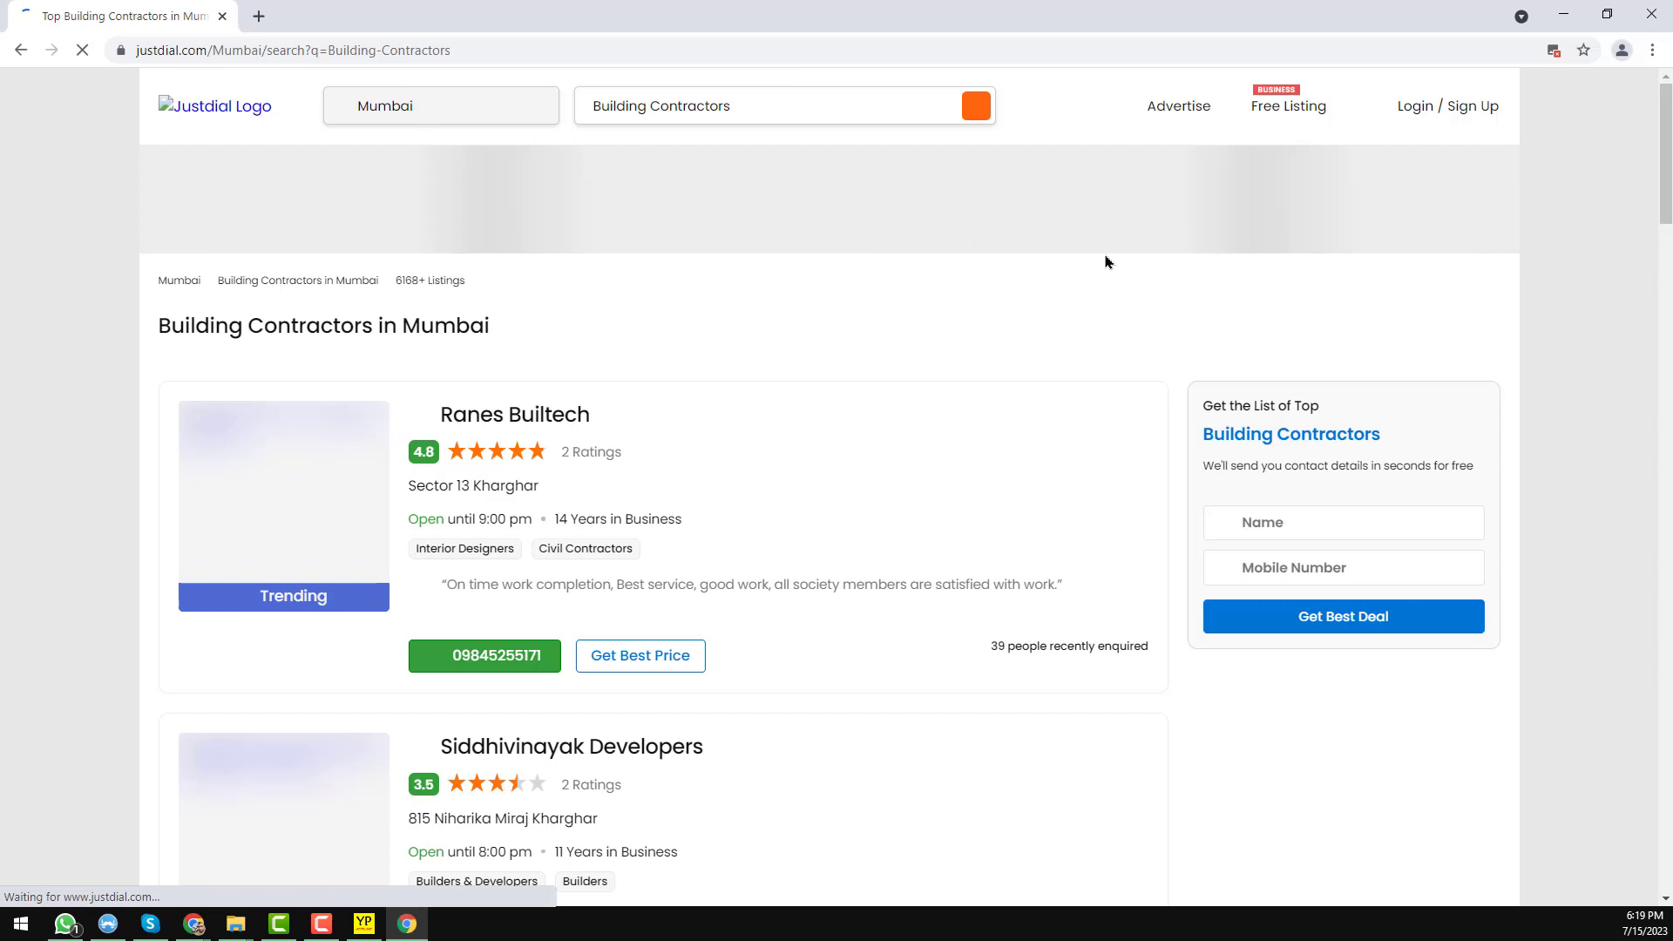
Scroll the Justdial results while scraping, then return to the scraper showing 100 completed records
{"action": "scroll", "scroll_direction": "down", "scroll_amount": 3}
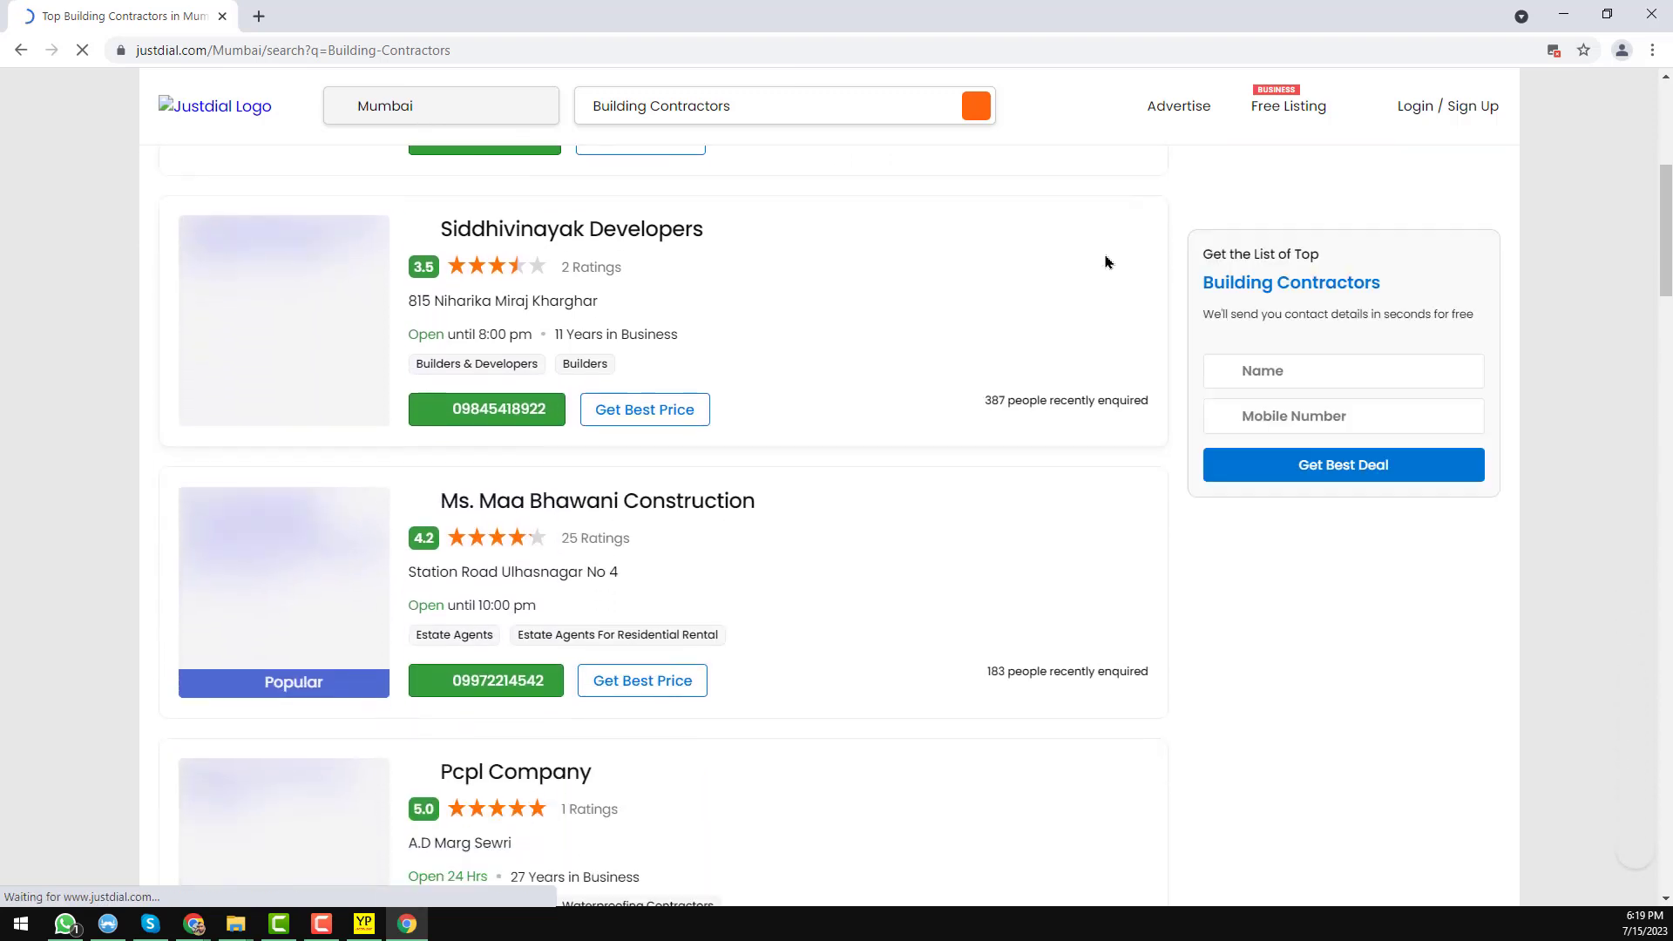
{"action": "scroll", "scroll_direction": "down", "scroll_amount": 3}
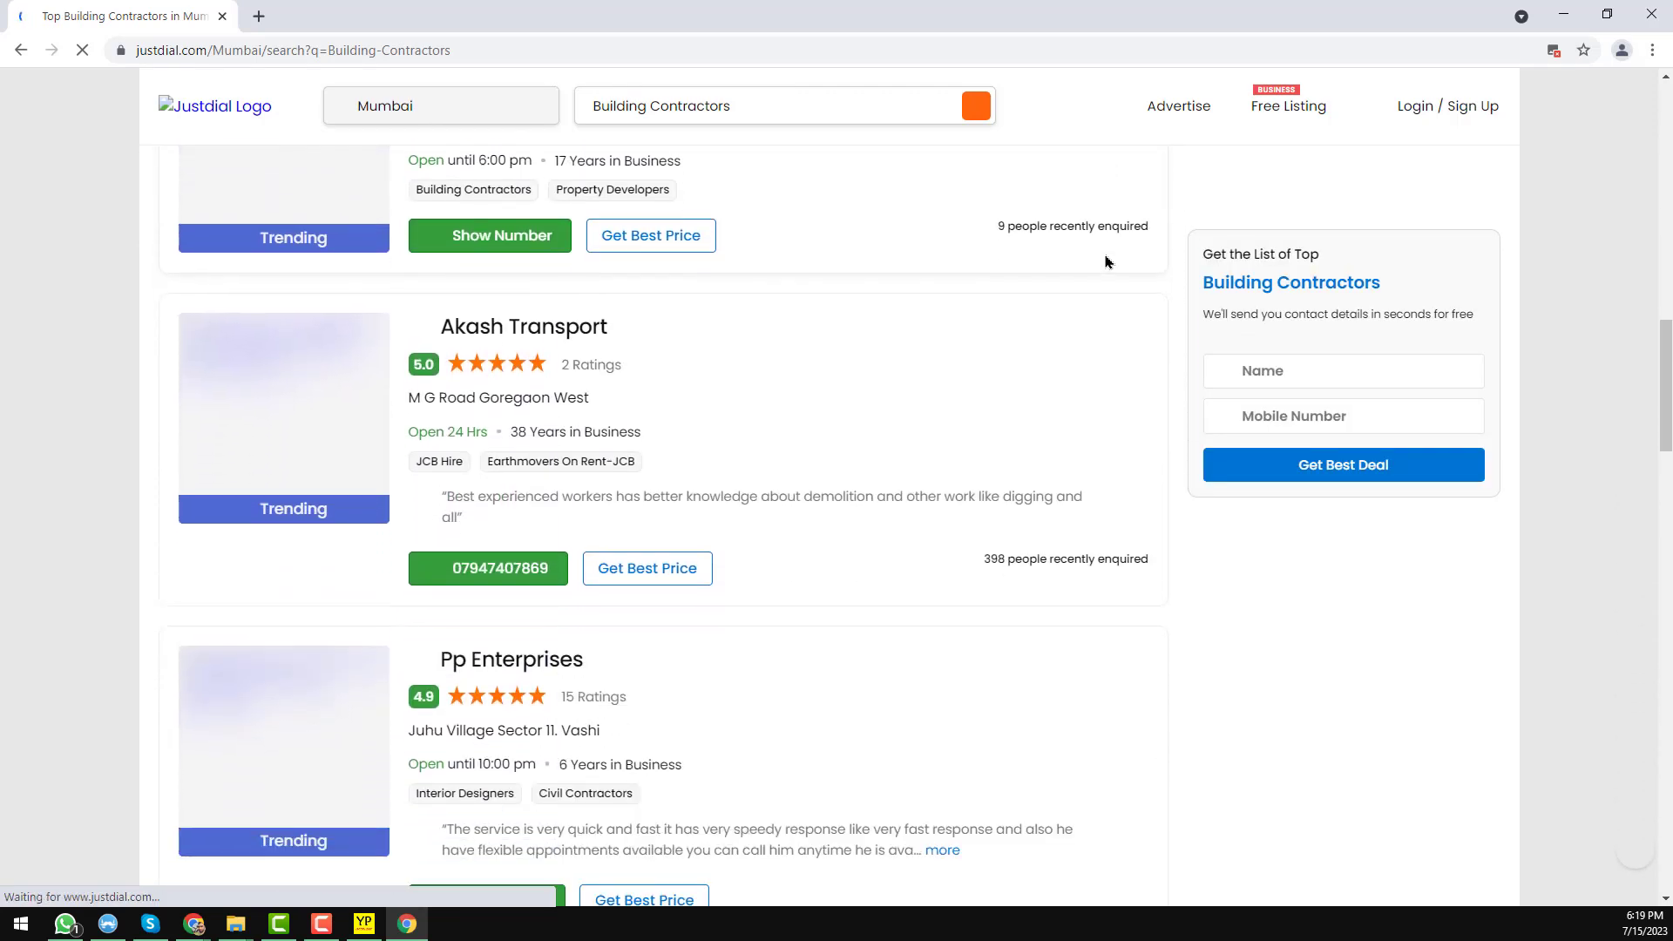
{"action": "scroll", "scroll_direction": "down", "scroll_amount": 3}
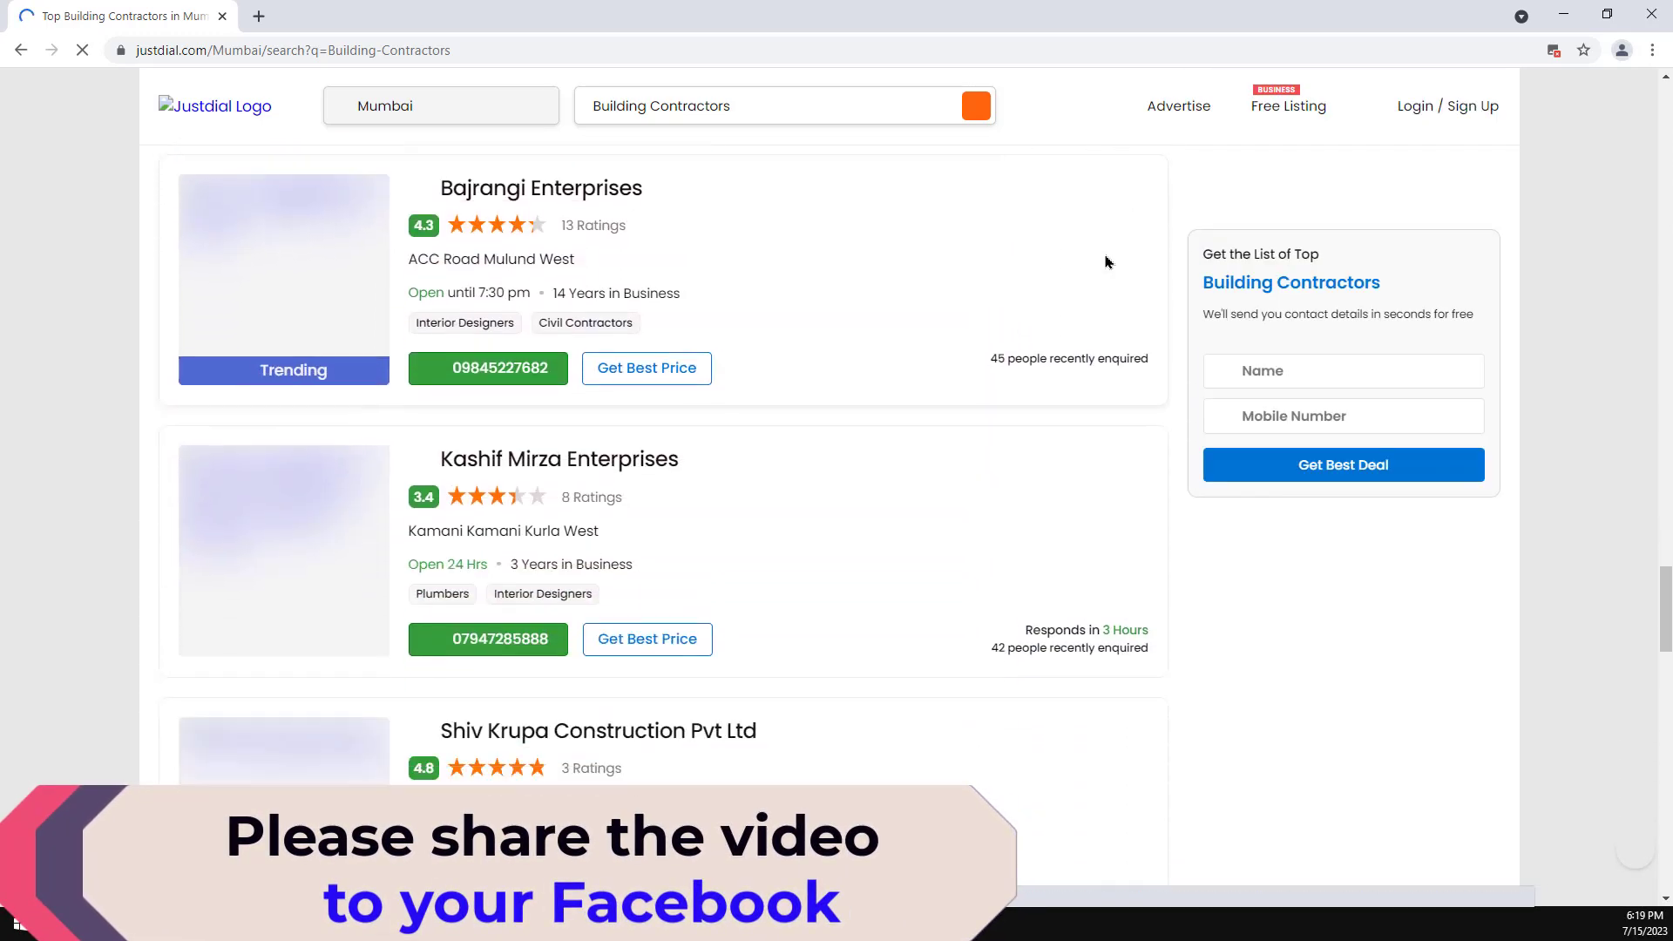
{"action": "scroll", "scroll_direction": "down", "scroll_amount": 3}
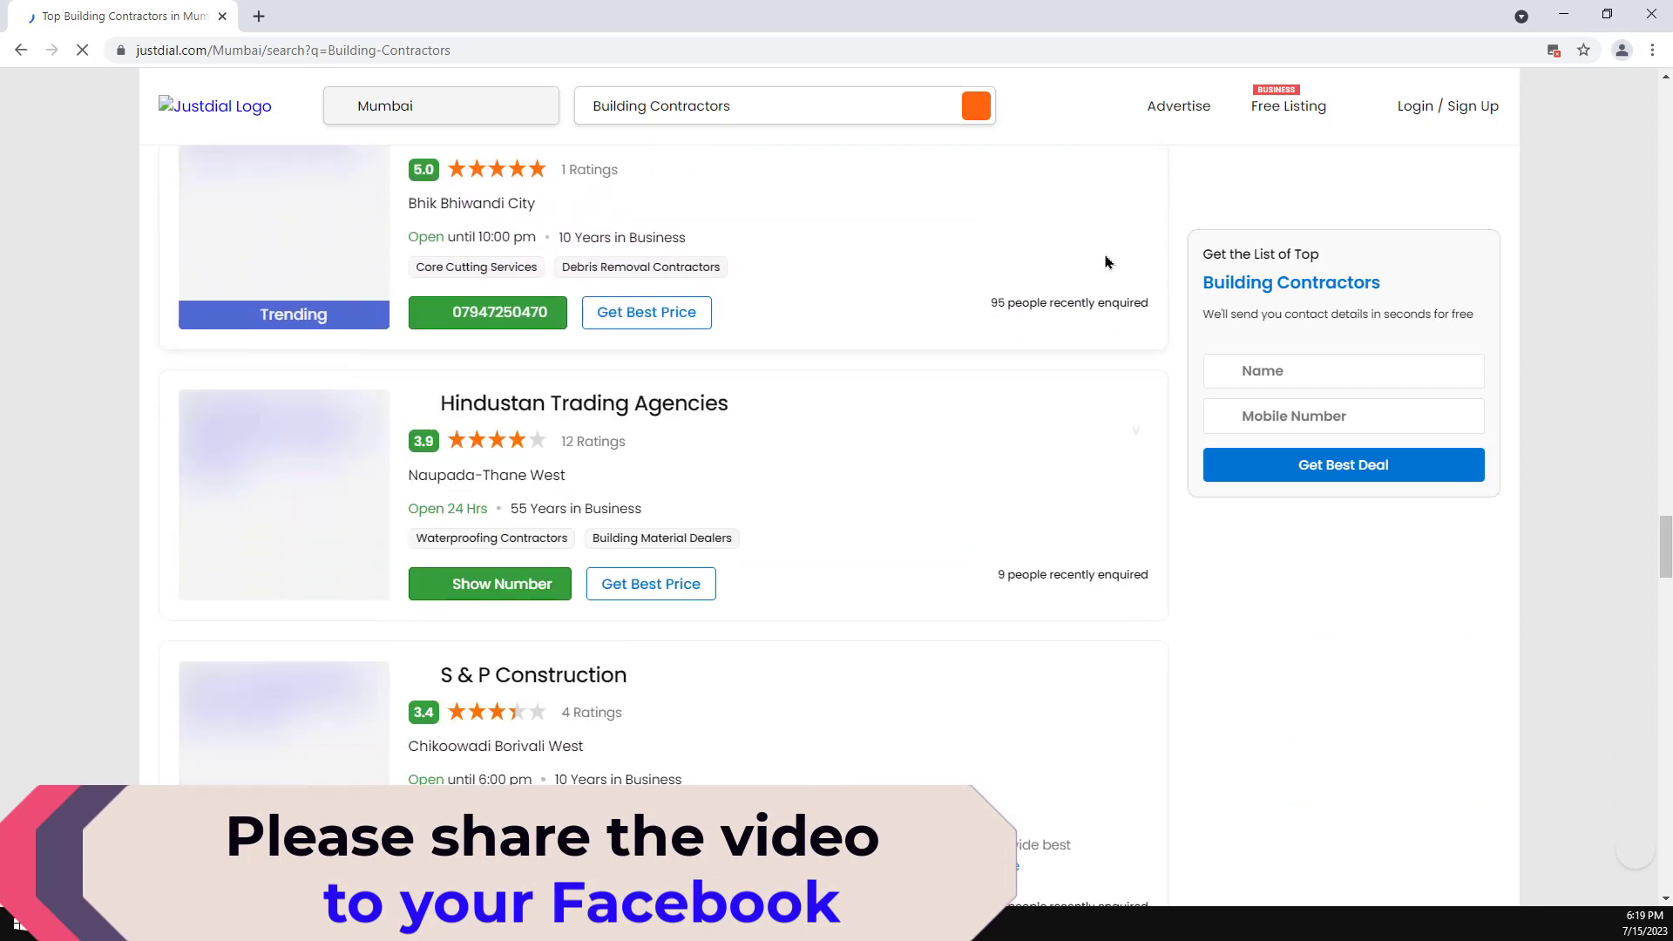
{"action": "scroll", "scroll_direction": "down", "scroll_amount": 3}
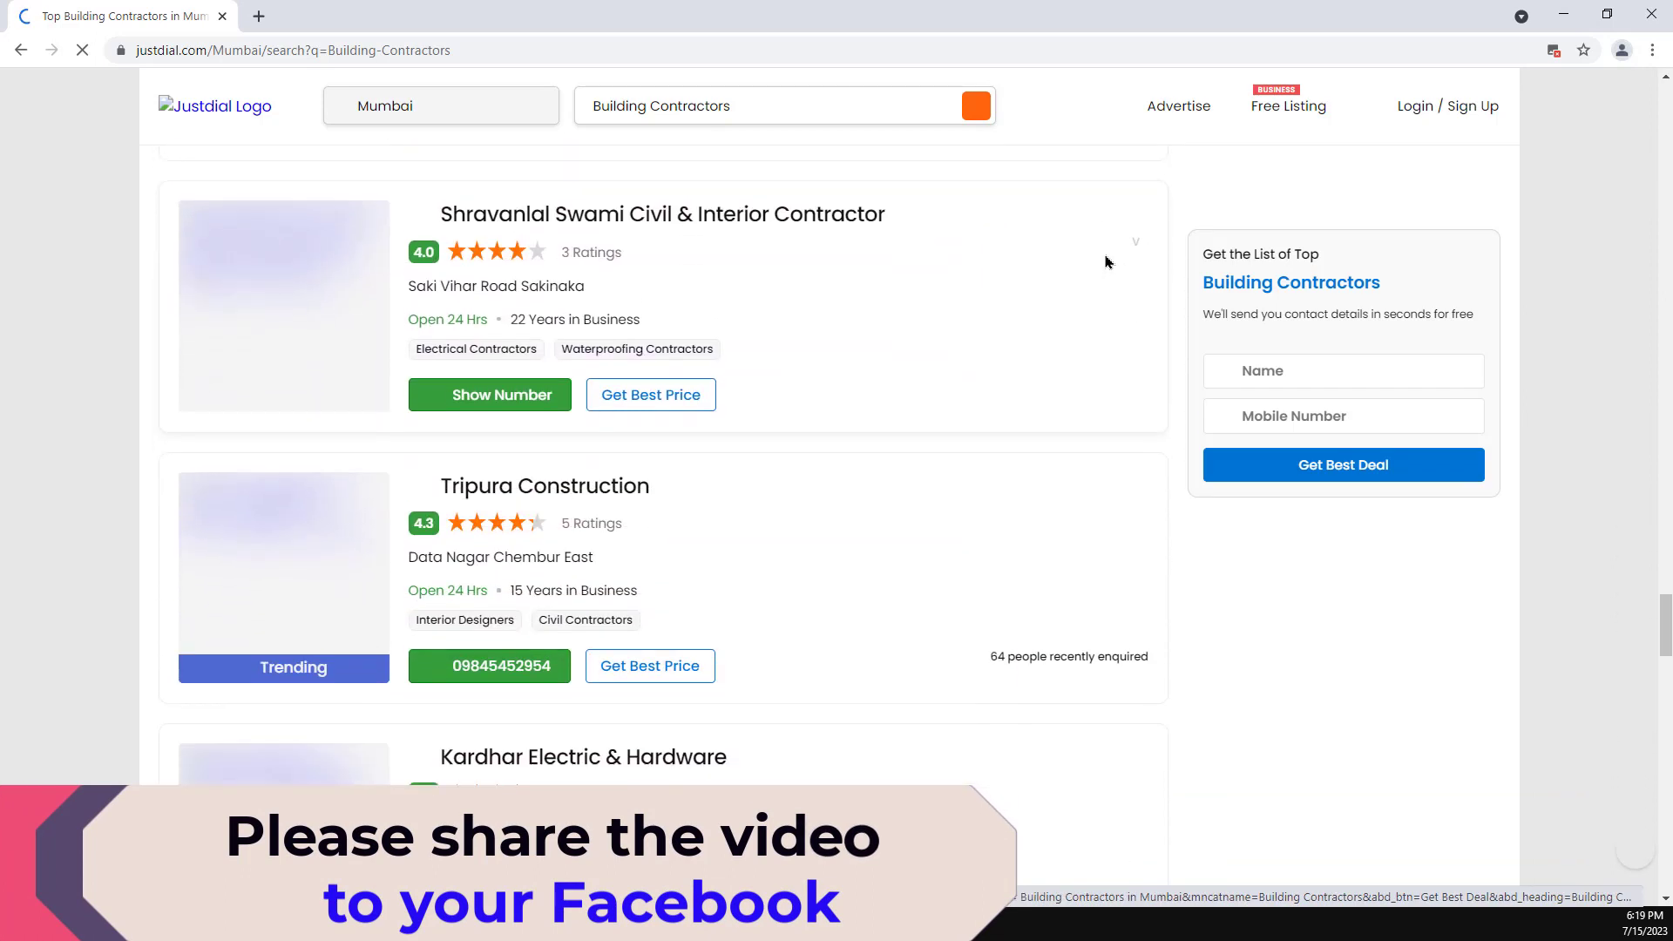
{"action": "scroll", "scroll_direction": "down", "scroll_amount": 3}
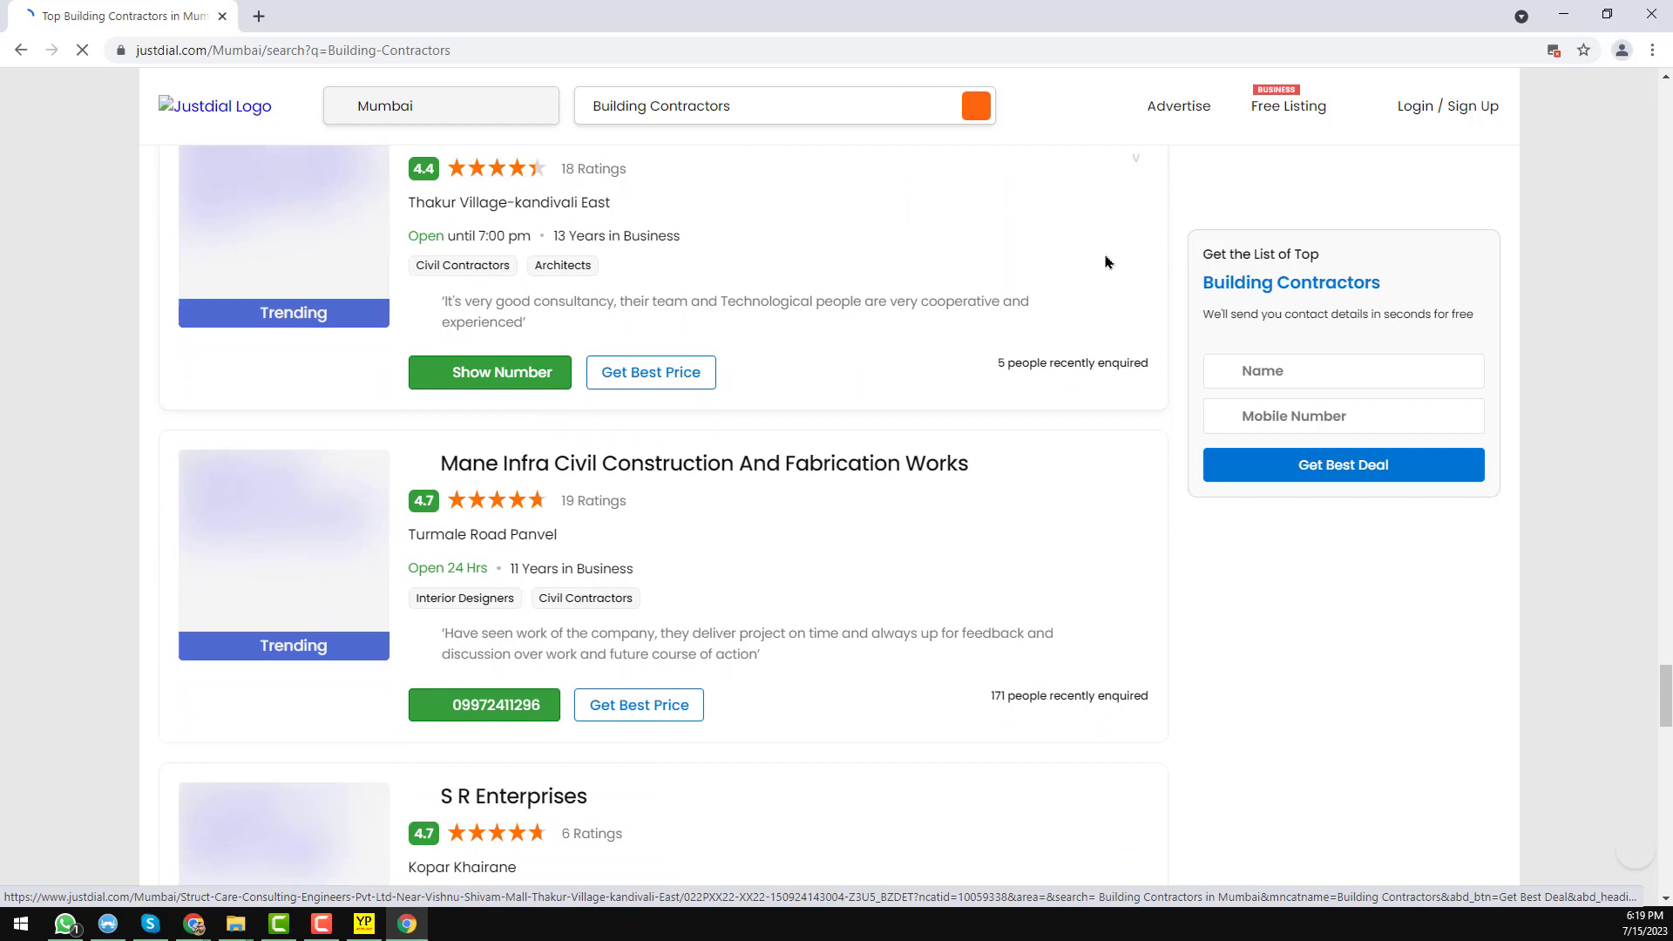
{"action": "scroll", "scroll_direction": "down", "scroll_amount": 3}
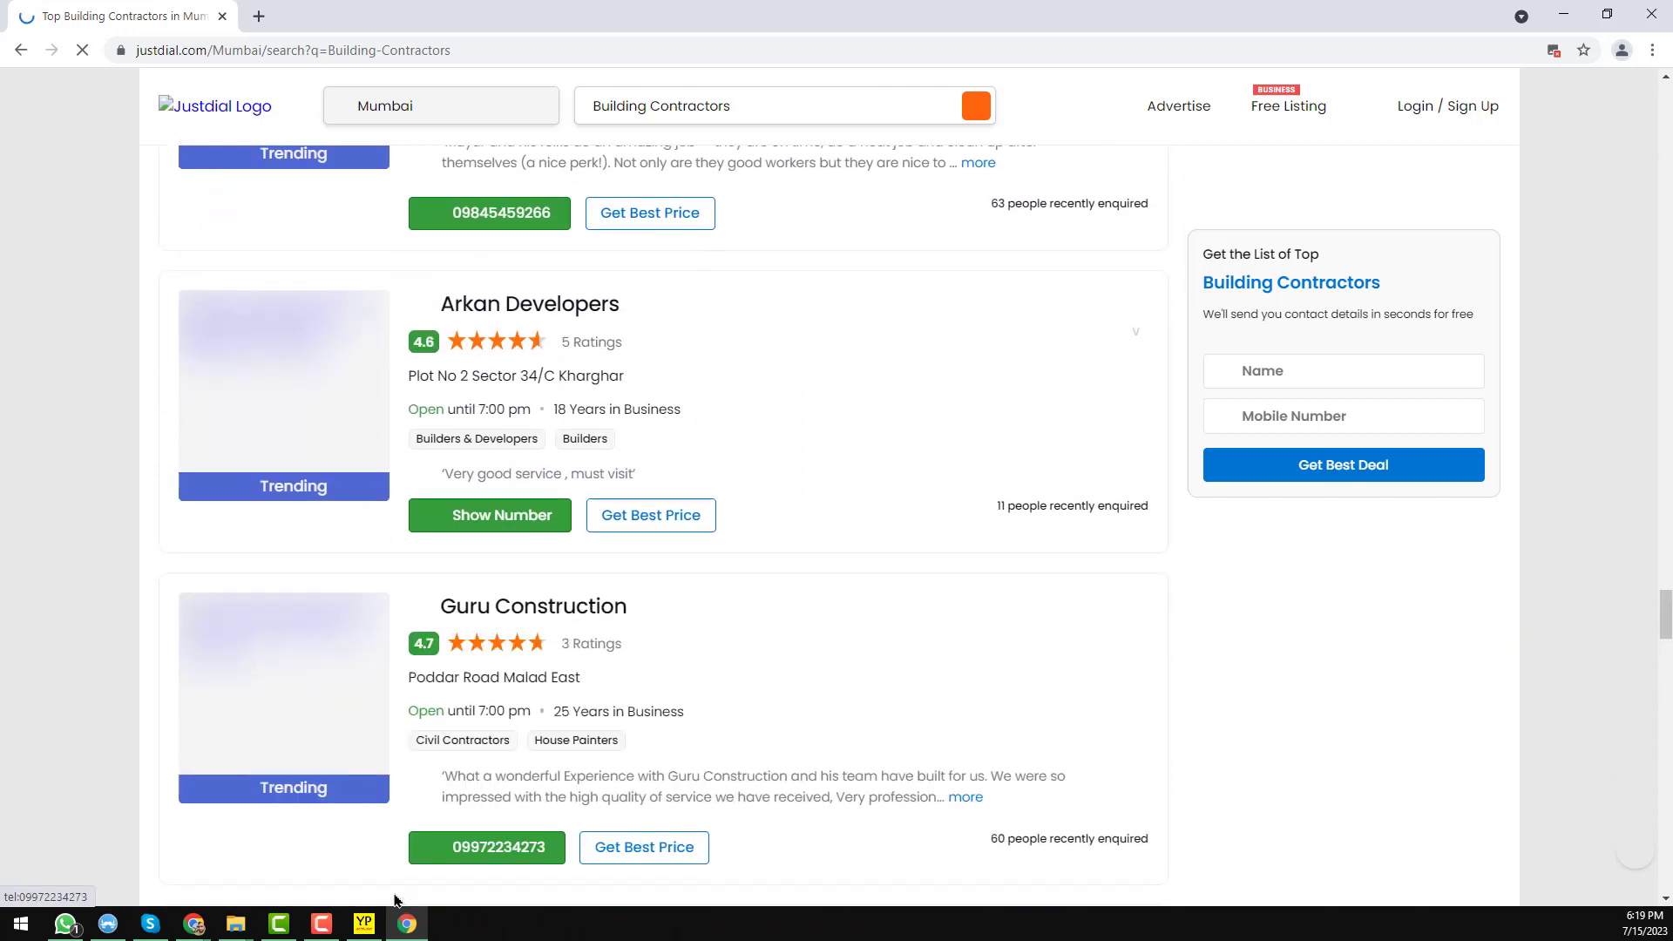
{"action": "left_click", "coordinate": [362, 924]}
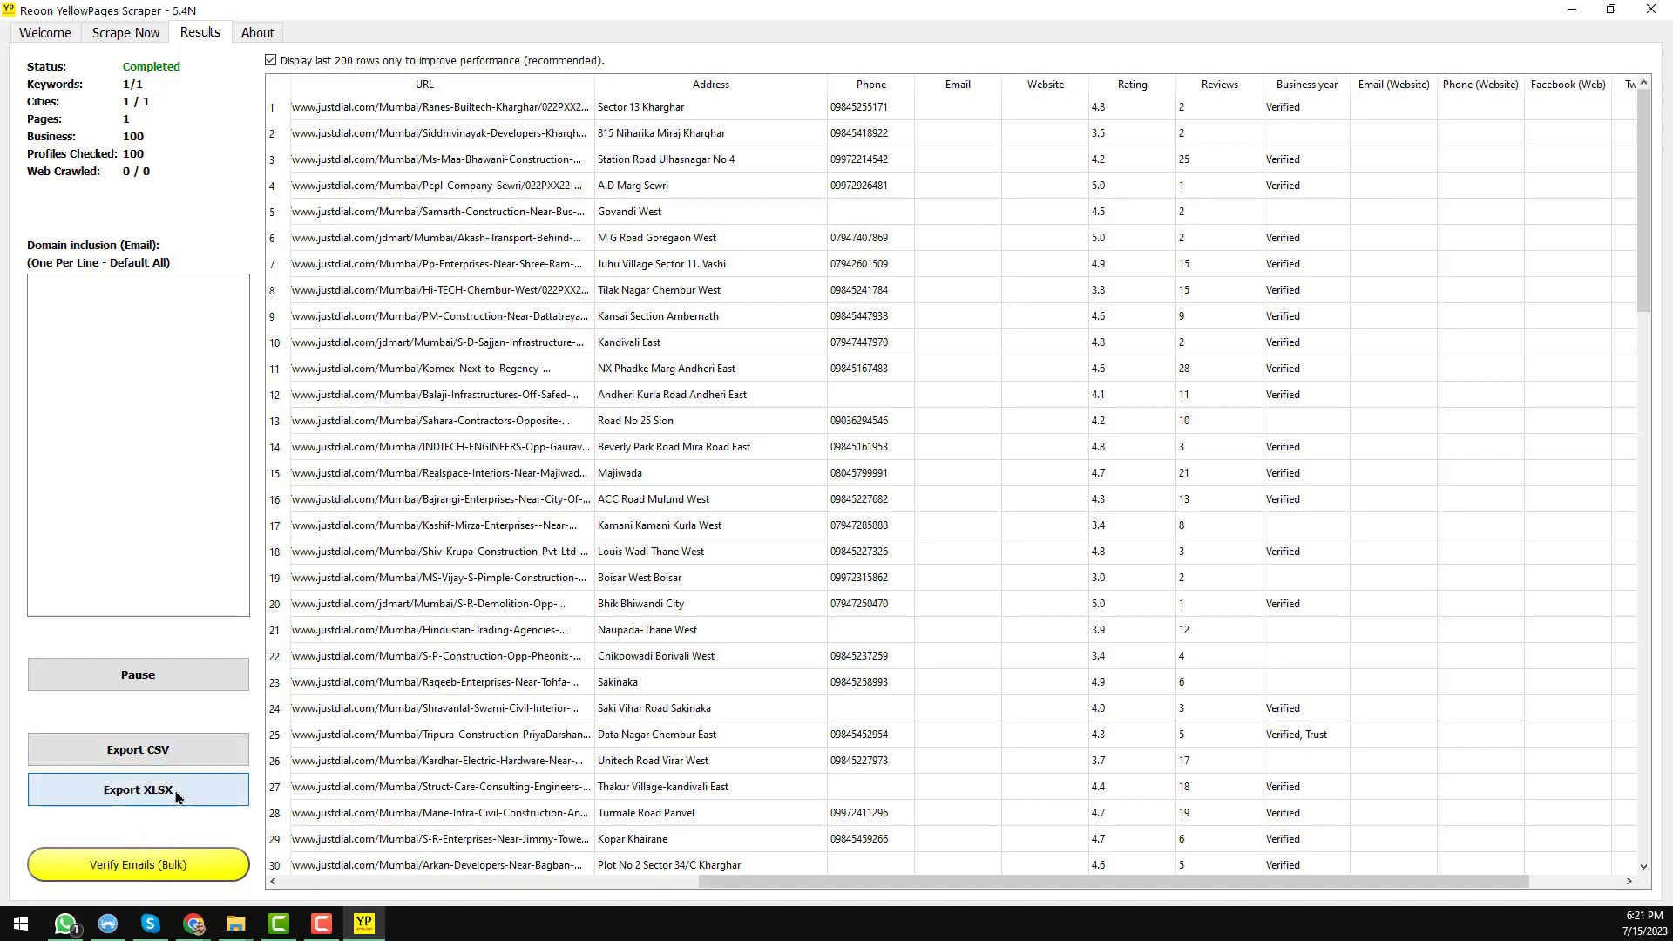
Export the 100 records as an XLSX file named Just Dial in Downloads
{"action": "left_click", "coordinate": [136, 790]}
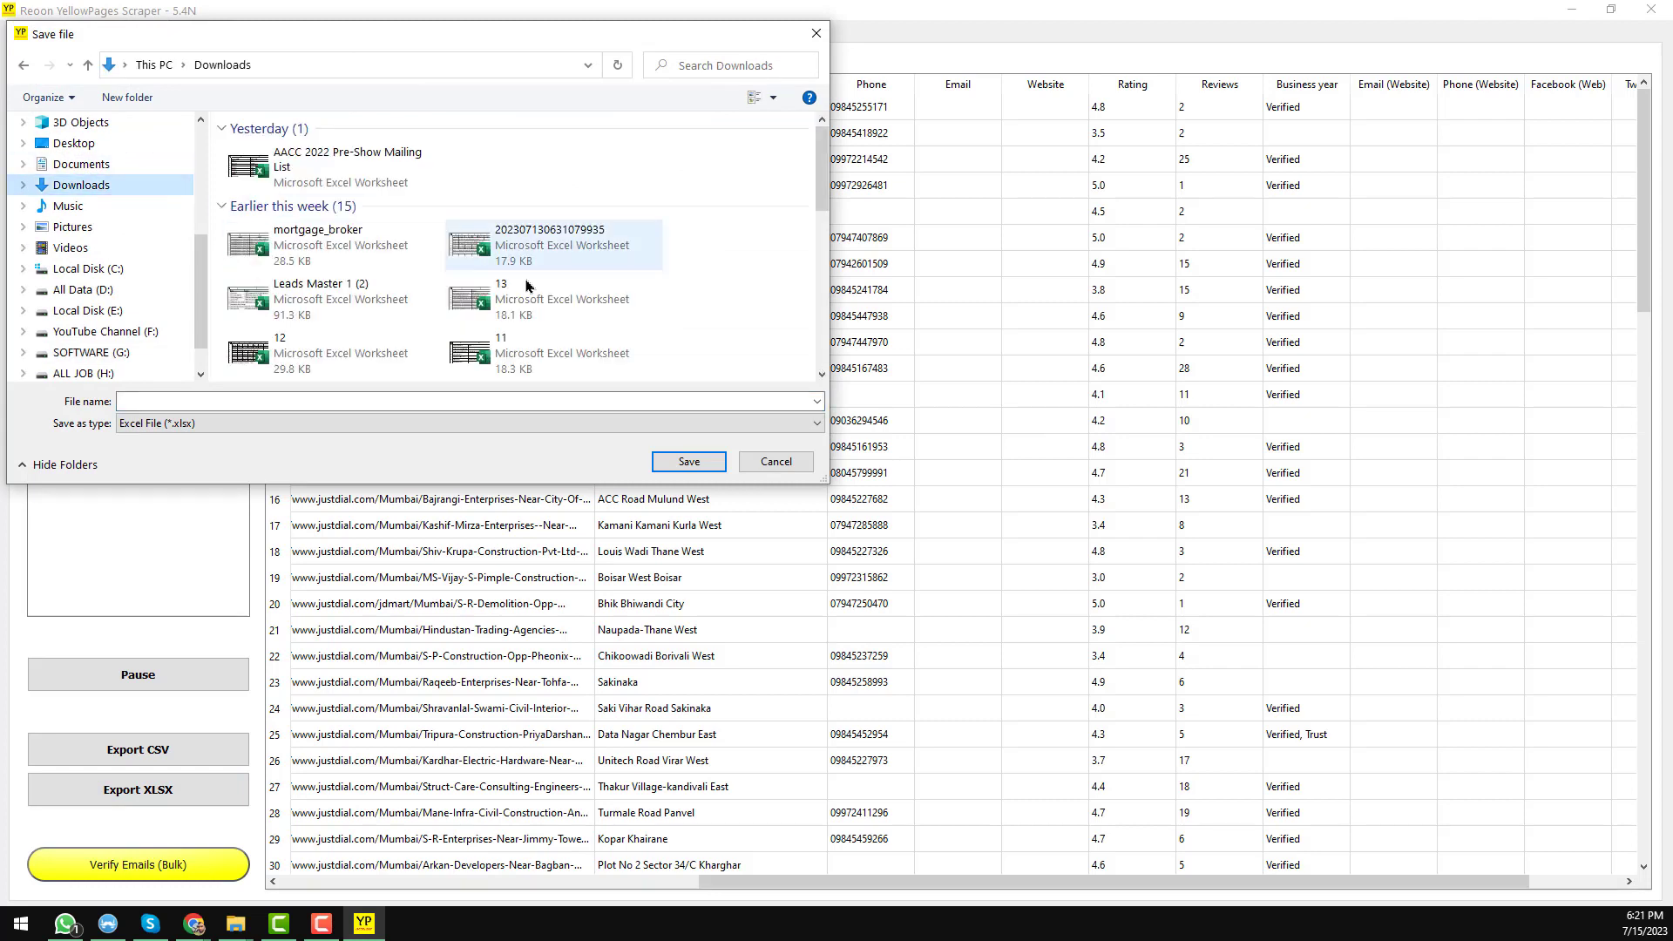
{"action": "left_click", "coordinate": [464, 401]}
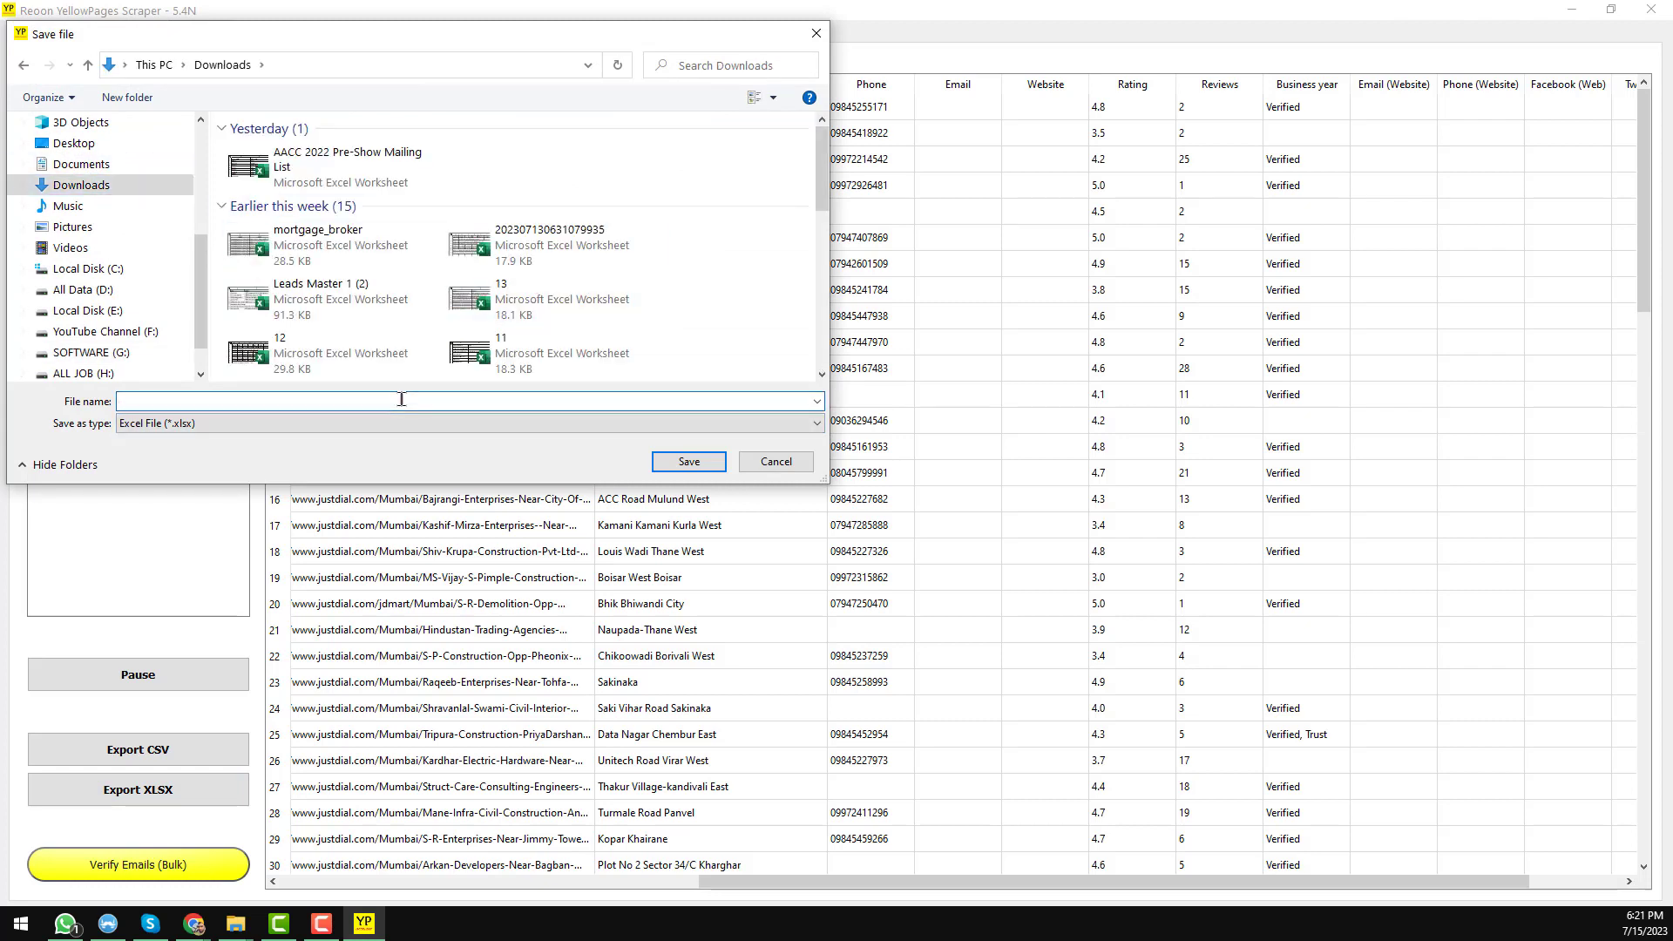
{"action": "type", "text": "Just Dial"}
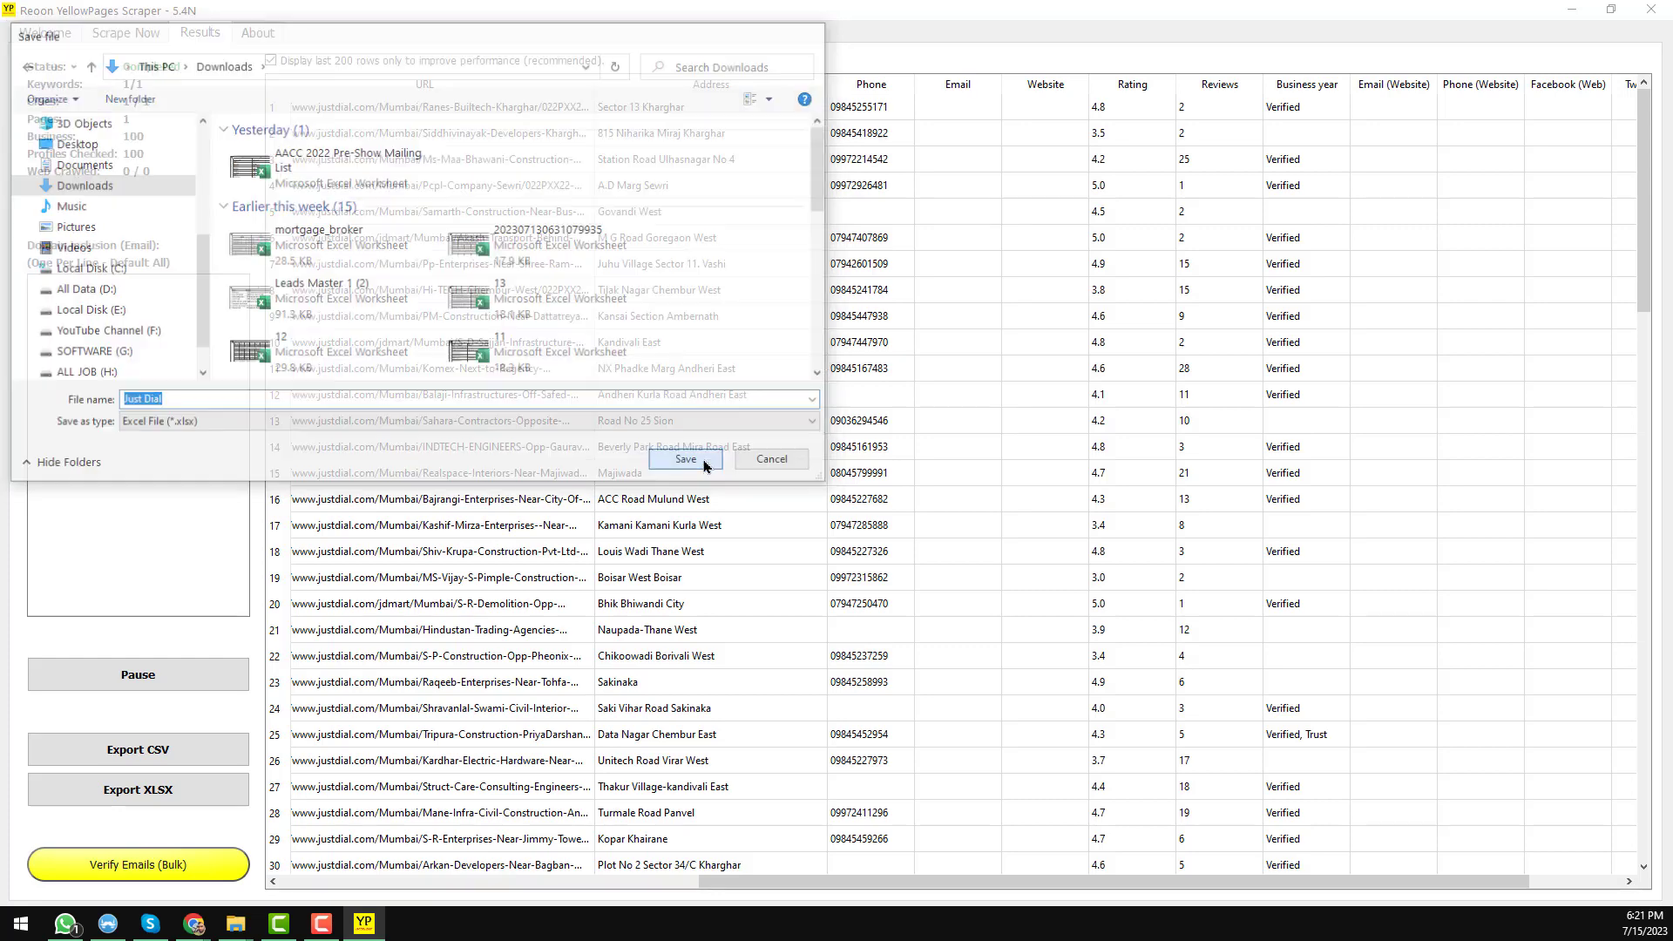
{"action": "left_click", "coordinate": [685, 458]}
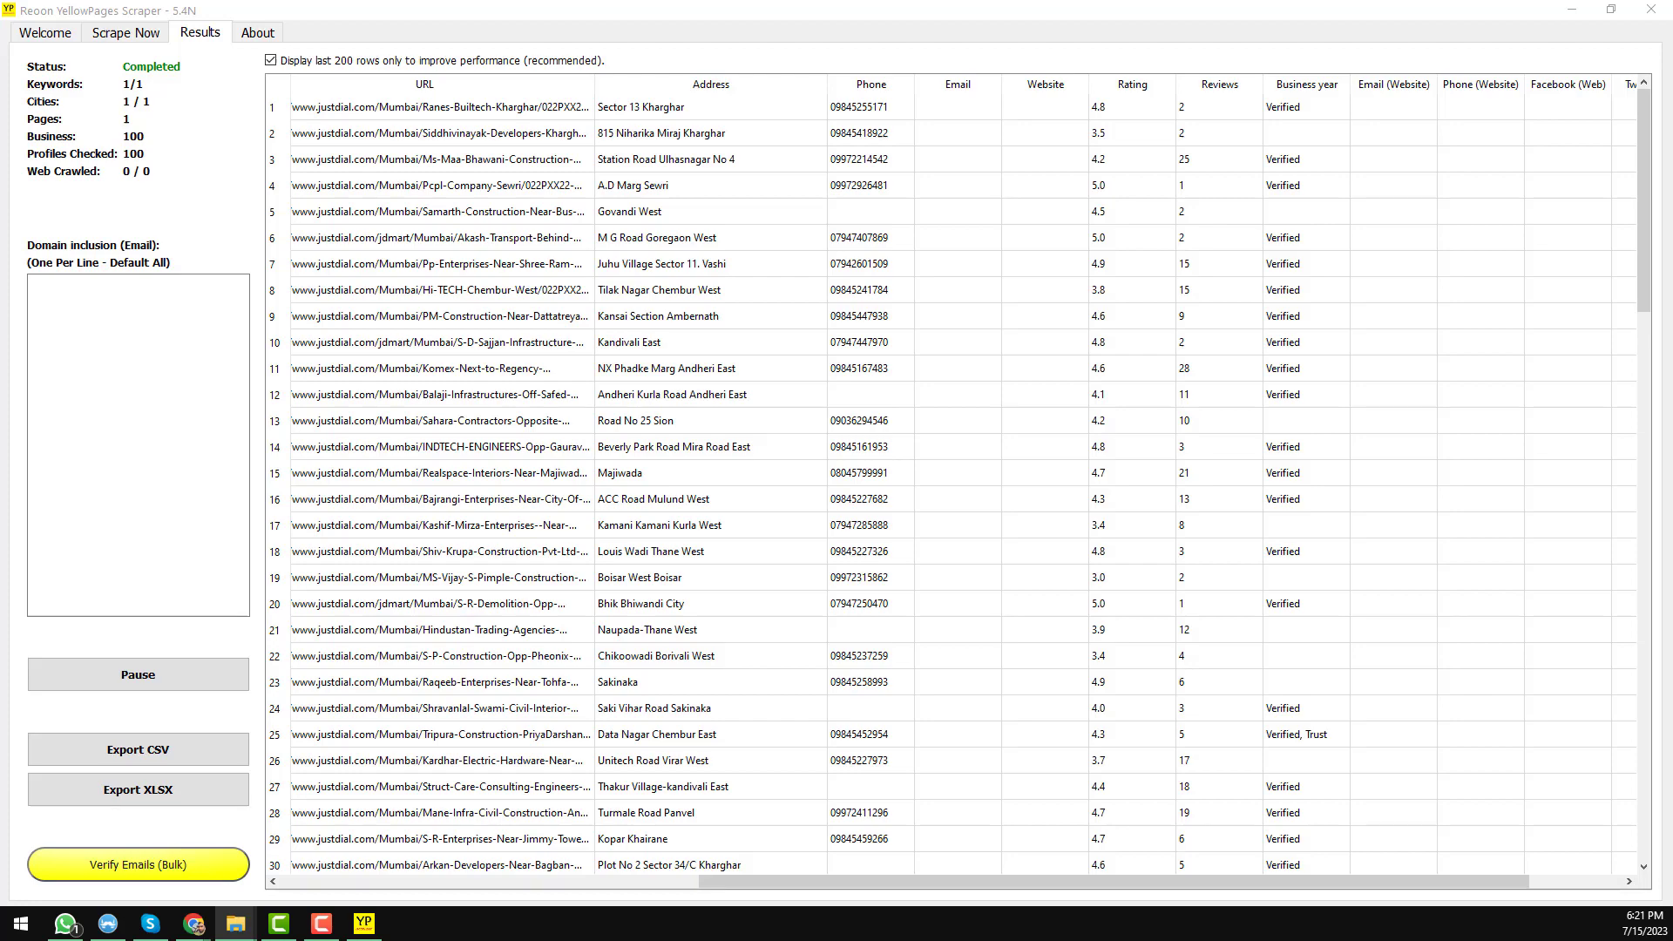
Open the saved Just Dial.xlsx workbook in Microsoft Excel
{"action": "left_click", "coordinate": [136, 789]}
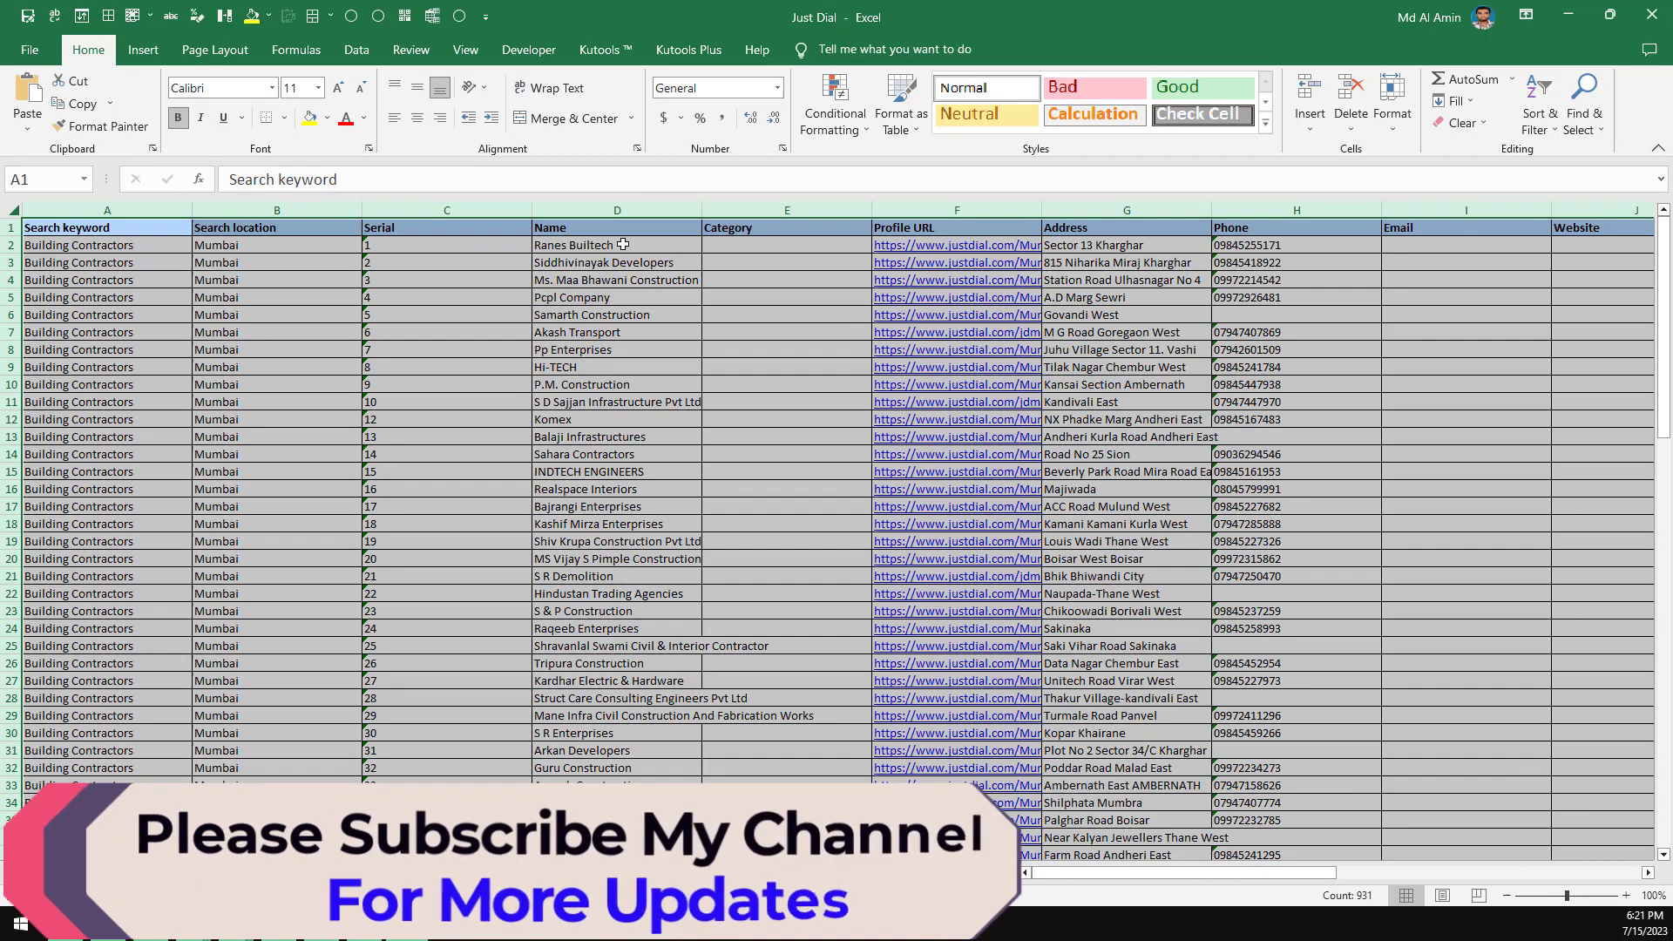
Inspect the phone number and Search keyword columns in the exported sheet
{"action": "left_click", "coordinate": [615, 244]}
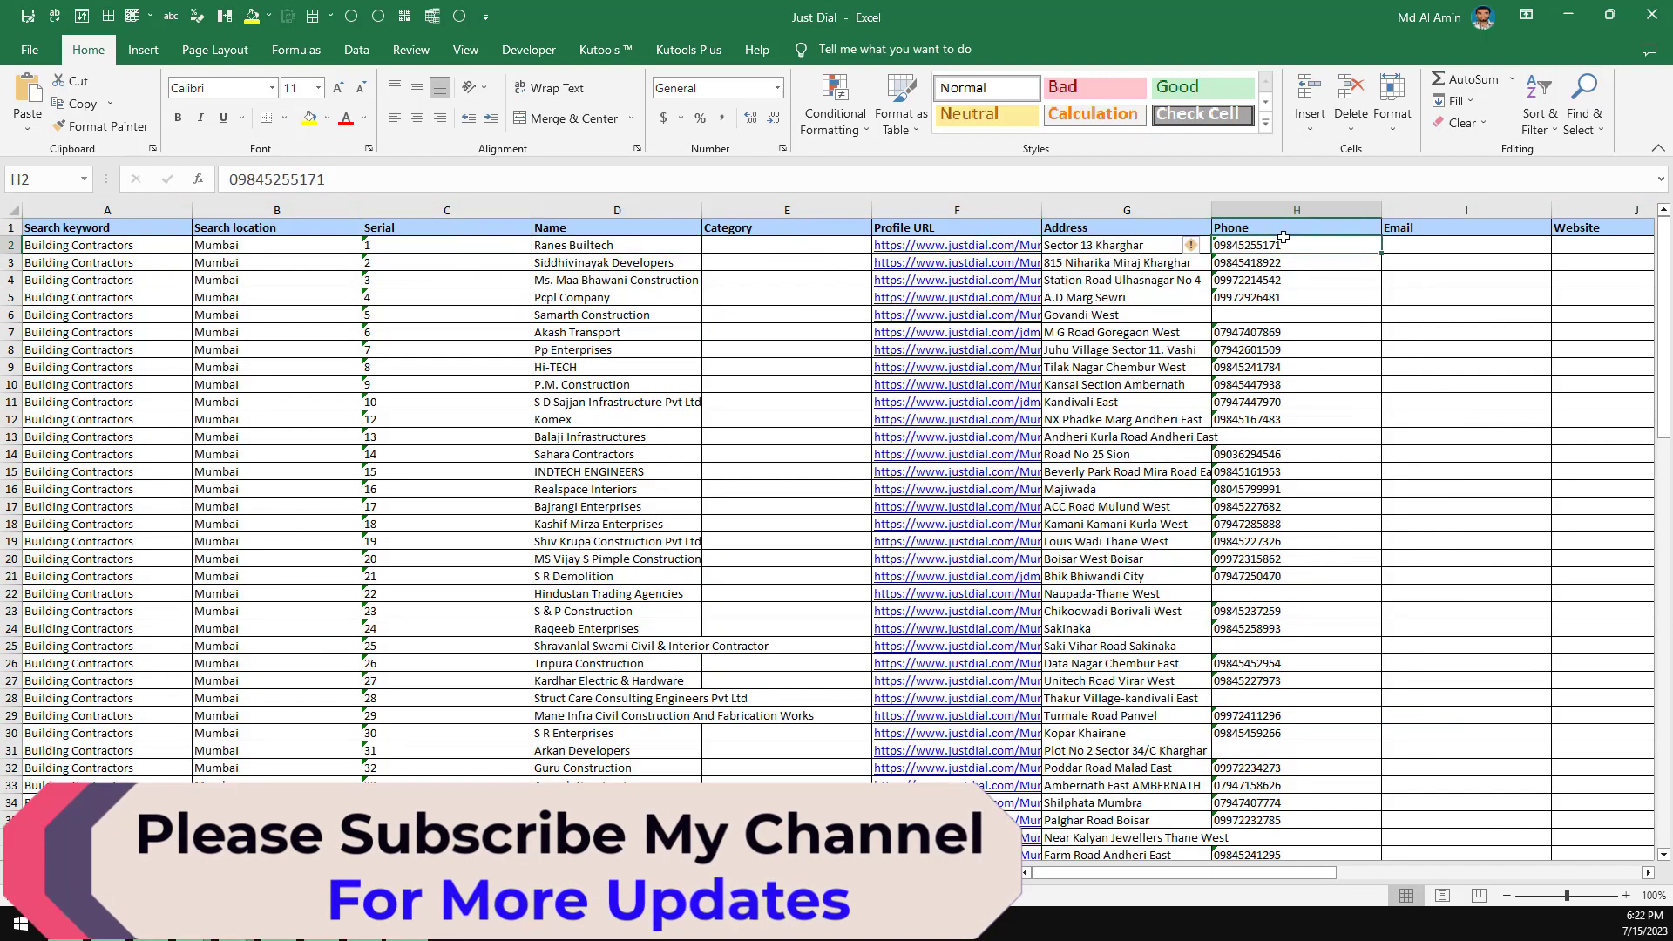
{"action": "scroll", "scroll_direction": "right", "scroll_amount": 3}
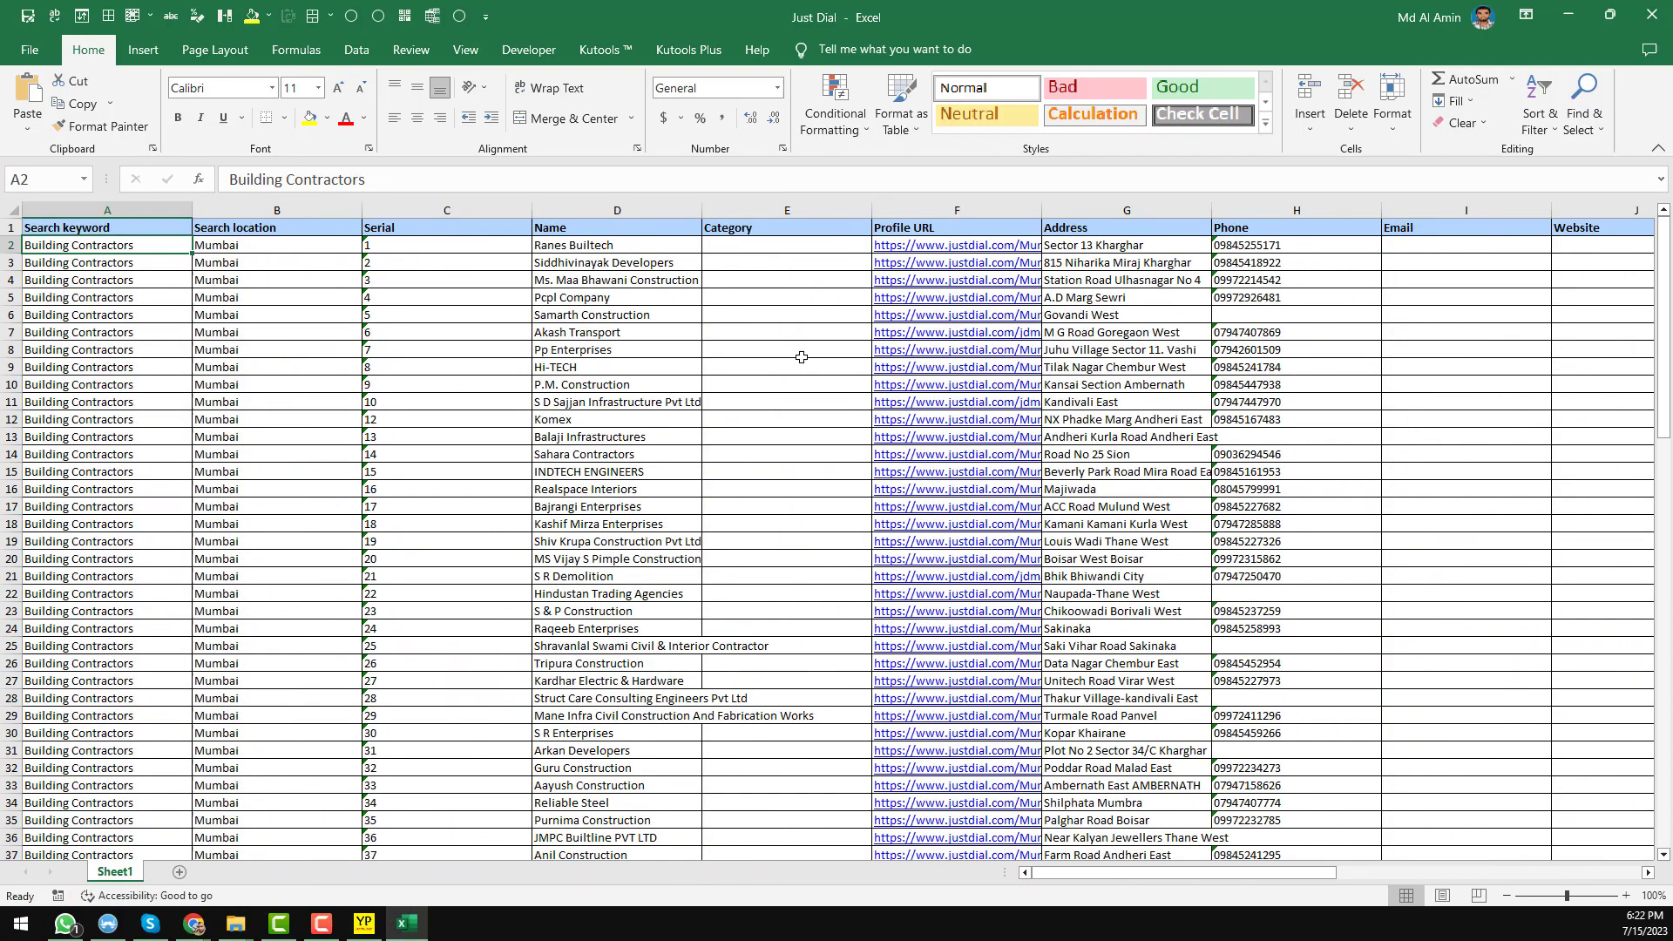
{"action": "left_click", "coordinate": [787, 350]}
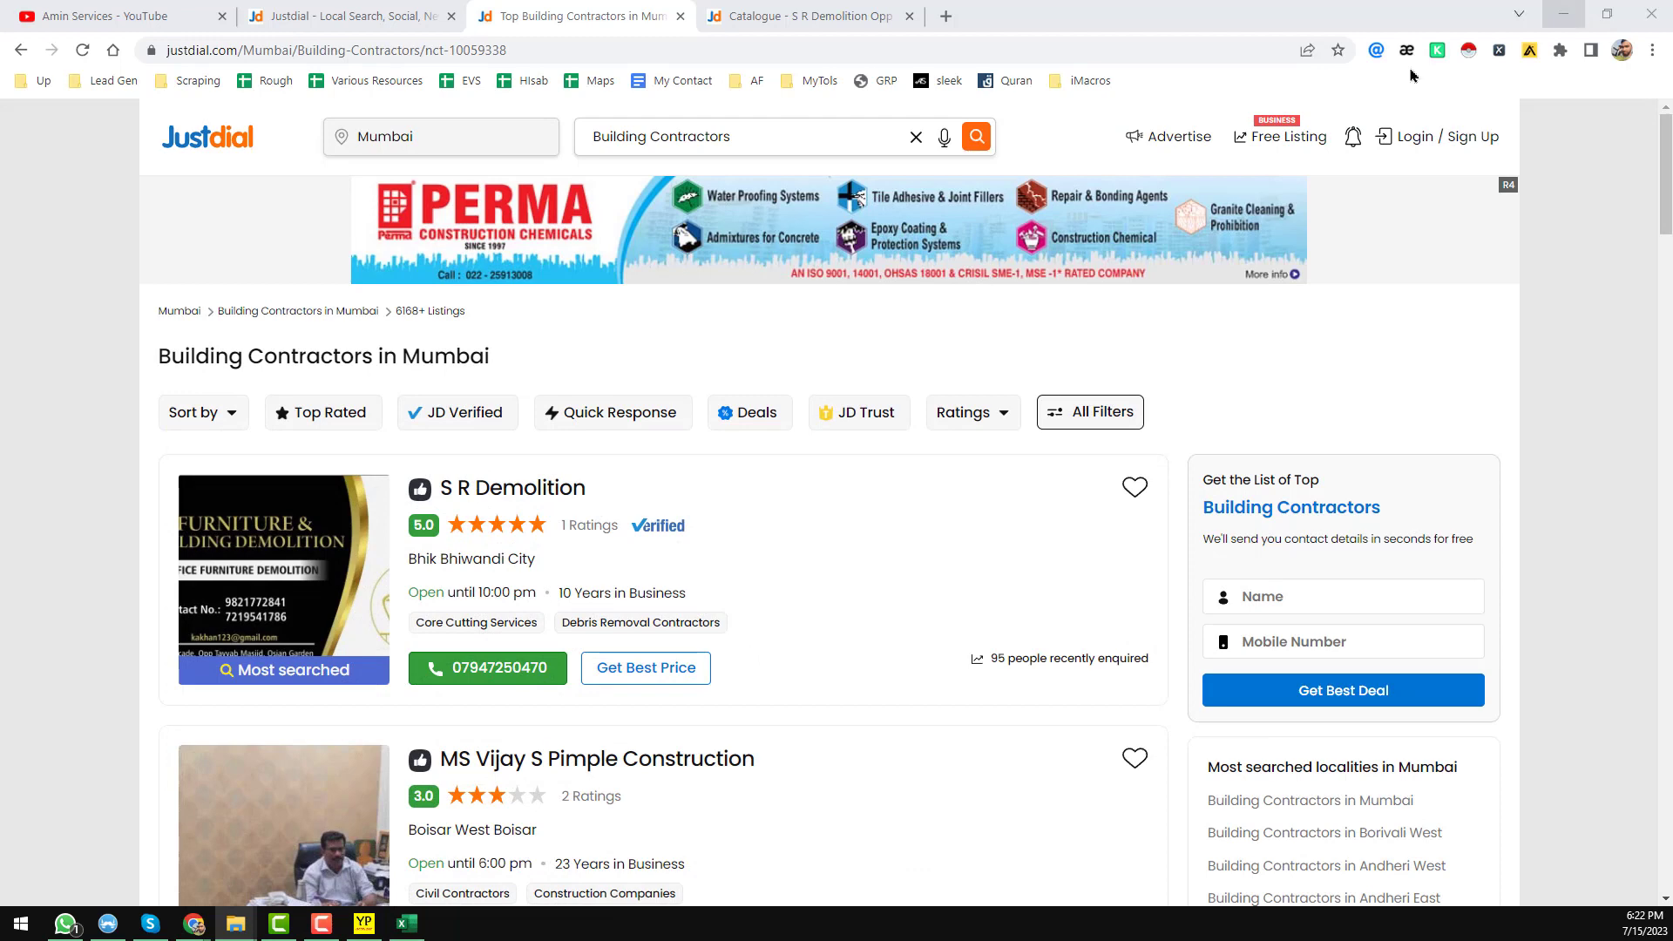
Switch to the YouTube tab and show the Amin Services channel's Videos page
{"action": "left_click", "coordinate": [117, 16]}
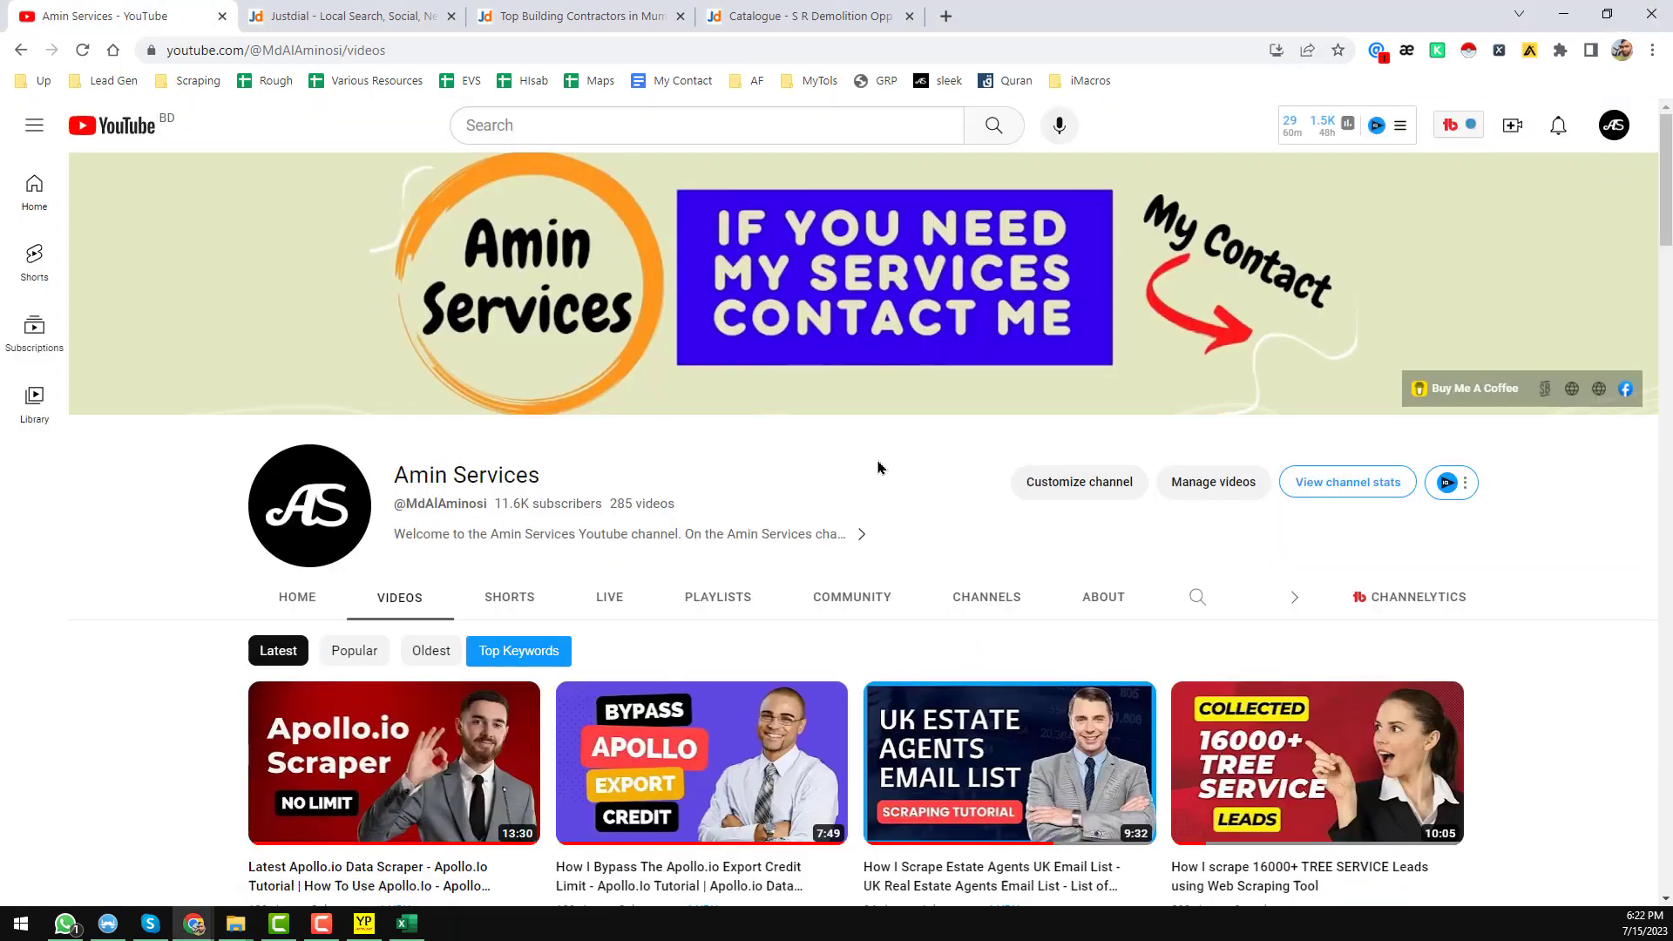
{"action": "mouse_move", "coordinate": [885, 488]}
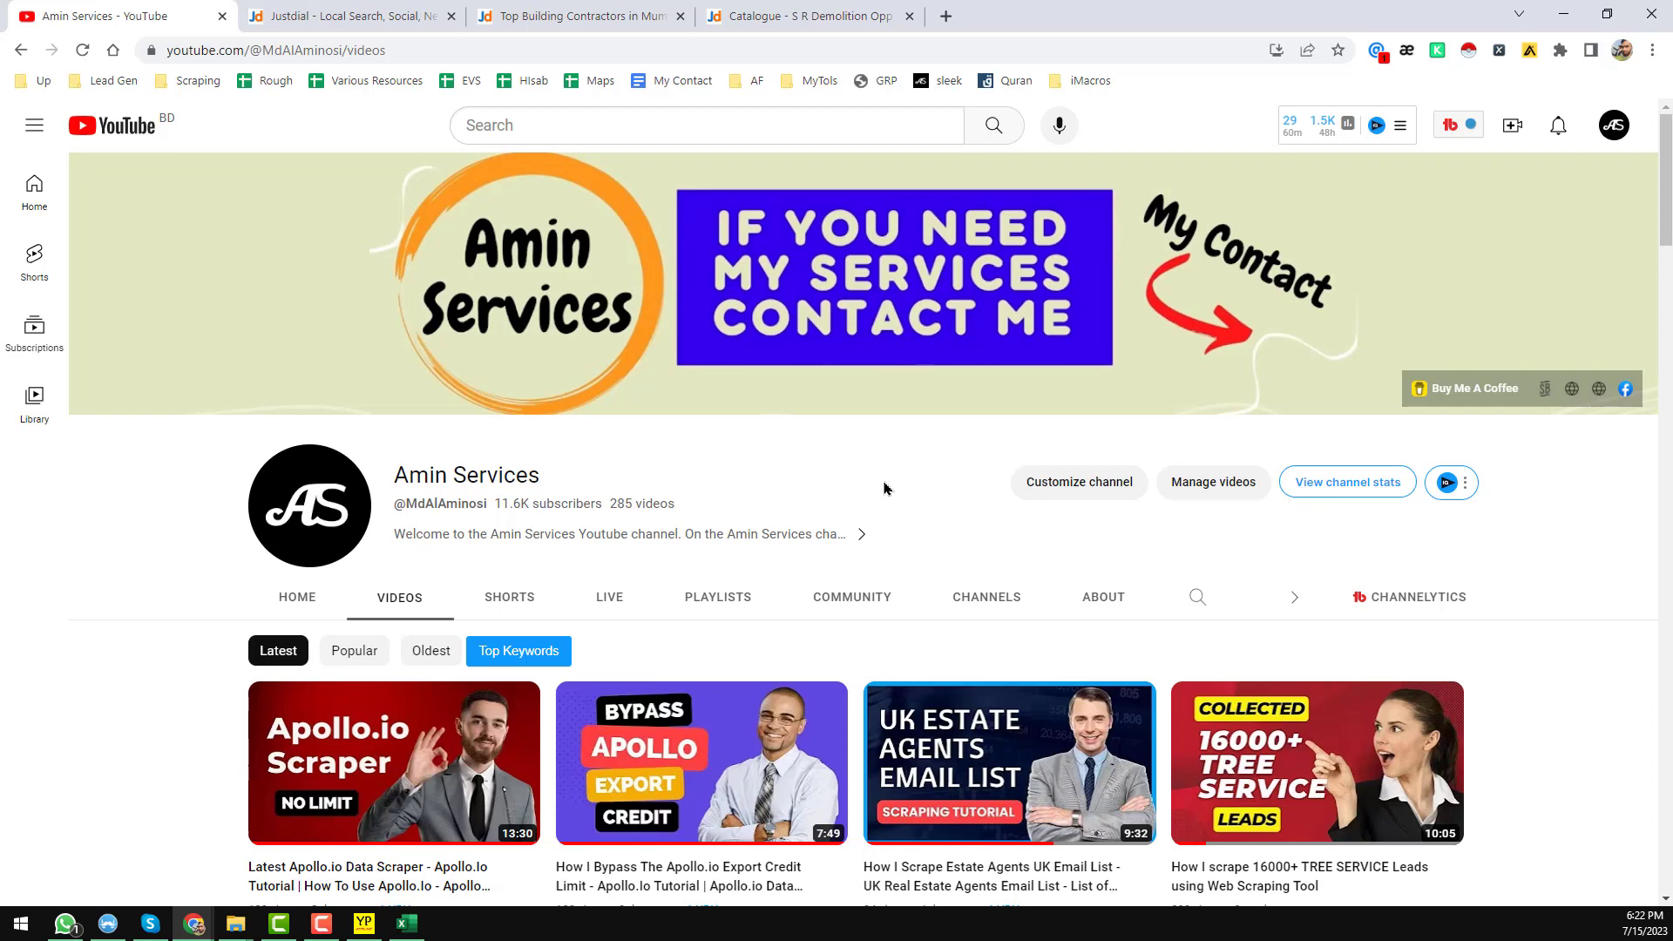
{"action": "left_click", "coordinate": [466, 474]}
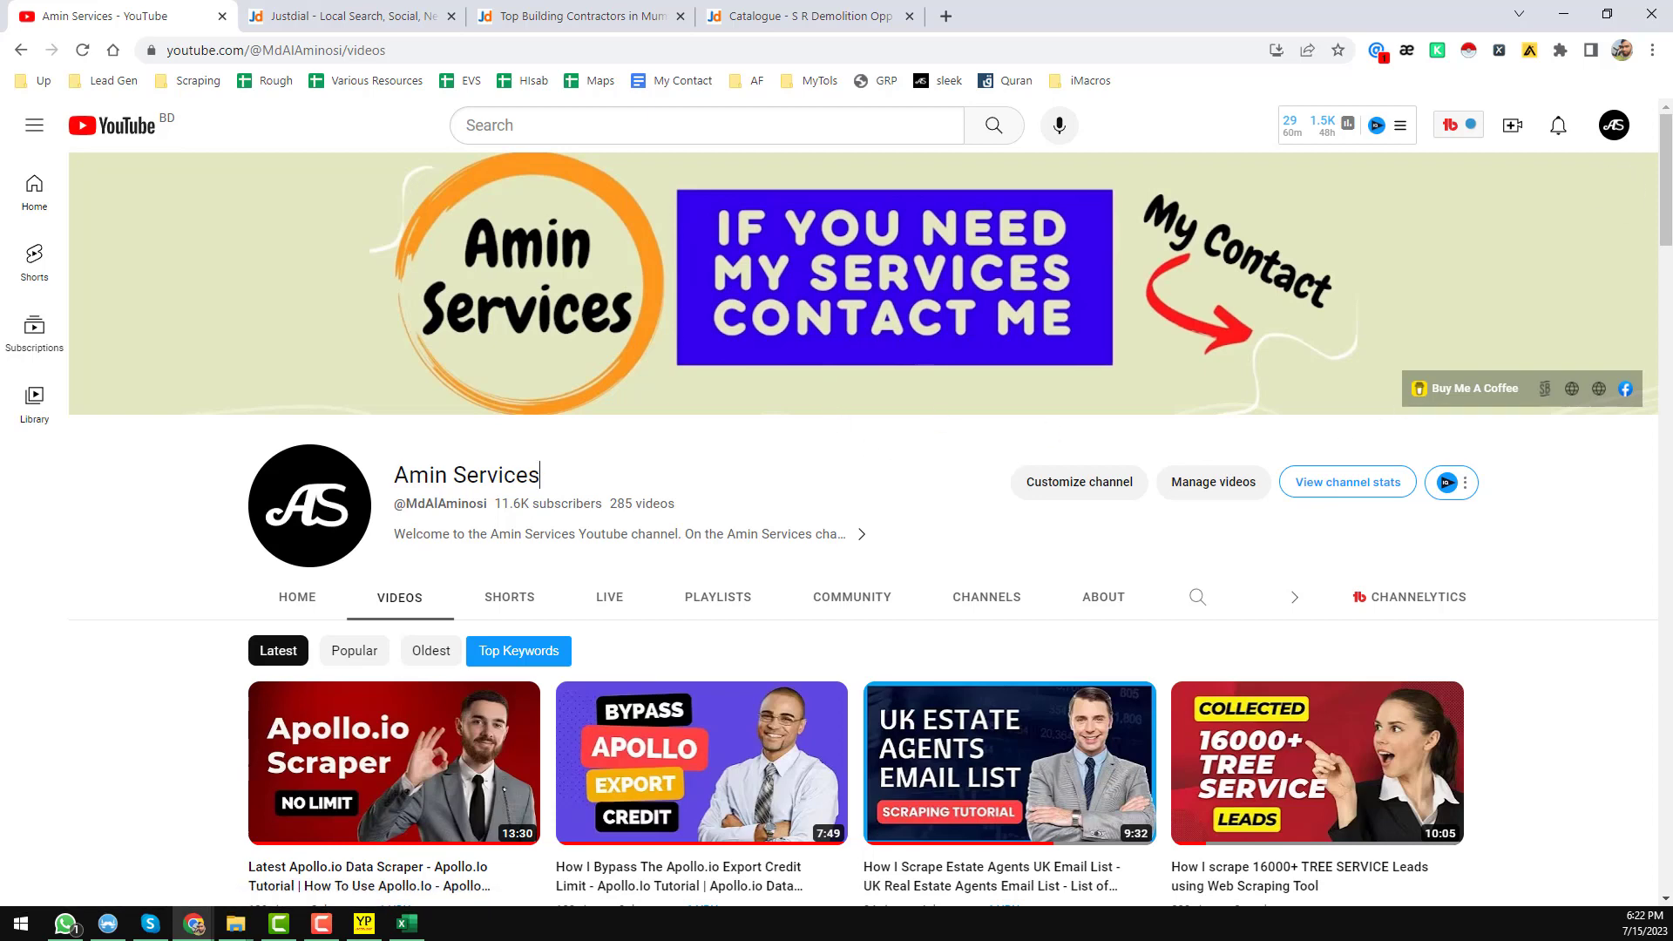
{"action": "mouse_move", "coordinate": [842, 484]}
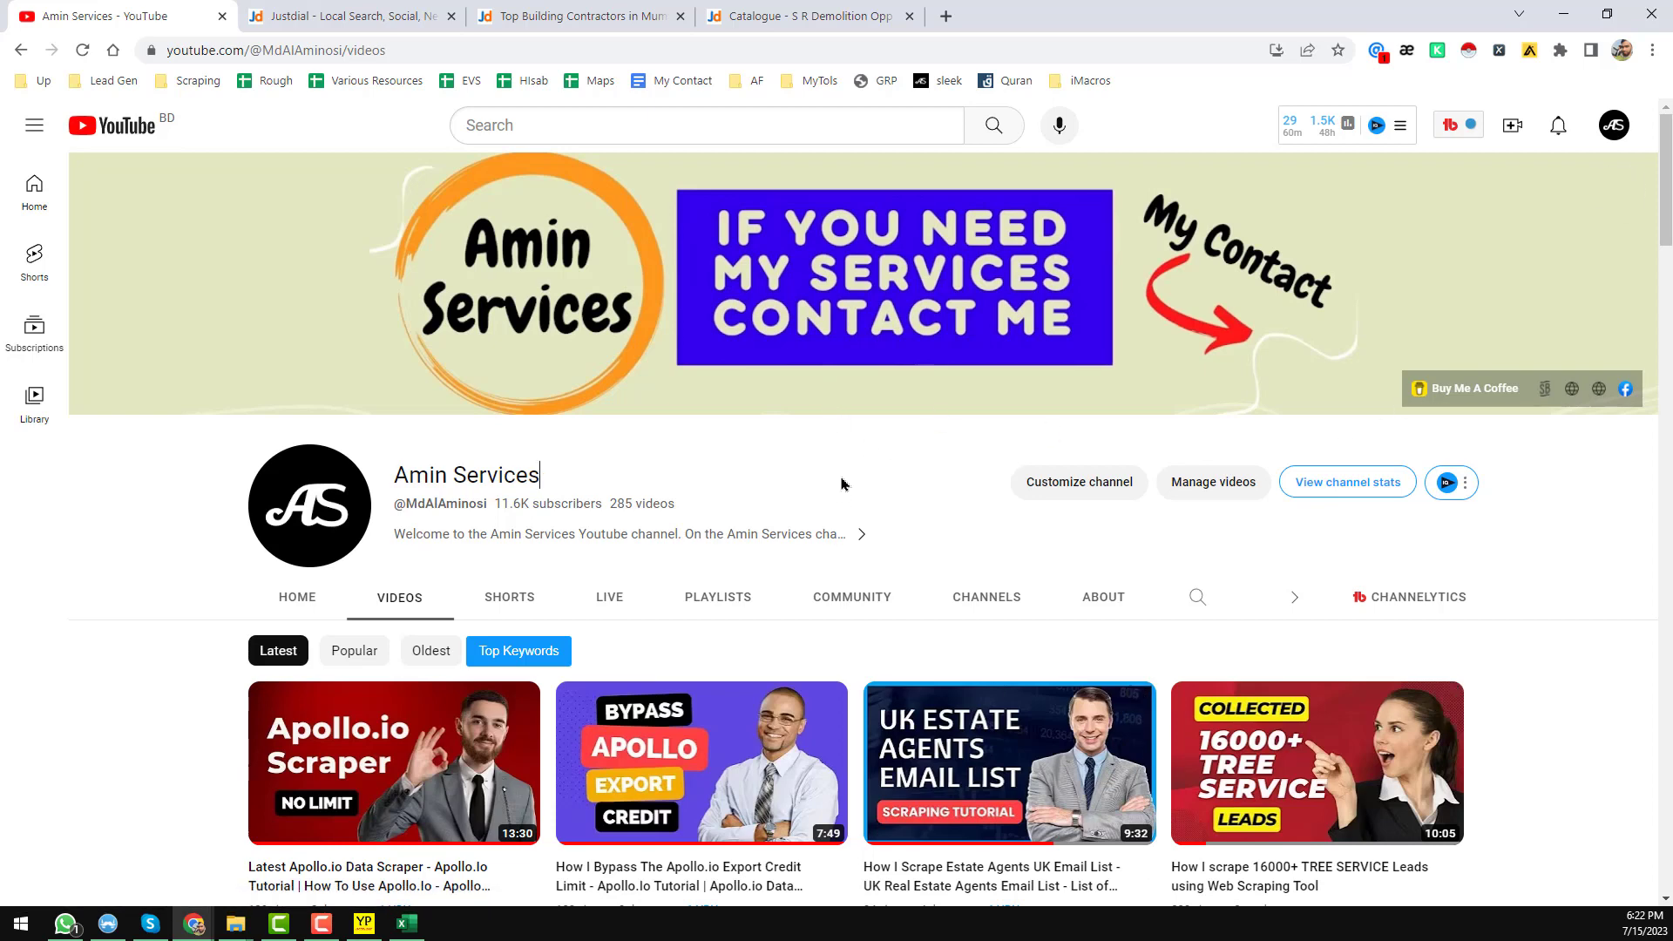
{"action": "mouse_move", "coordinate": [846, 472]}
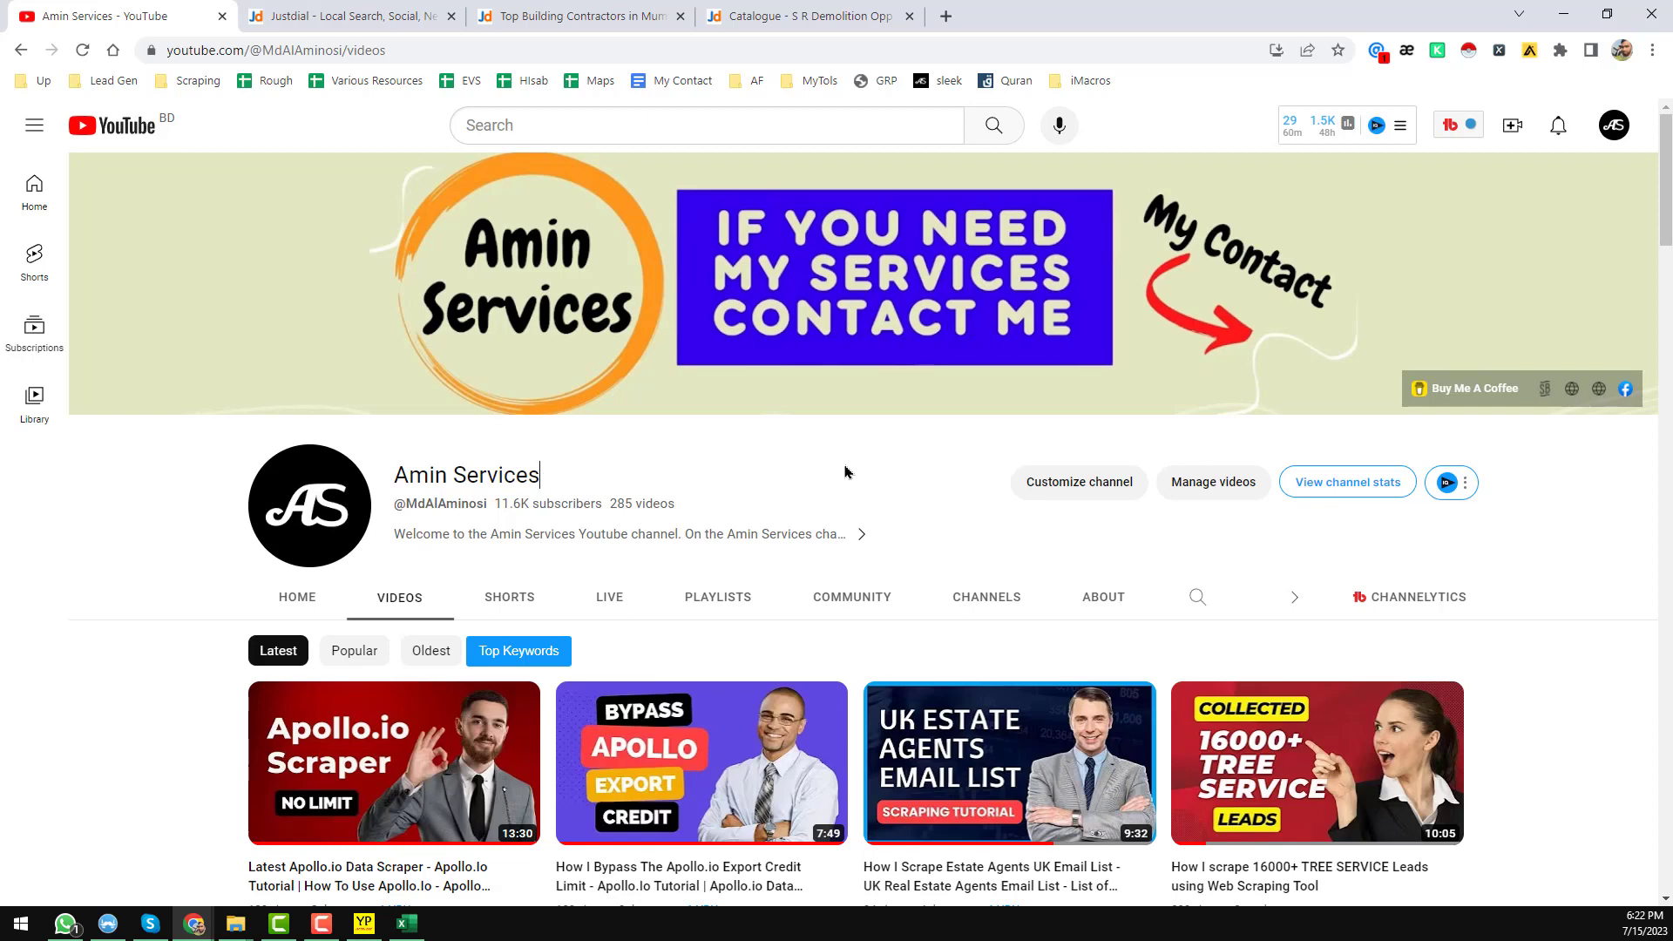